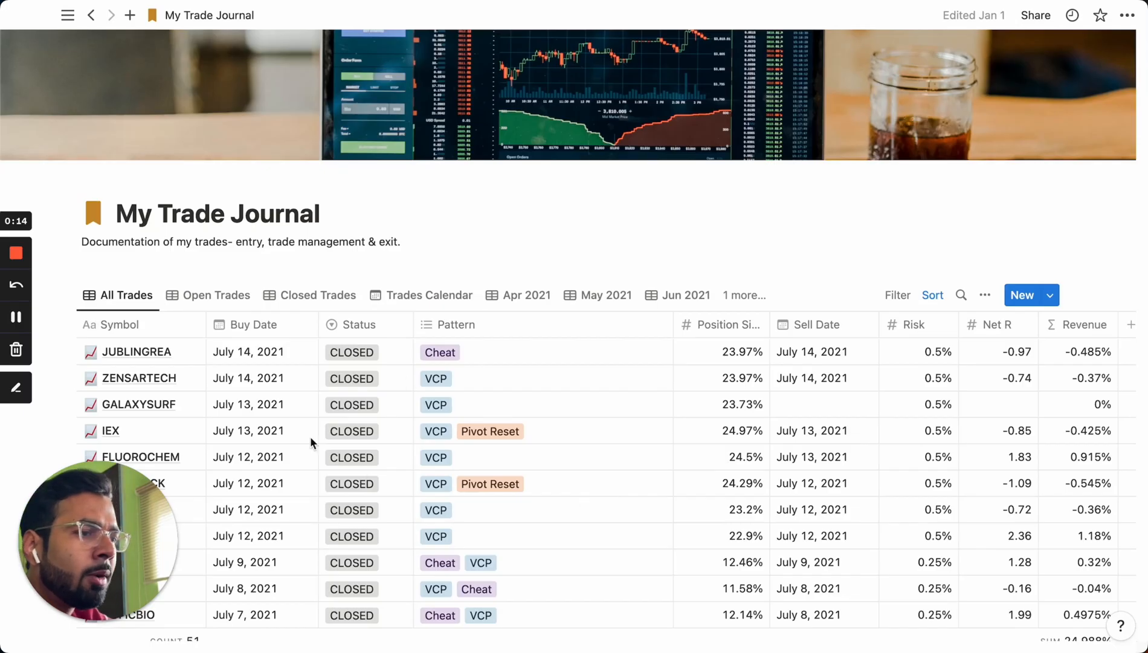
Scroll through the My Trade Journal table to reach the PRINCEPIPE row.
{"action": "scroll", "scroll_direction": "down", "scroll_amount": 3}
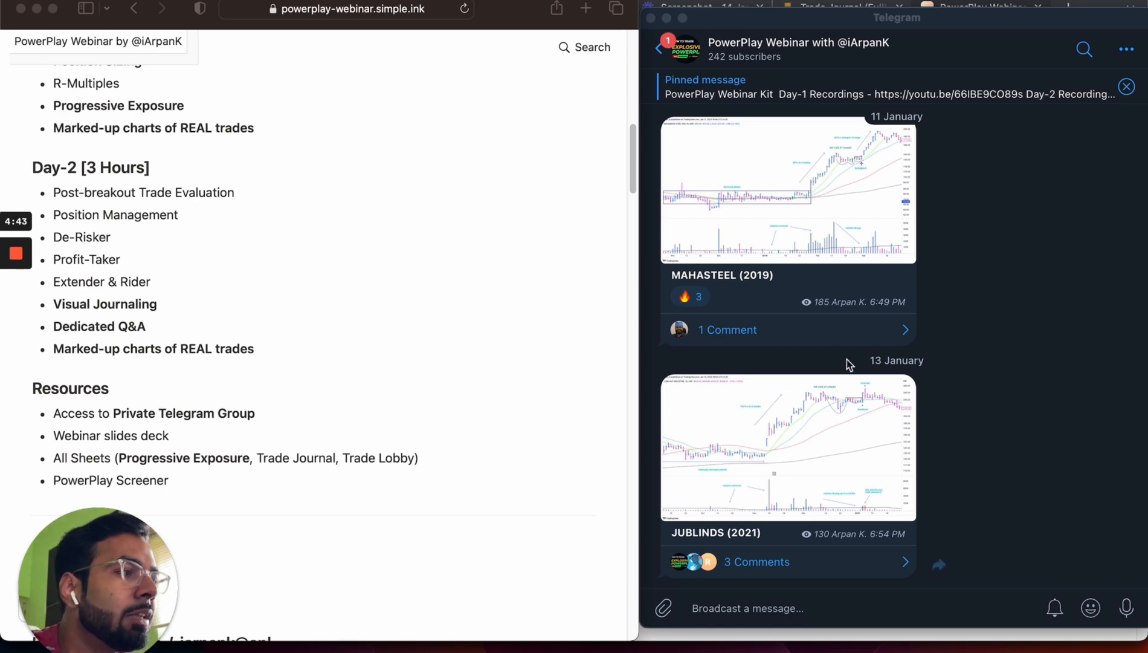
{"action": "scroll", "scroll_direction": "down", "scroll_amount": 3}
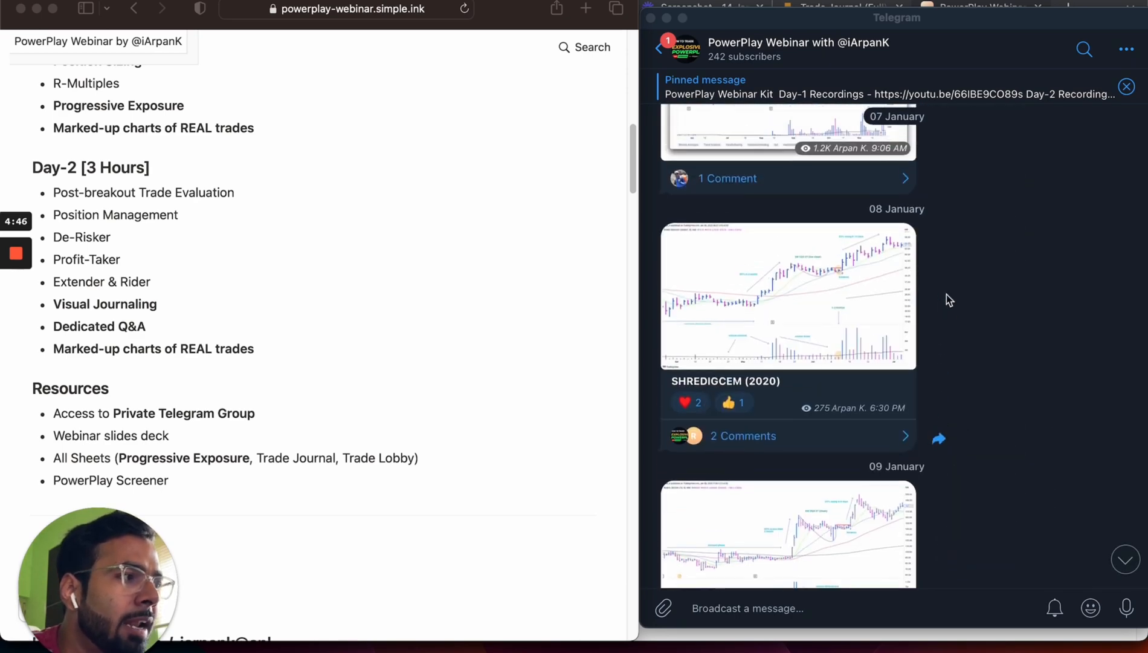
{"action": "scroll", "scroll_direction": "down", "scroll_amount": 3}
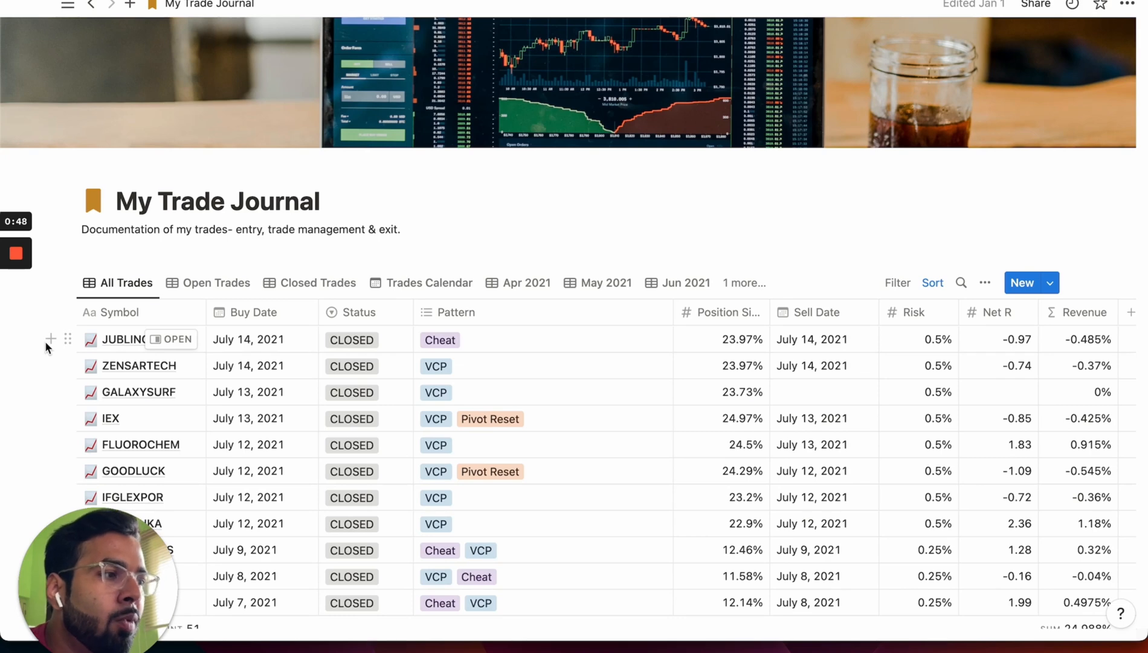
{"action": "left_click", "coordinate": [134, 368]}
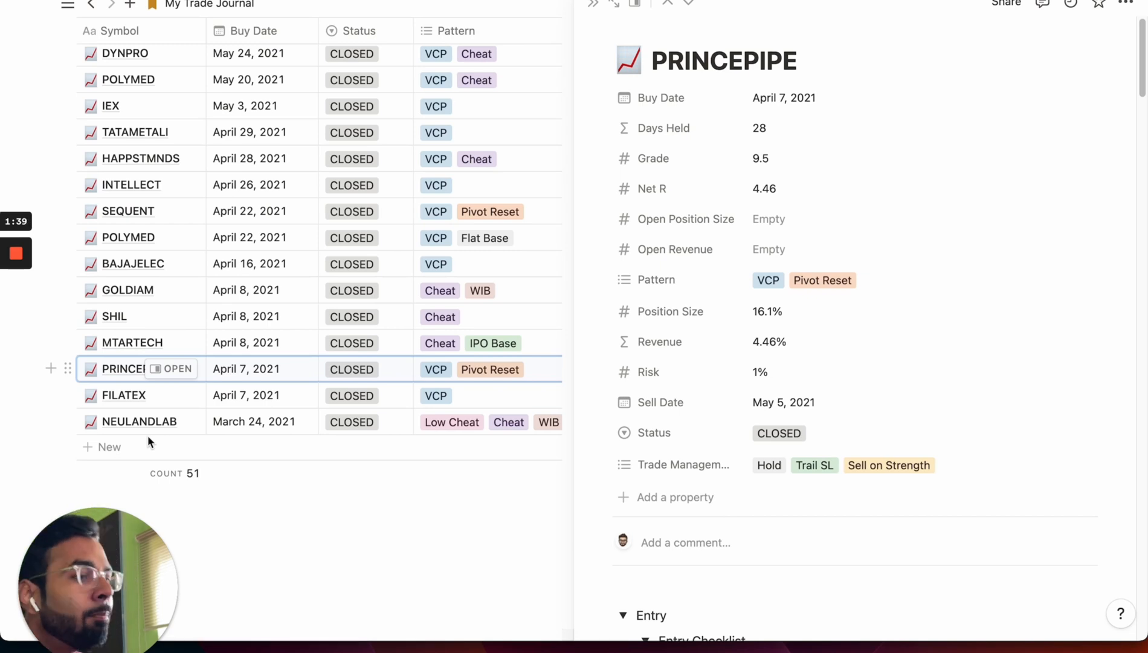
{"action": "mouse_move", "coordinate": [220, 627]}
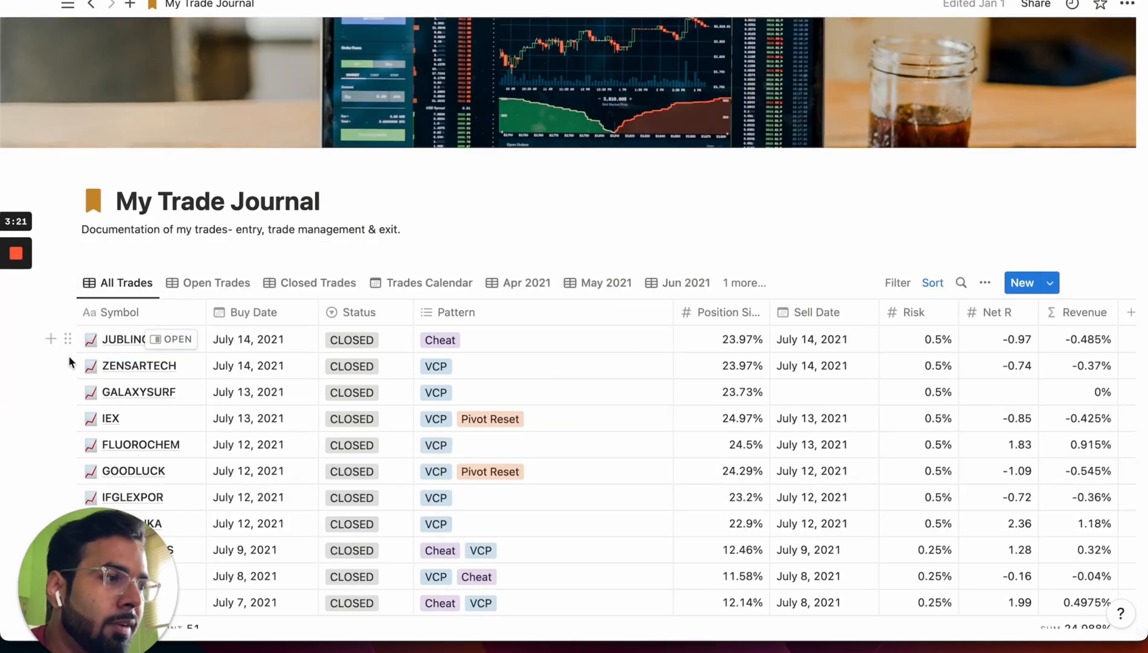
{"action": "scroll", "scroll_direction": "down", "scroll_amount": 3}
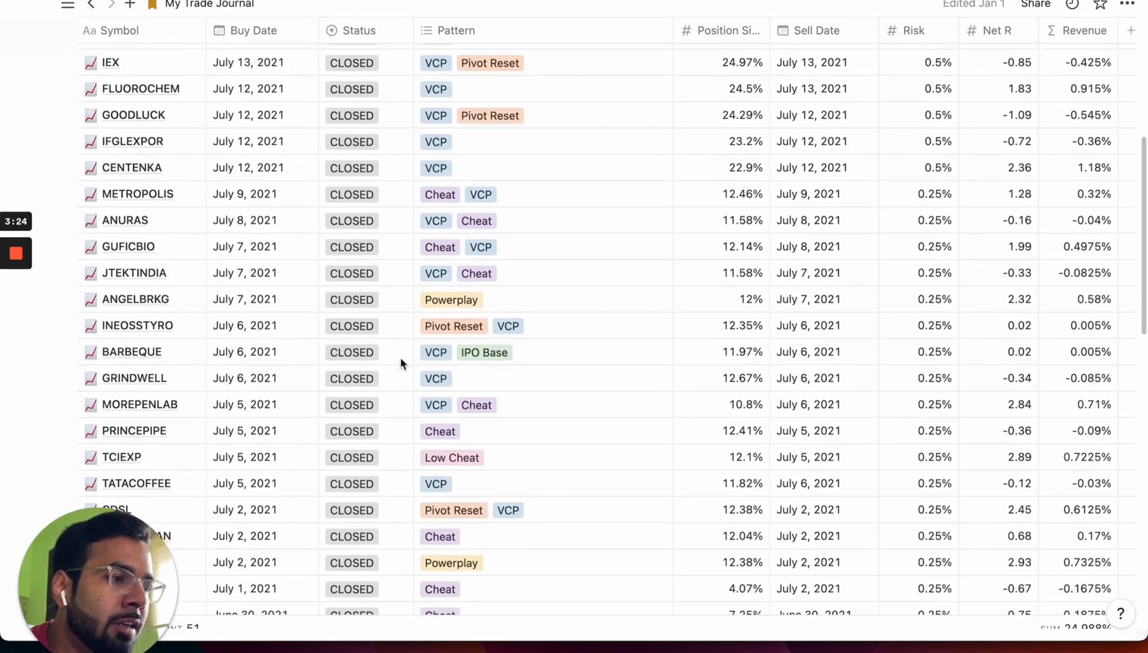
{"action": "scroll", "scroll_direction": "down", "scroll_amount": 3}
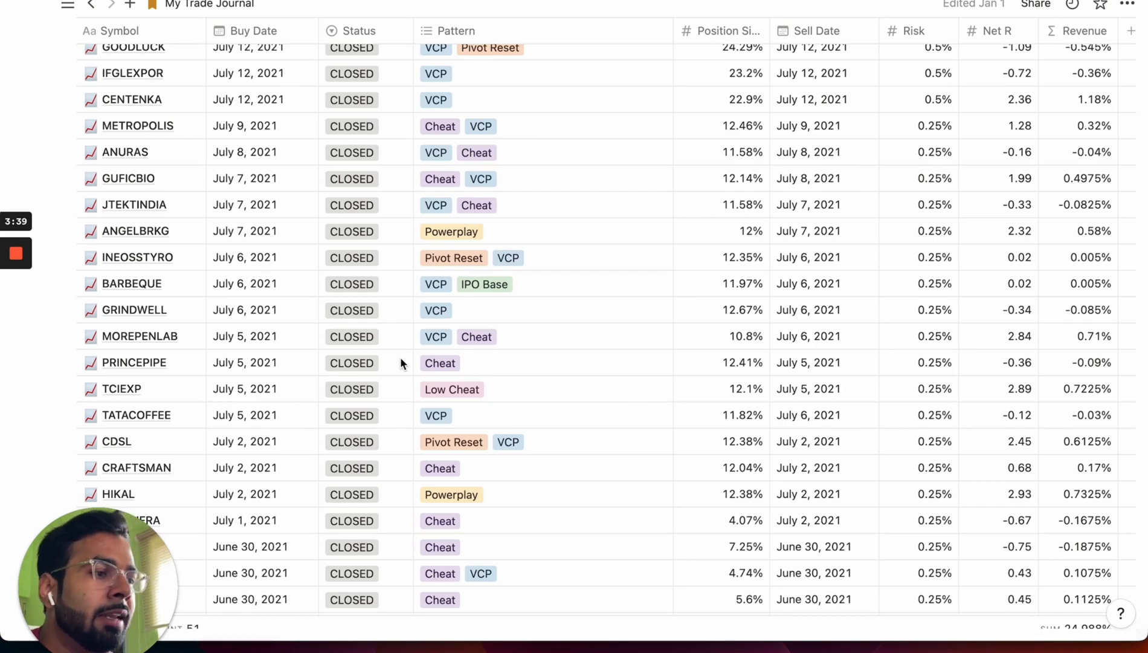
{"action": "scroll", "scroll_direction": "down", "scroll_amount": 3}
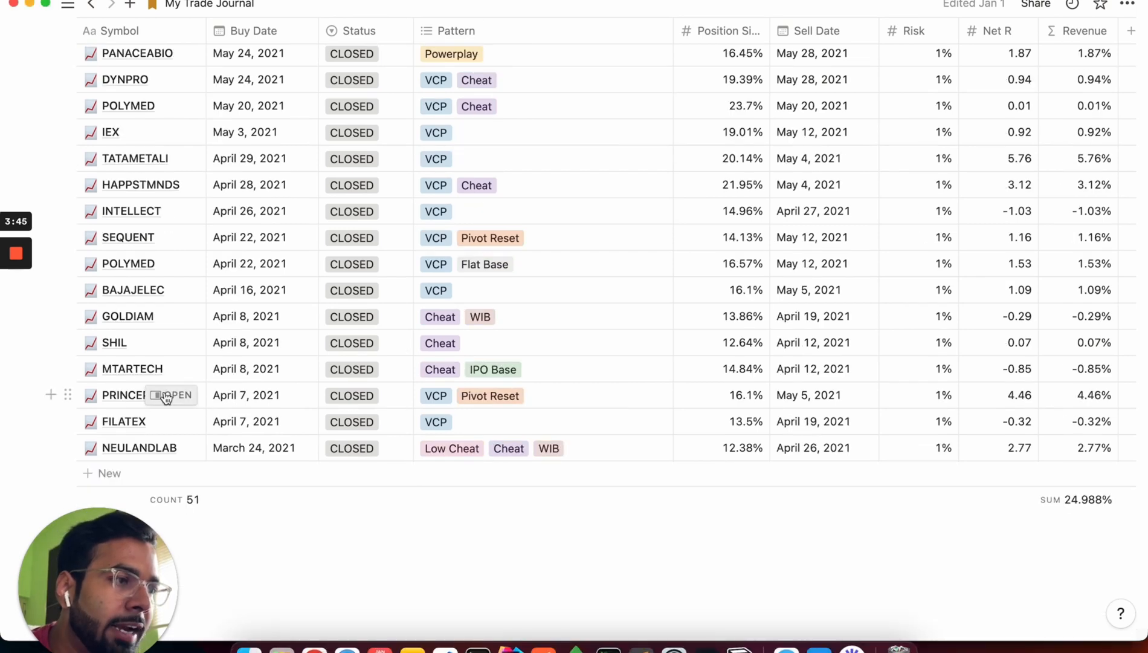
Open the PRINCEPIPE entry in side peek and scroll to its entry checklist and notes.
{"action": "left_click", "coordinate": [171, 395]}
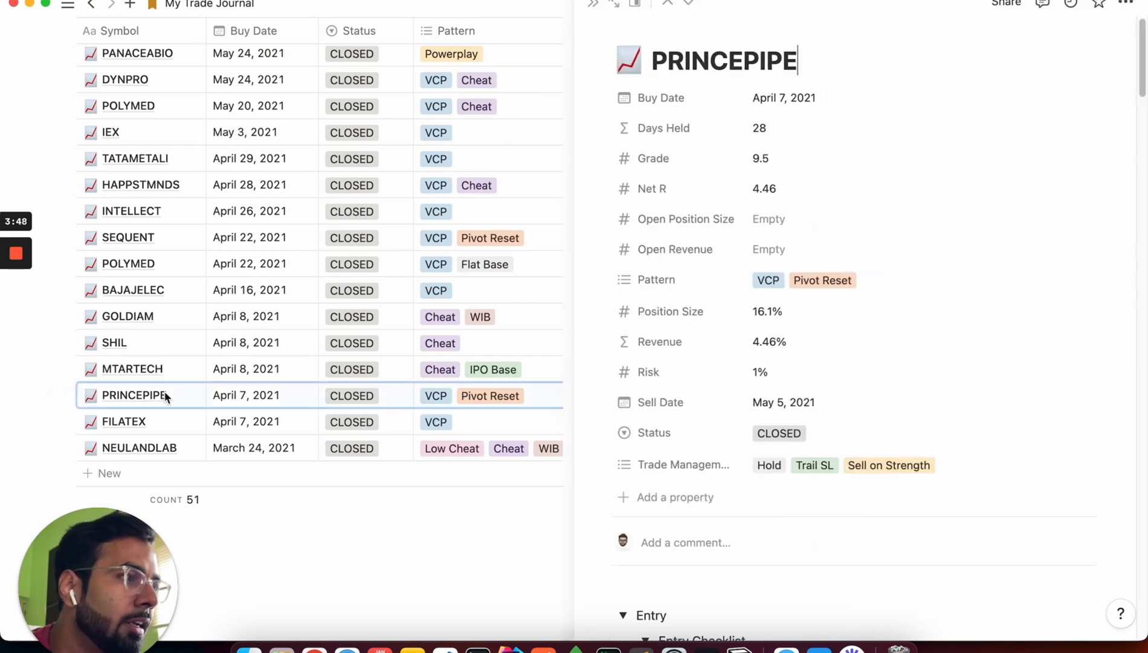
{"action": "scroll", "scroll_direction": "down", "scroll_amount": 3}
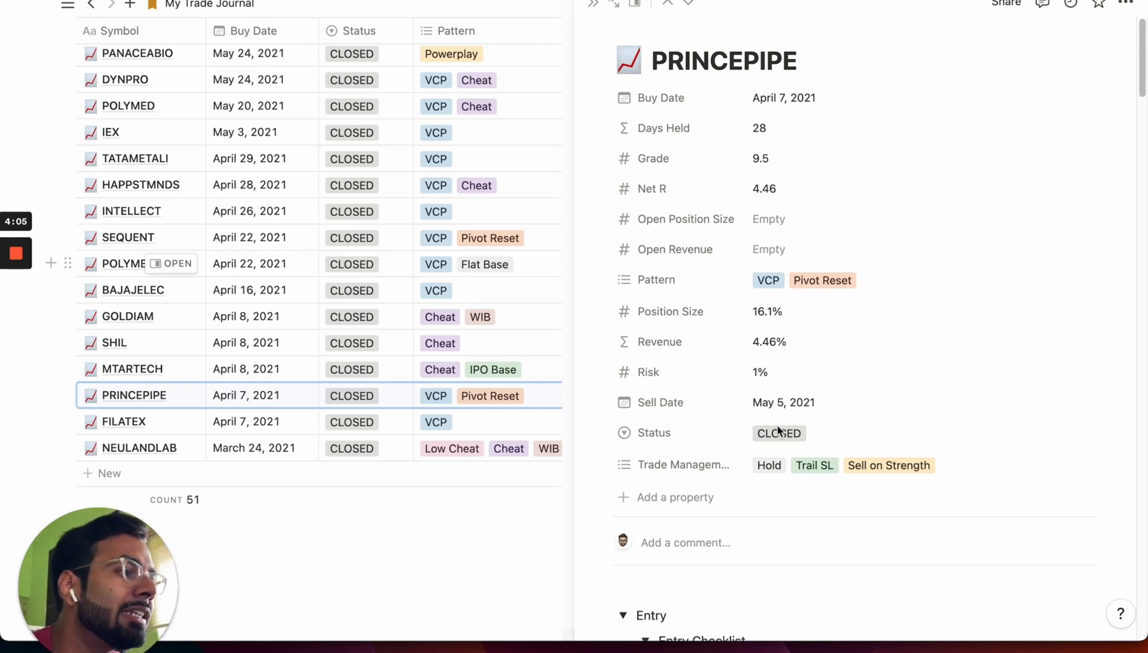
{"action": "mouse_move", "coordinate": [775, 292]}
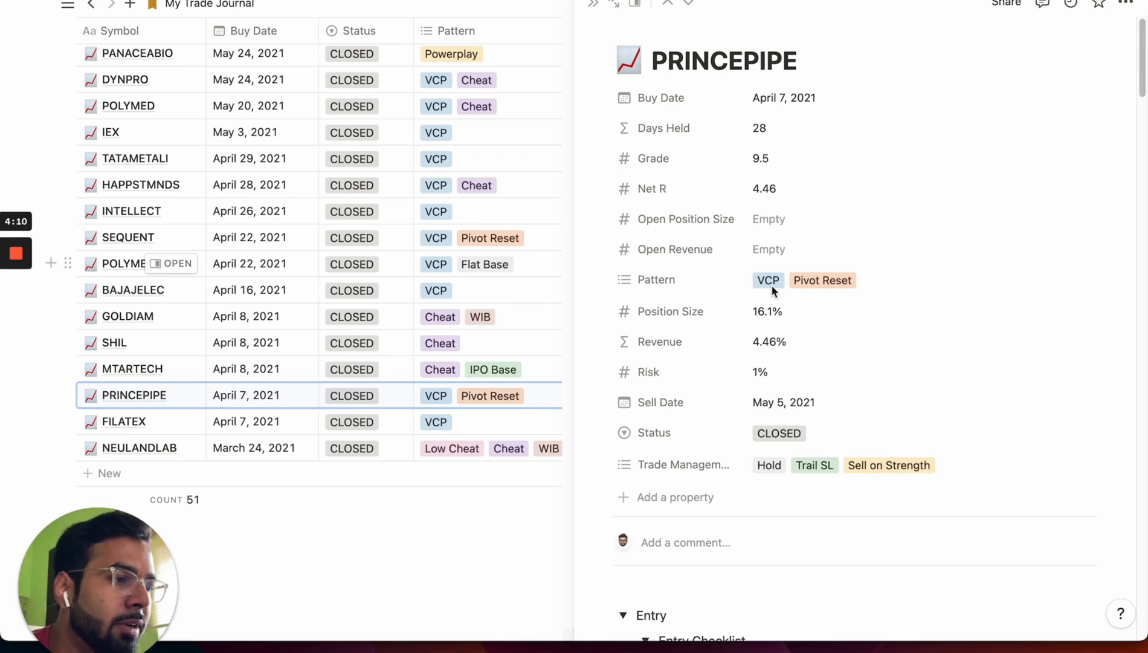
{"action": "mouse_move", "coordinate": [757, 471]}
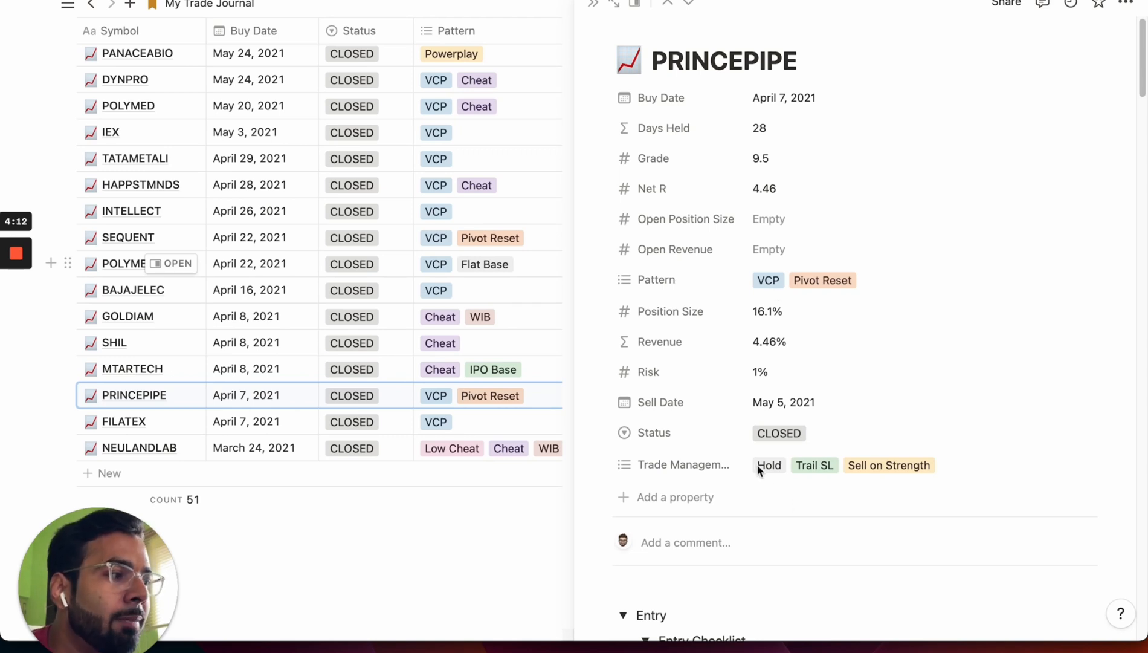
{"action": "scroll", "scroll_direction": "down", "scroll_amount": 3}
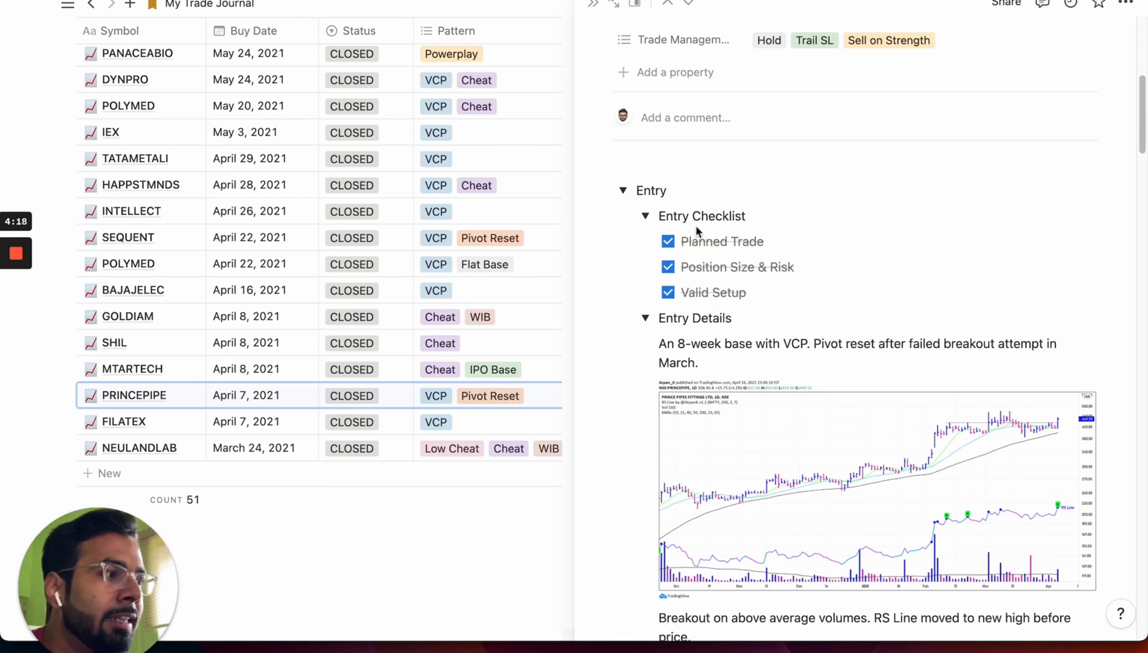
{"action": "mouse_move", "coordinate": [698, 252]}
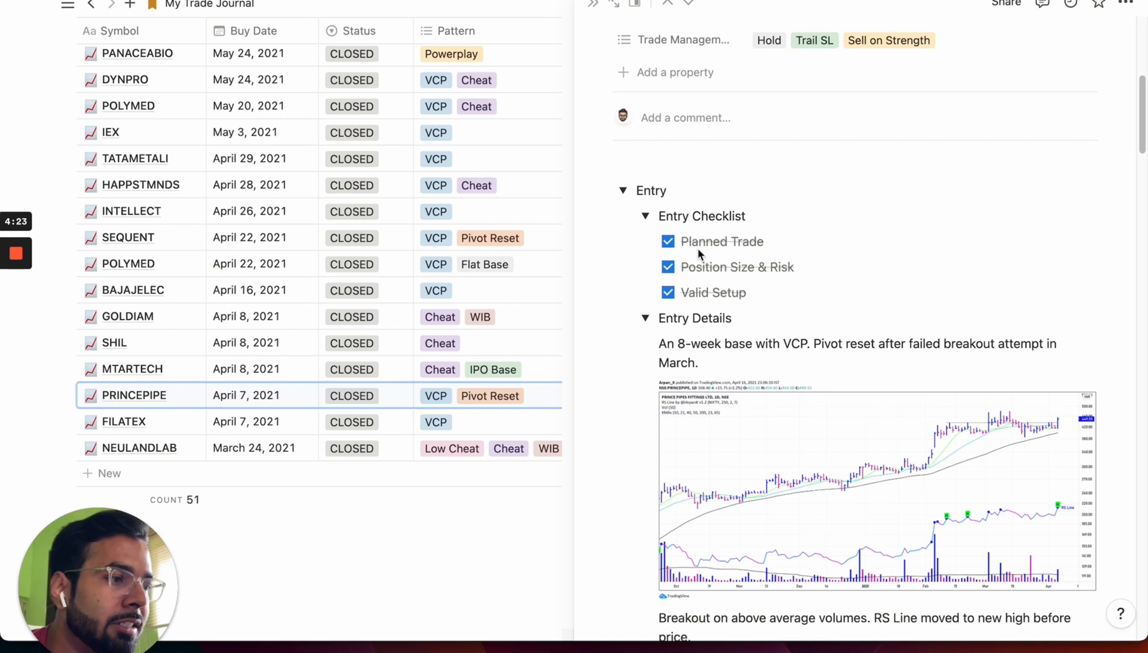
{"action": "scroll", "scroll_direction": "down", "scroll_amount": 3}
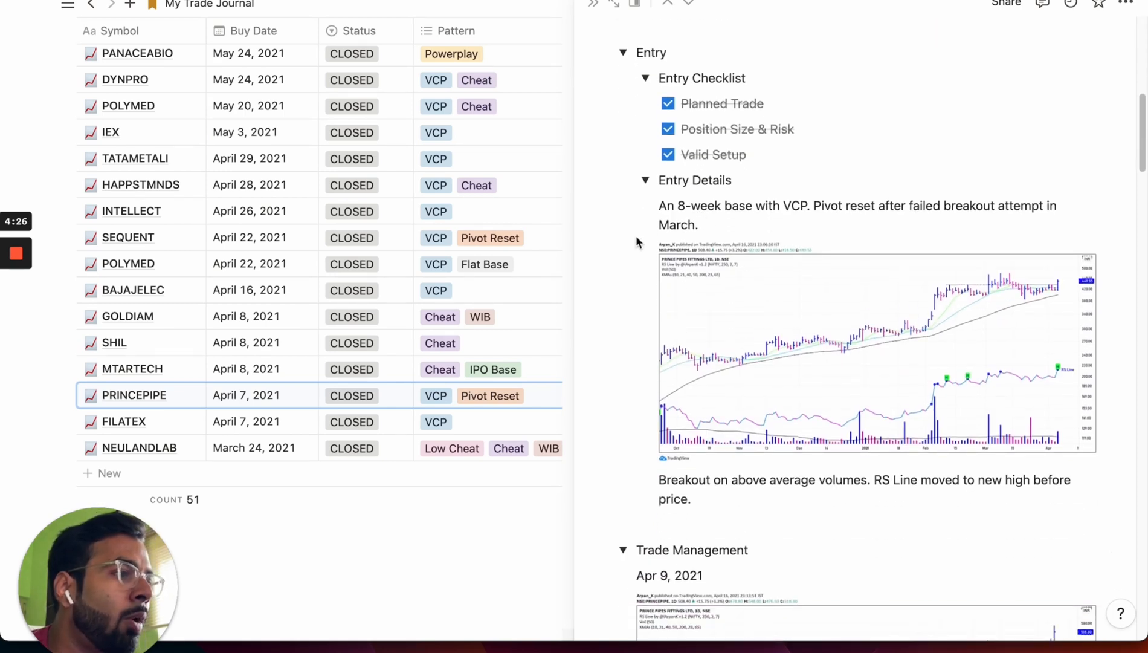
{"action": "mouse_move", "coordinate": [796, 389]}
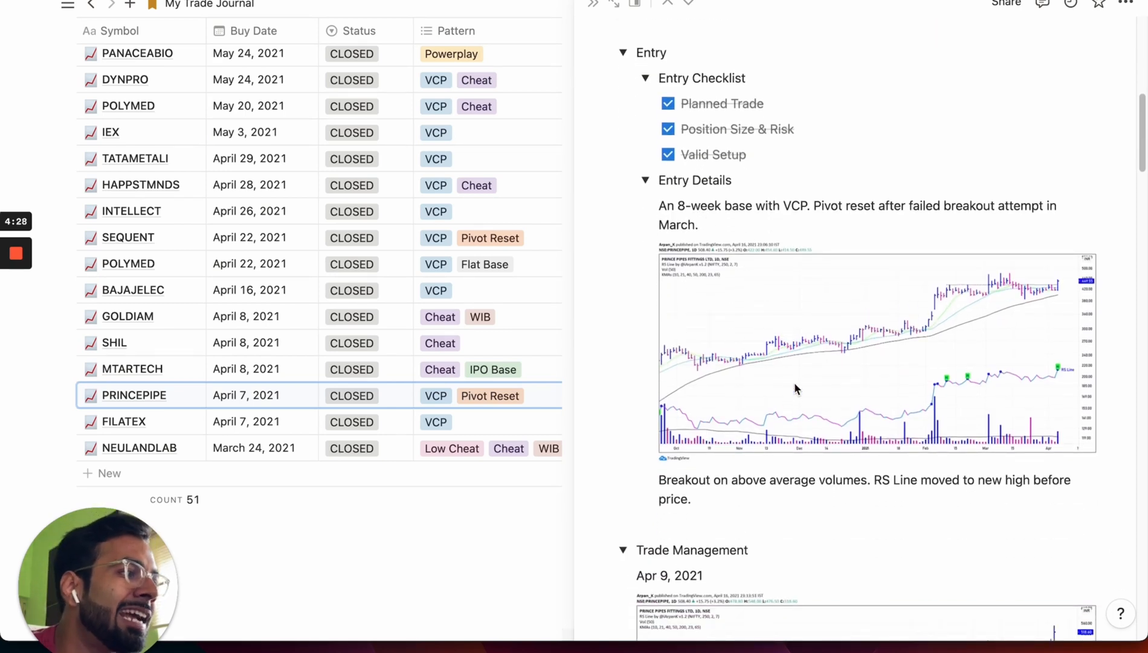
{"action": "scroll", "scroll_direction": "down", "scroll_amount": 3}
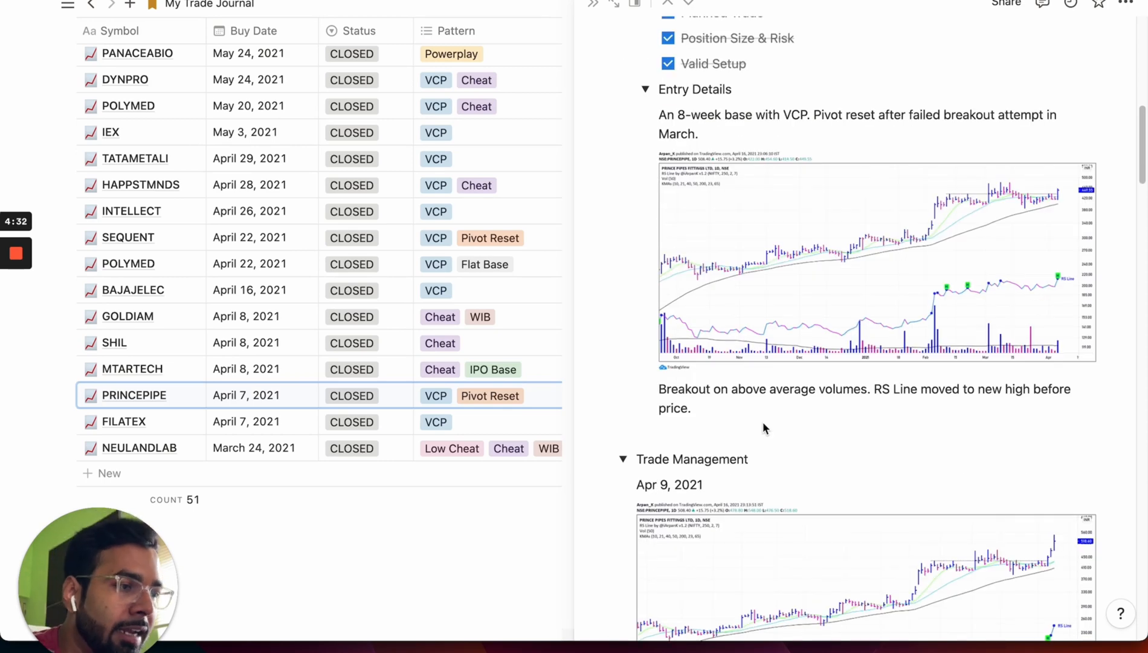
{"action": "scroll", "scroll_direction": "down", "scroll_amount": 3}
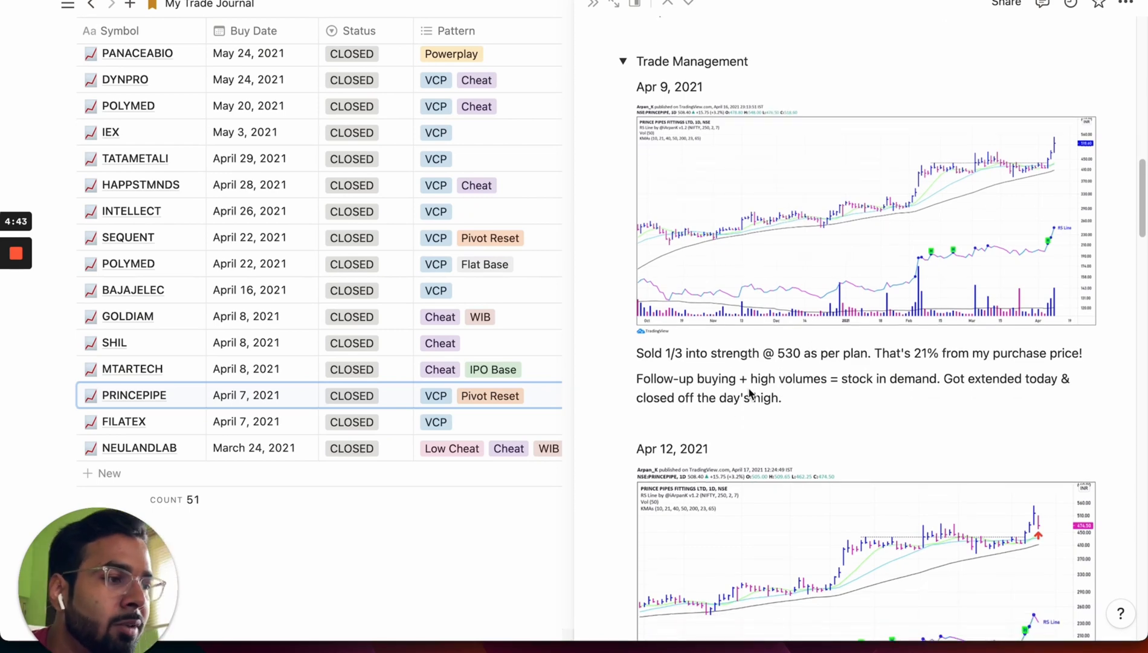
{"action": "scroll", "scroll_direction": "down", "scroll_amount": 3}
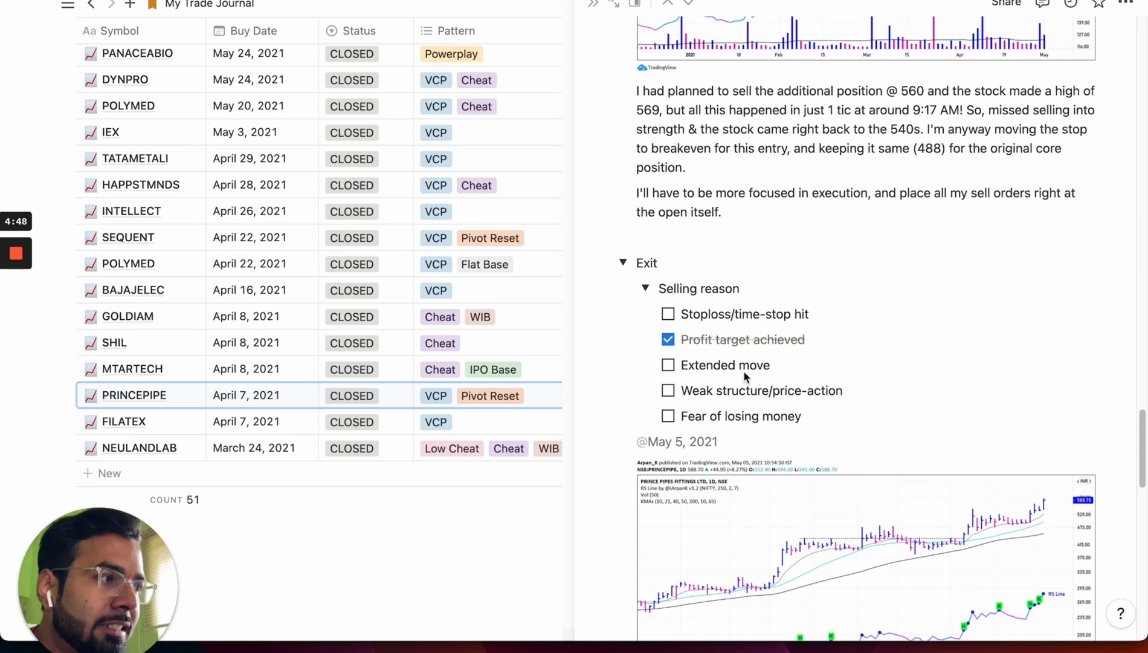
{"action": "mouse_move", "coordinate": [722, 355]}
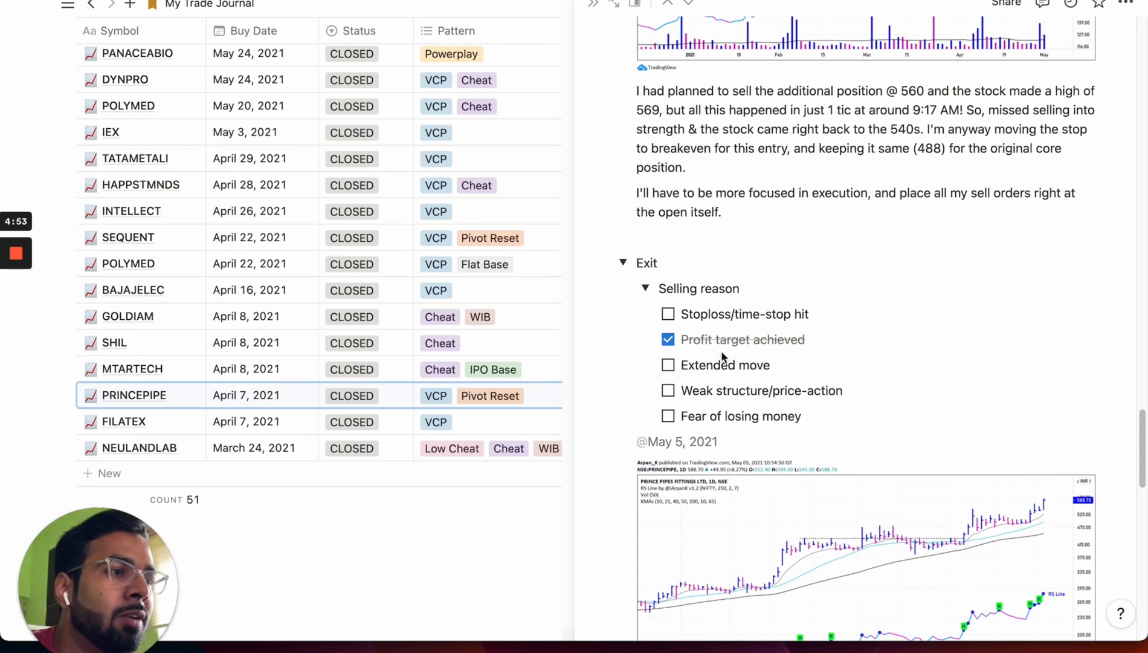
{"action": "scroll", "scroll_direction": "down", "scroll_amount": 3}
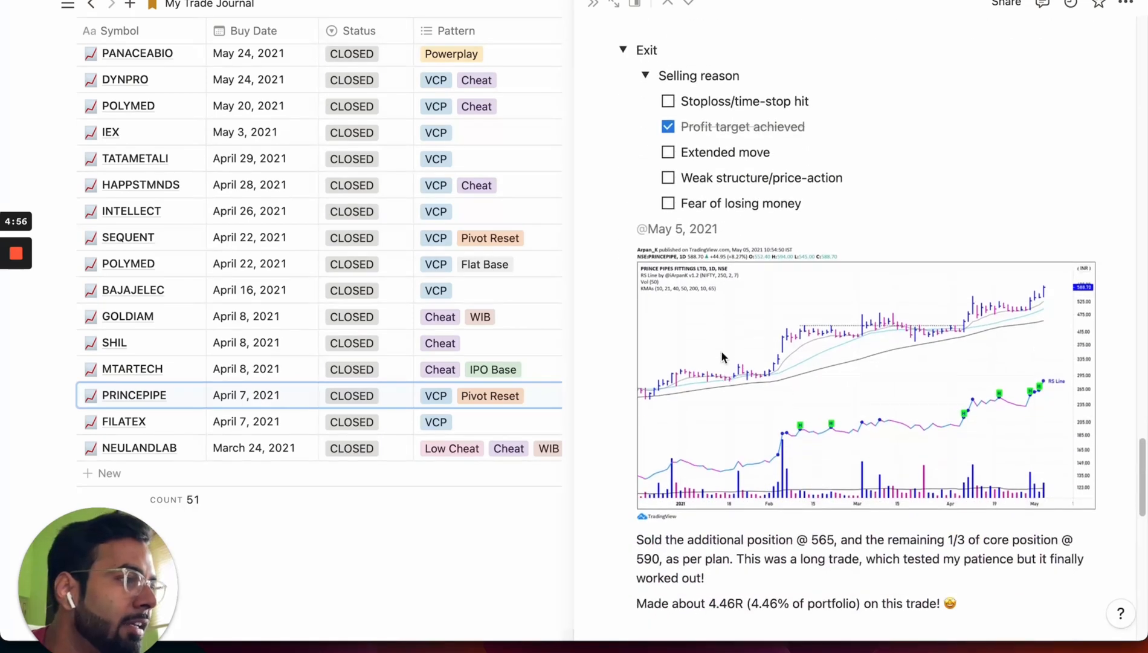
{"action": "scroll", "scroll_direction": "down", "scroll_amount": 3}
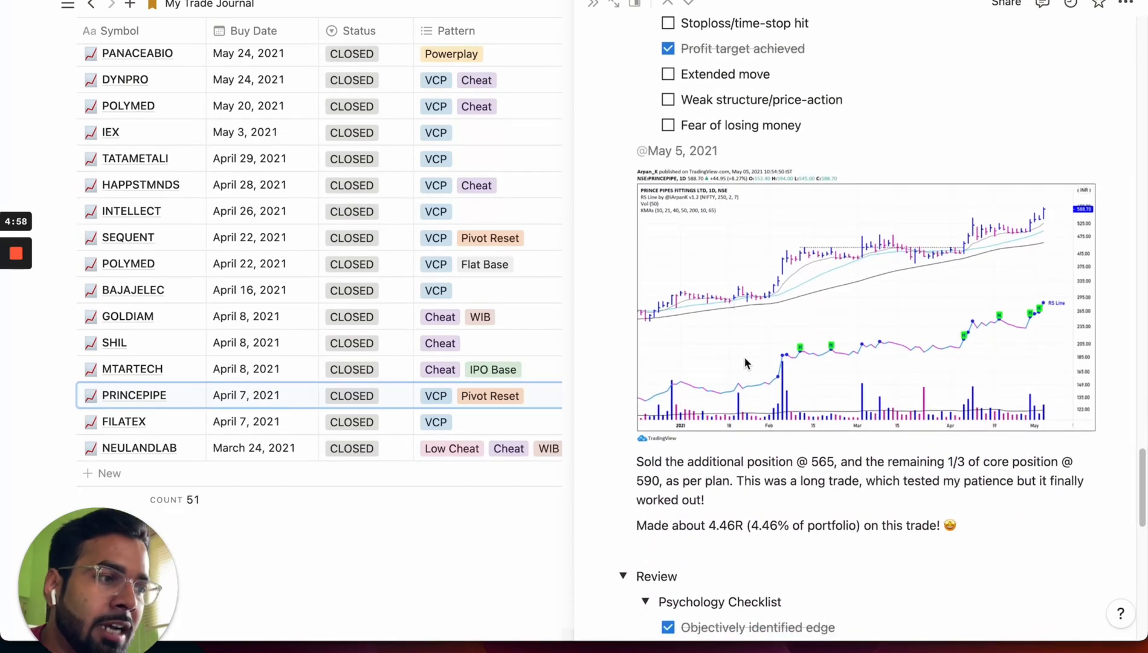
{"action": "scroll", "scroll_direction": "down", "scroll_amount": 3}
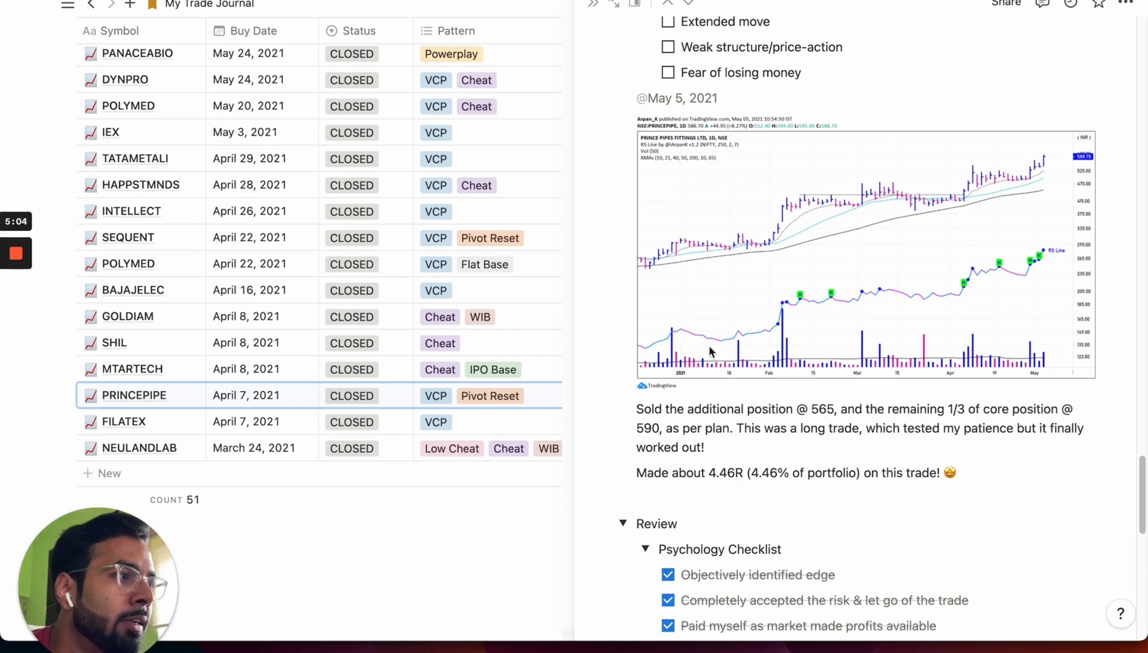
Scroll the PRINCEPIPE entry down to its Review analysis notes and follow-my-plan answer.
{"action": "scroll", "scroll_direction": "down", "scroll_amount": 3}
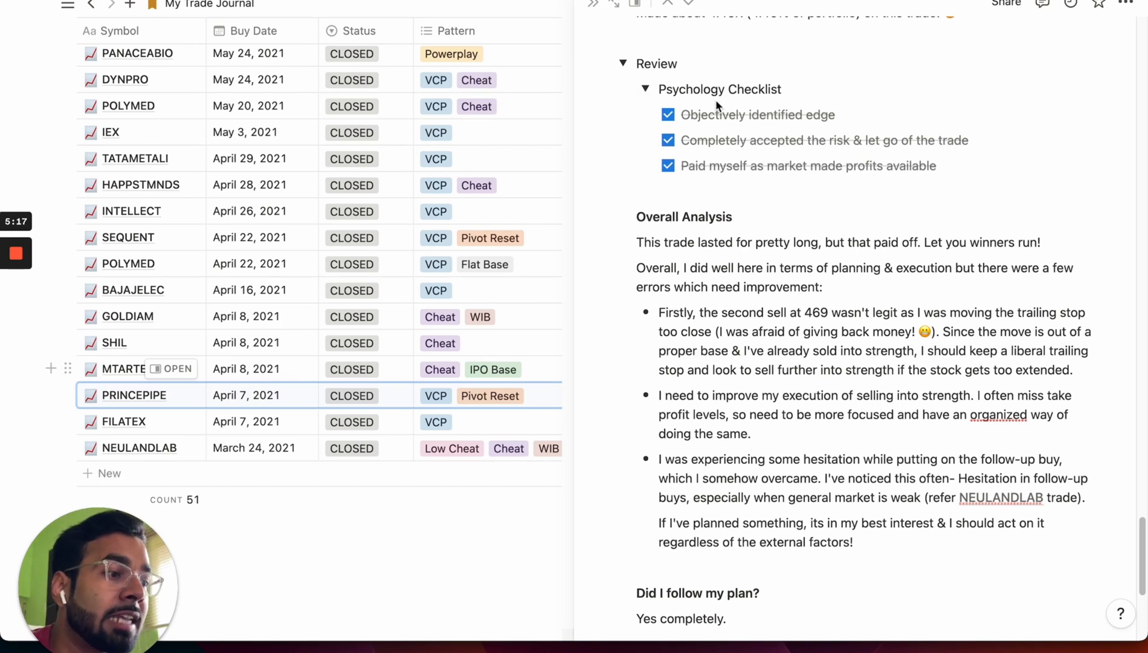
{"action": "mouse_move", "coordinate": [729, 280]}
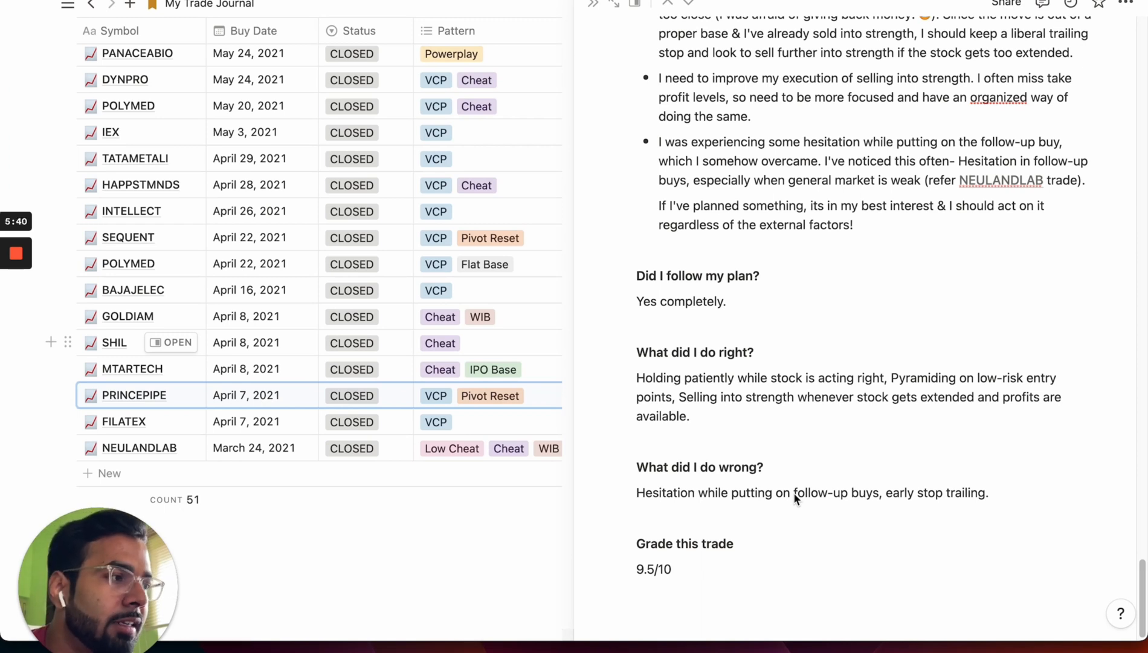
{"action": "mouse_move", "coordinate": [580, 469]}
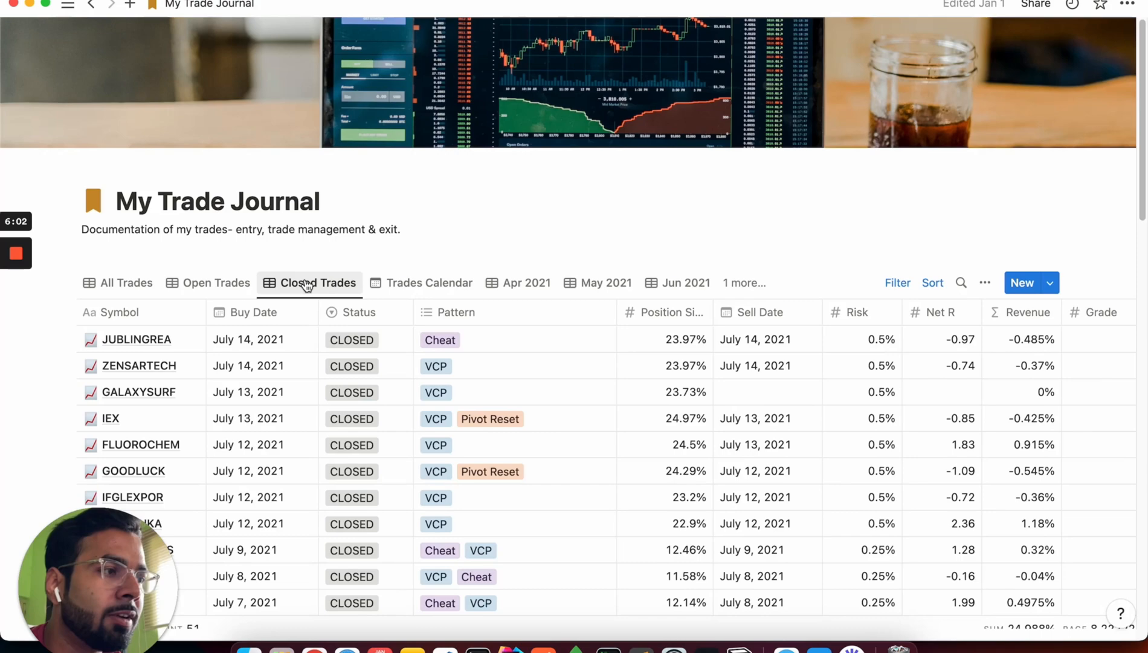
Scroll through the Closed Trades view listing all 51 trades totalling 24.988%.
{"action": "scroll", "scroll_direction": "down", "scroll_amount": 3}
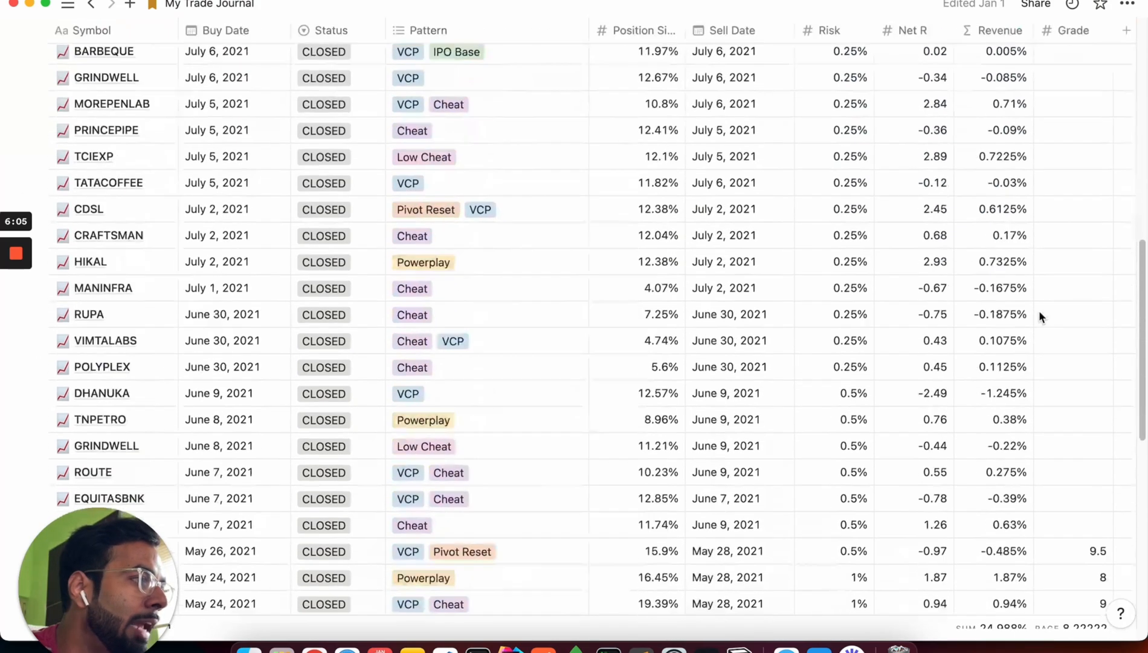
{"action": "scroll", "scroll_direction": "down", "scroll_amount": 3}
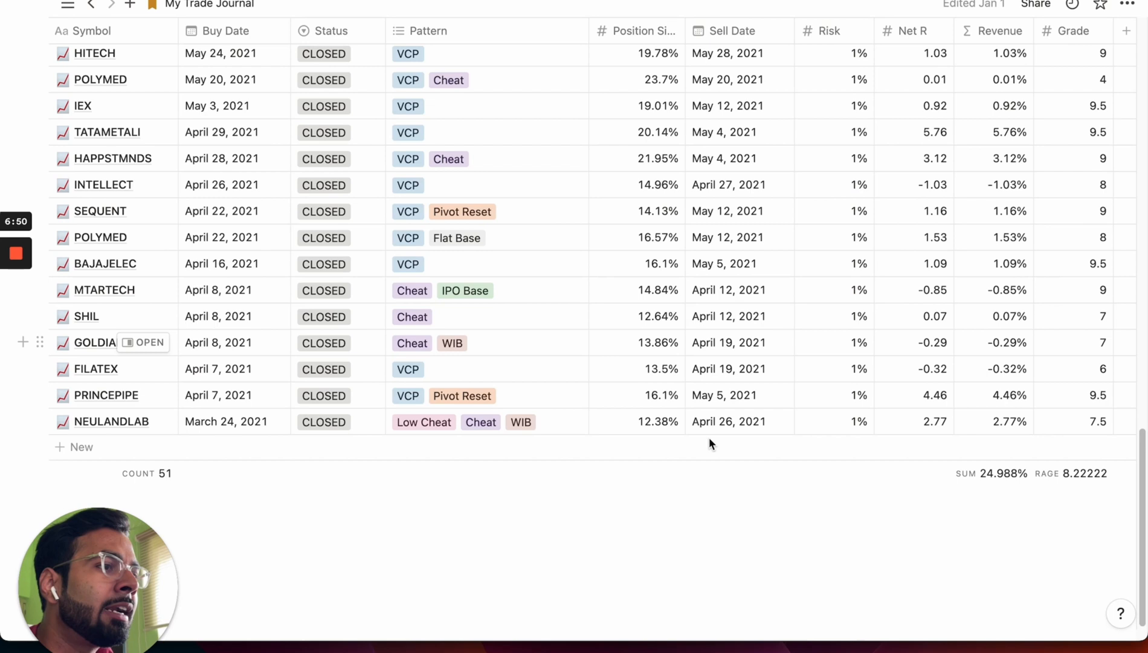
{"action": "mouse_move", "coordinate": [306, 296]}
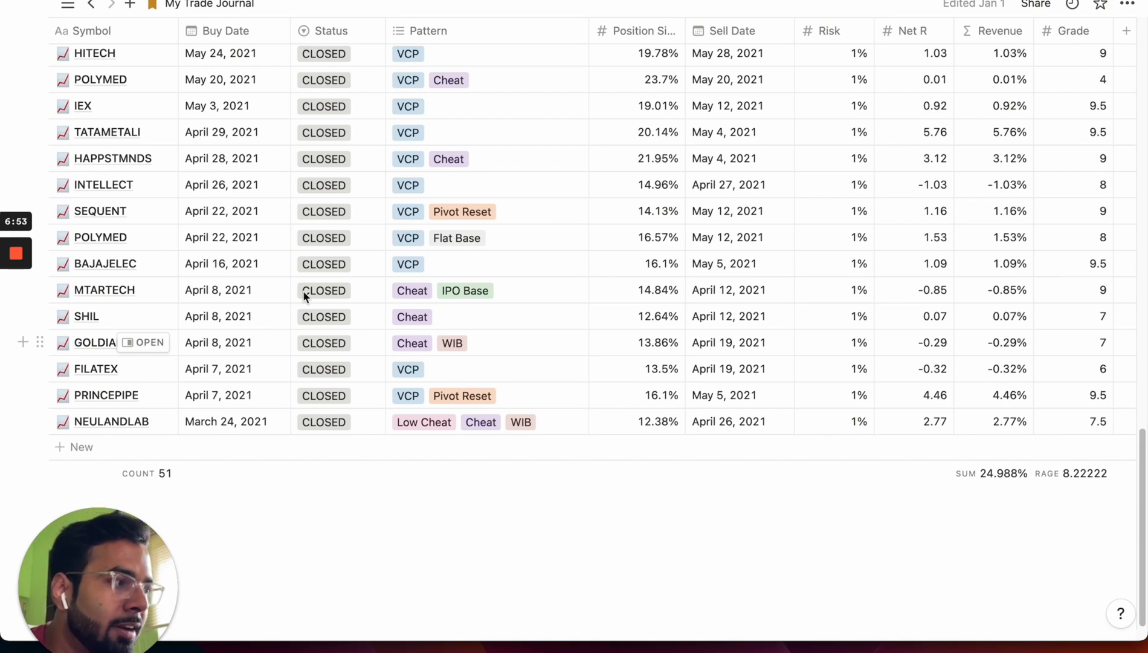
{"action": "mouse_move", "coordinate": [419, 467]}
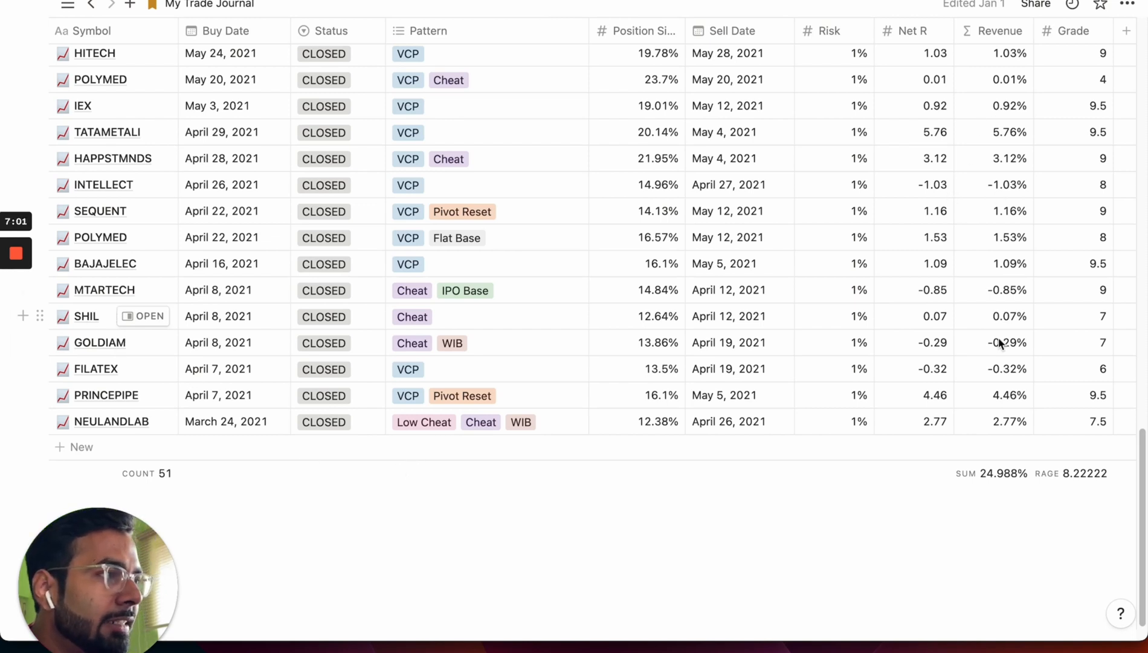
{"action": "mouse_move", "coordinate": [929, 476]}
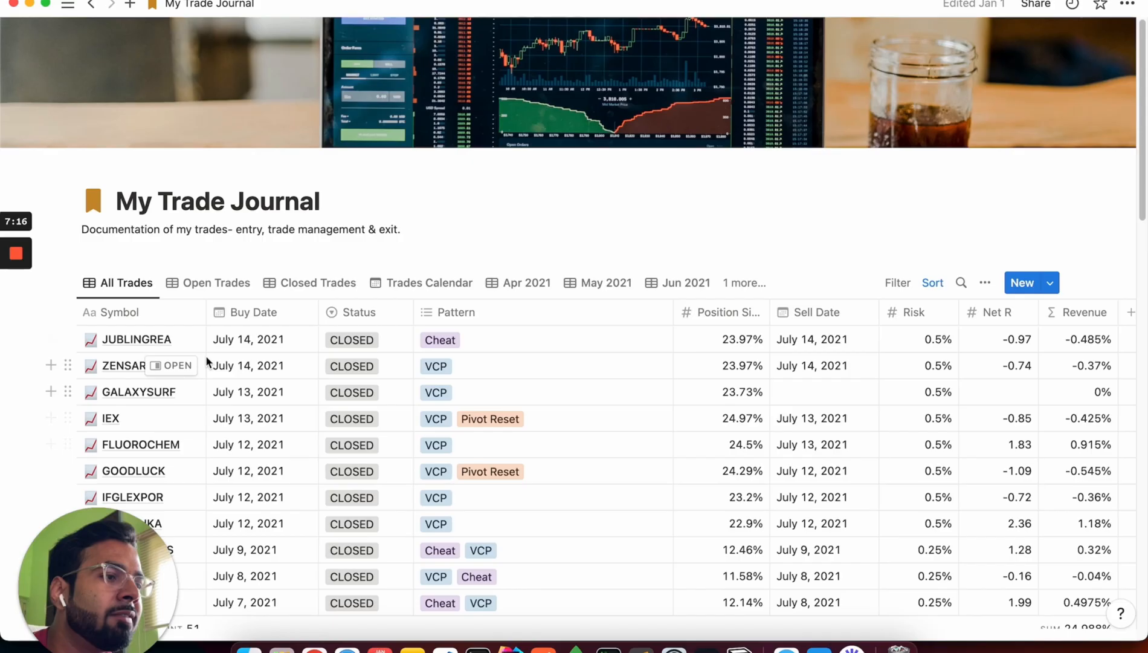
{"action": "mouse_move", "coordinate": [395, 413]}
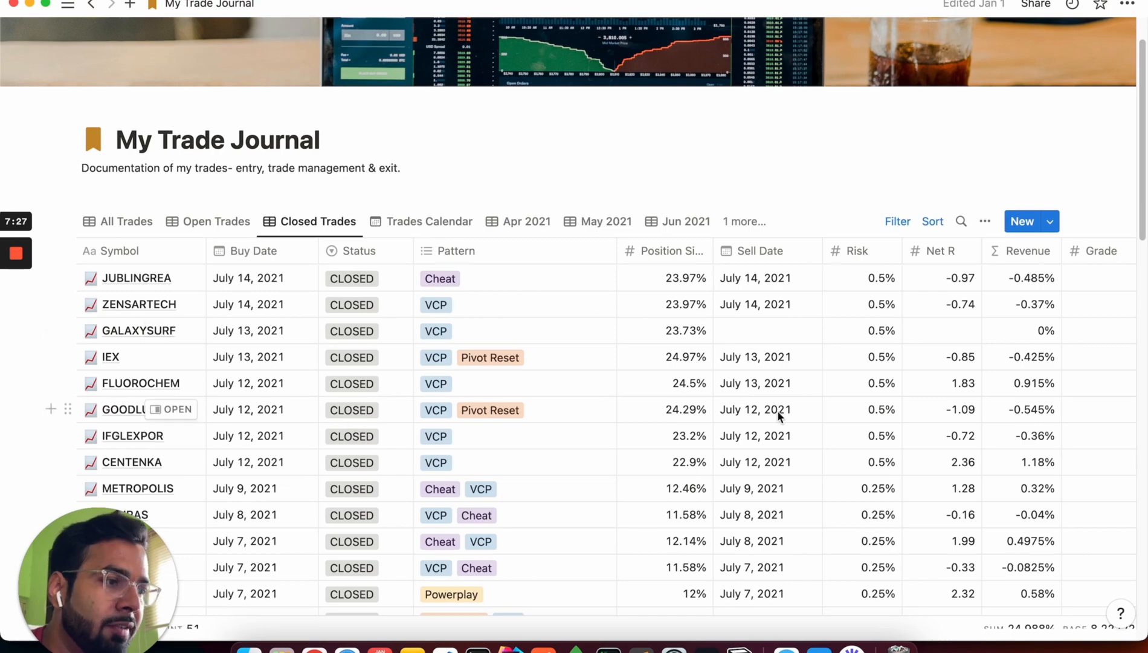
View Trade Journal (Full)'s Open Trades, then return to My Trade Journal's Apr 2021 view.
{"action": "left_click", "coordinate": [215, 221]}
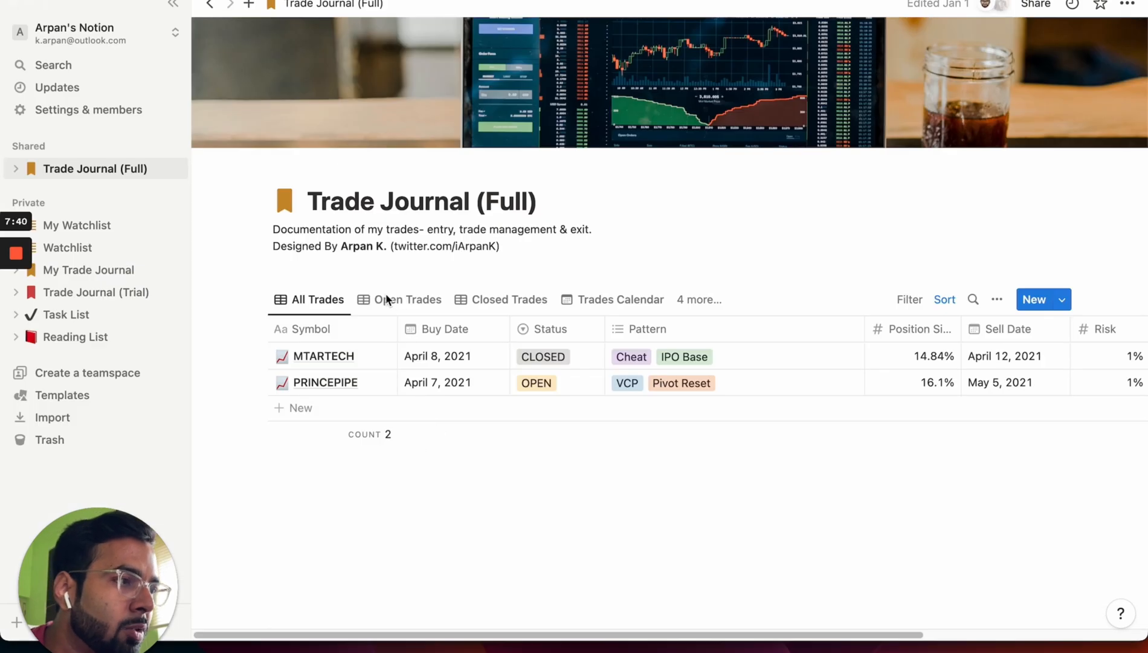
{"action": "left_click", "coordinate": [407, 299]}
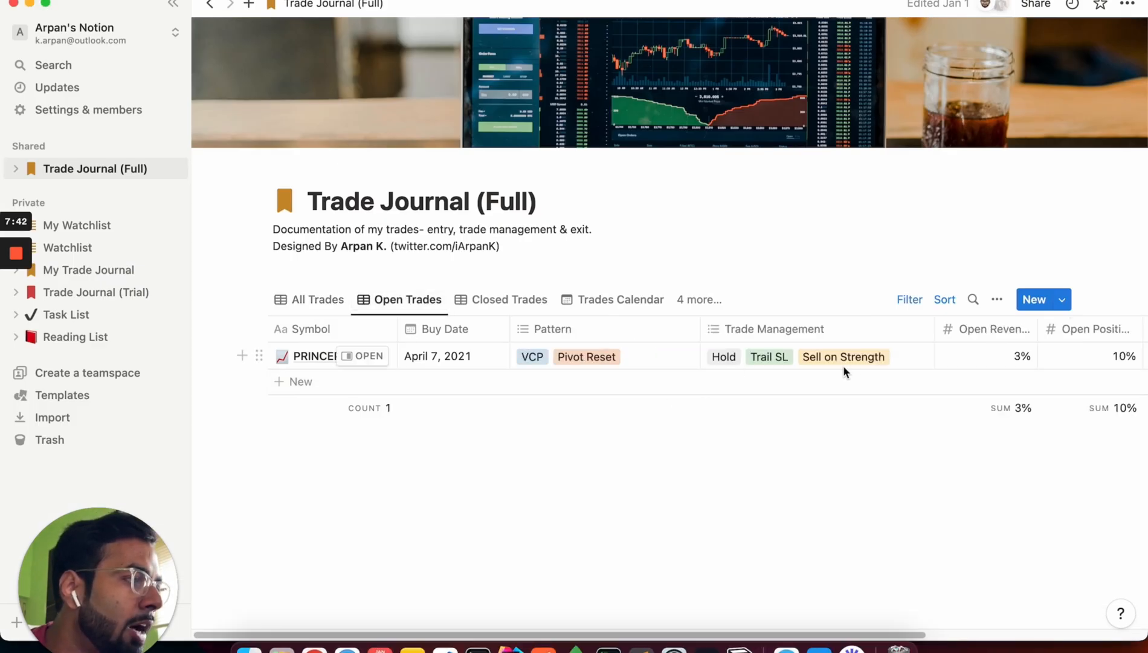
{"action": "mouse_move", "coordinate": [957, 392]}
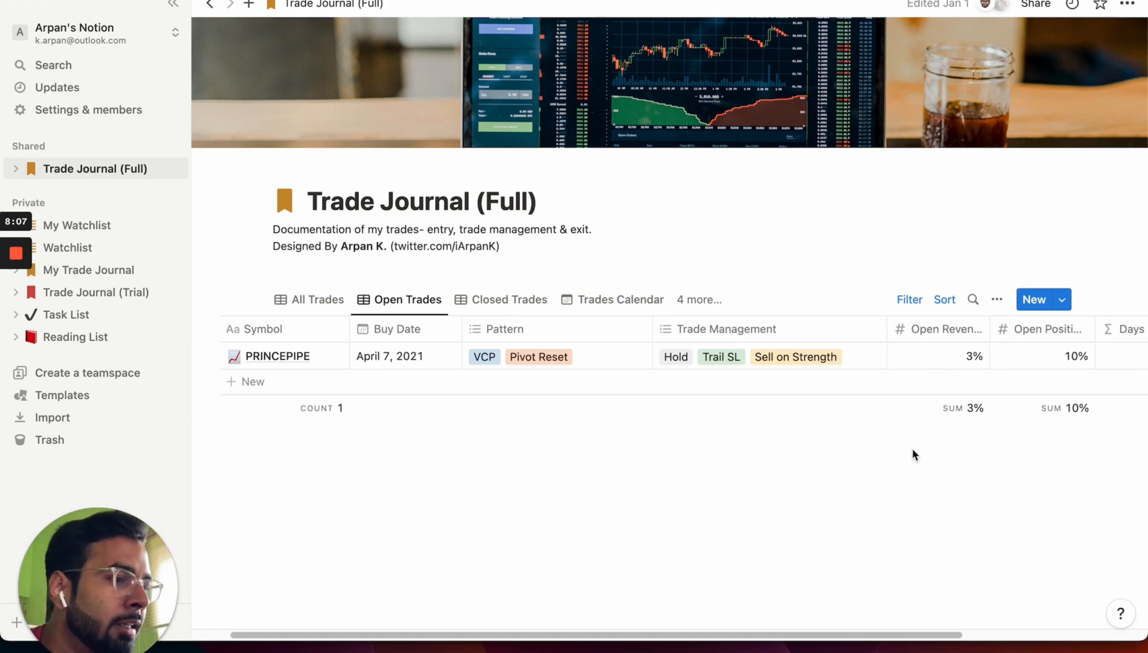
{"action": "left_click", "coordinate": [89, 270]}
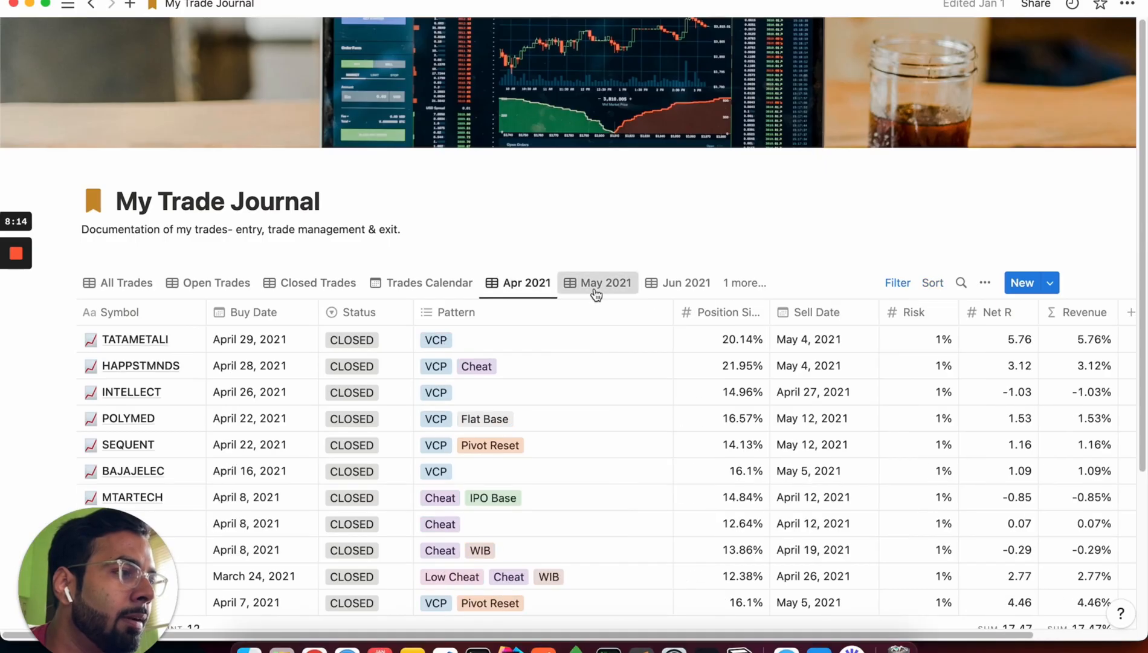
Show the Trades Calendar for April 2021 with closed trades on their buy dates.
{"action": "left_click", "coordinate": [685, 283]}
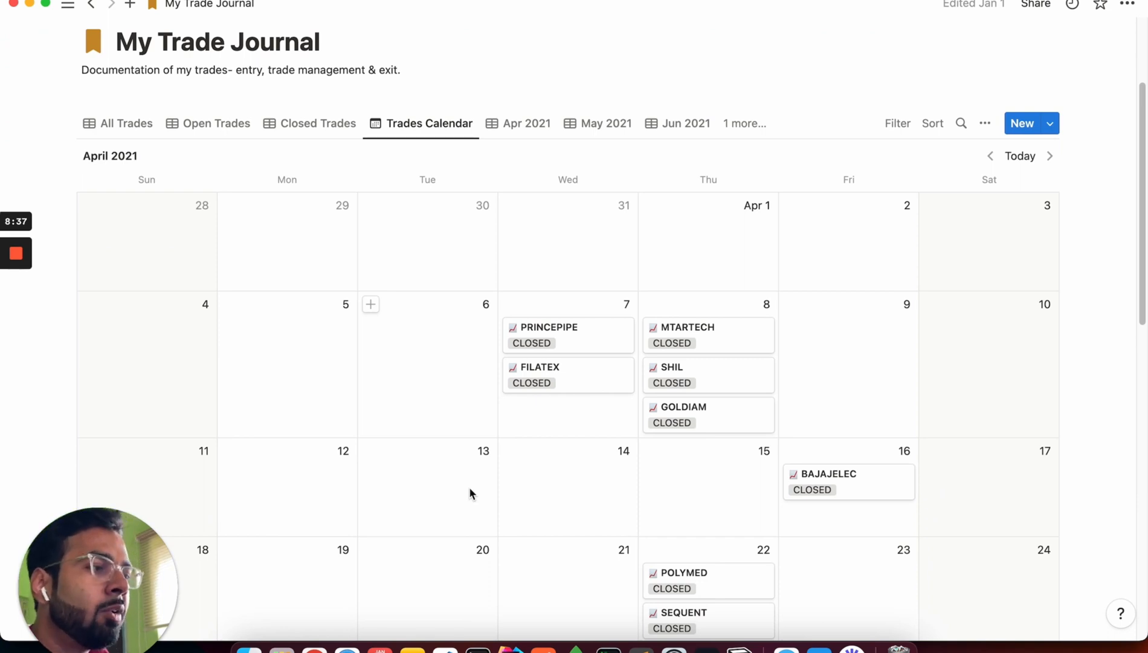
{"action": "scroll", "scroll_direction": "down", "scroll_amount": 3}
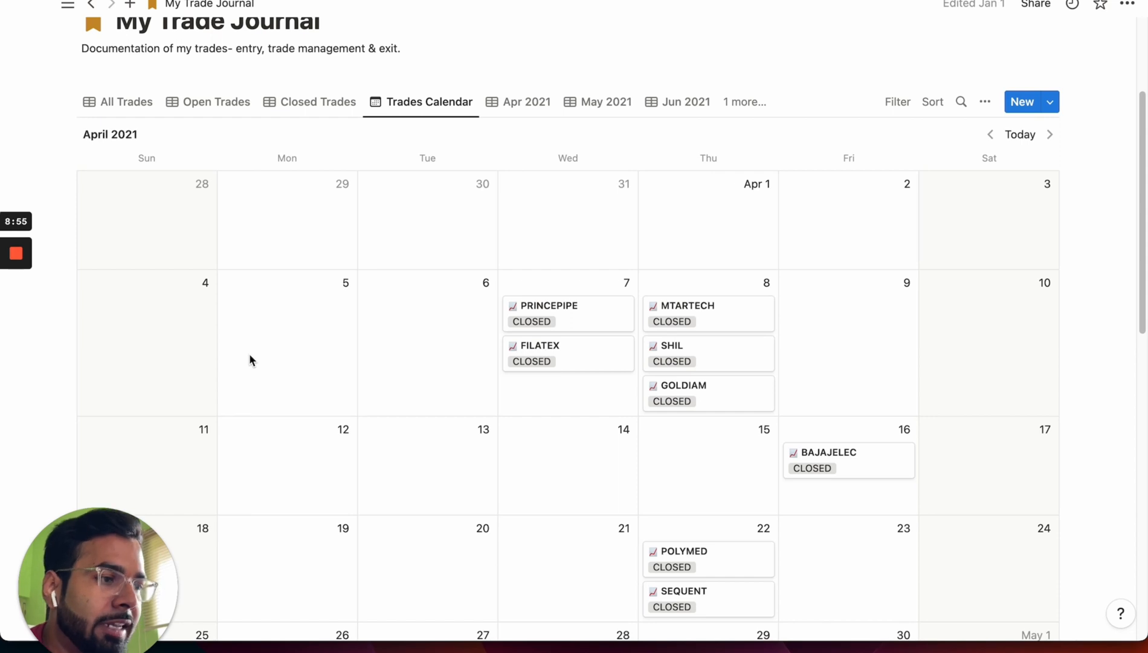
{"action": "mouse_move", "coordinate": [196, 378]}
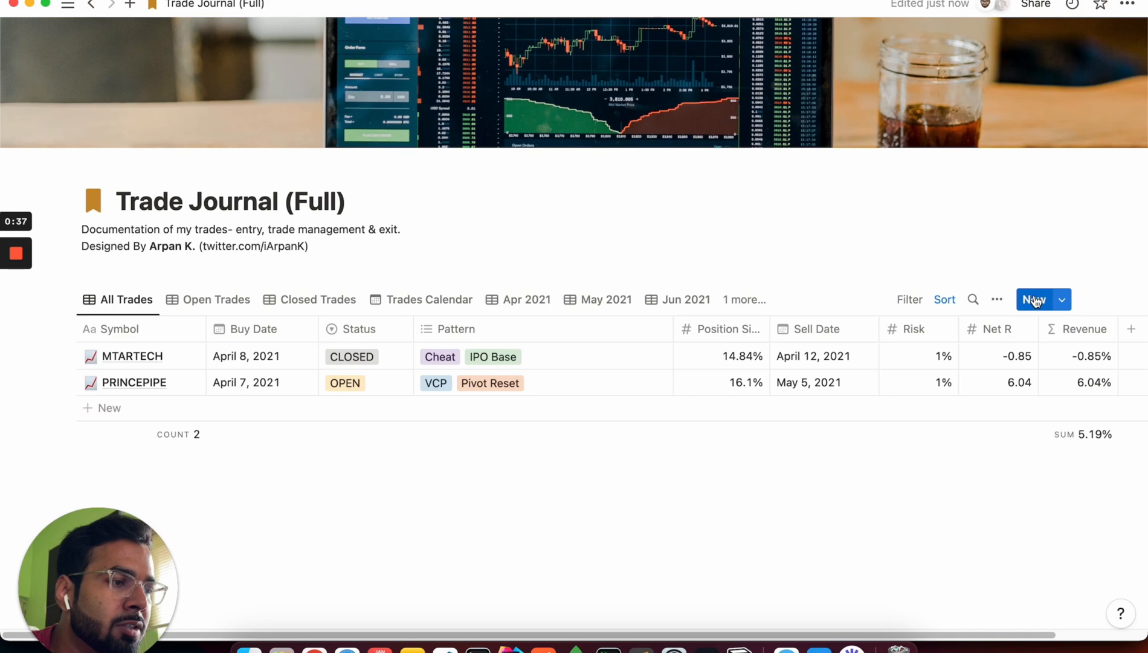
Create a new trade from the New Trade template named ACI, bought January 10, 2023.
{"action": "left_click", "coordinate": [1034, 299]}
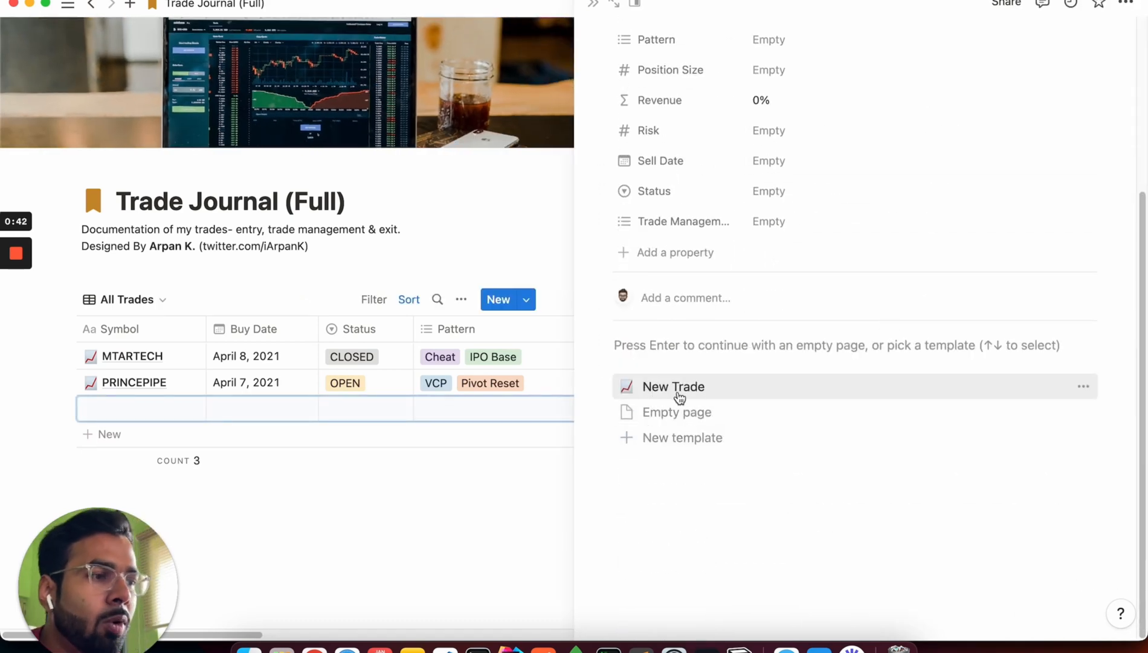
{"action": "left_click", "coordinate": [672, 386]}
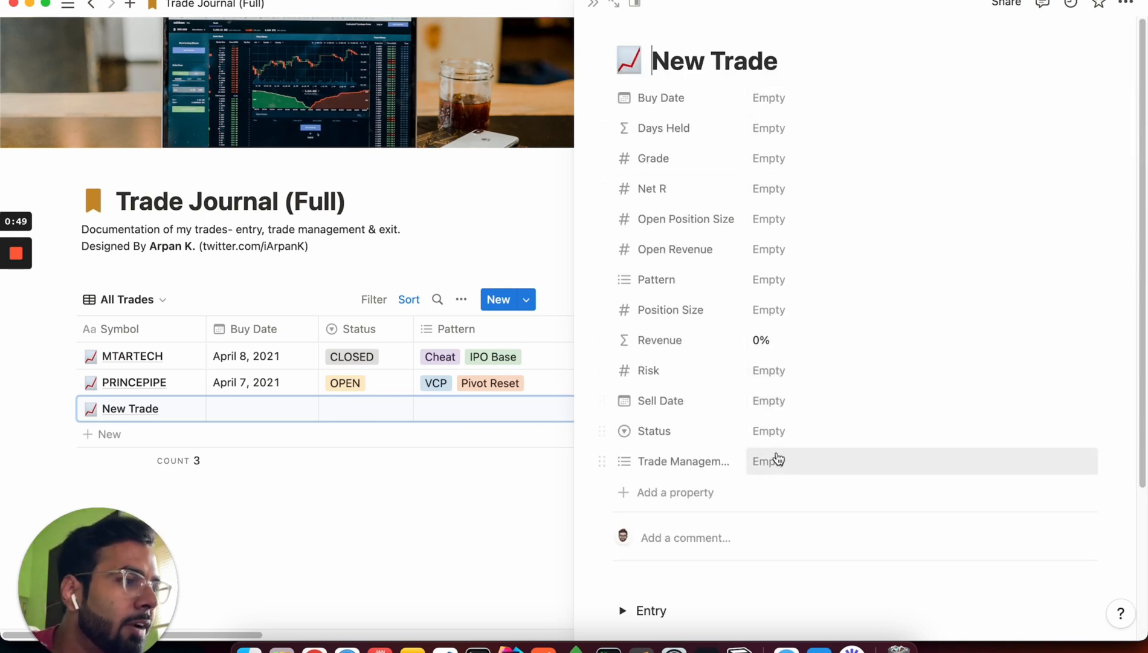
{"action": "double_click", "coordinate": [744, 61]}
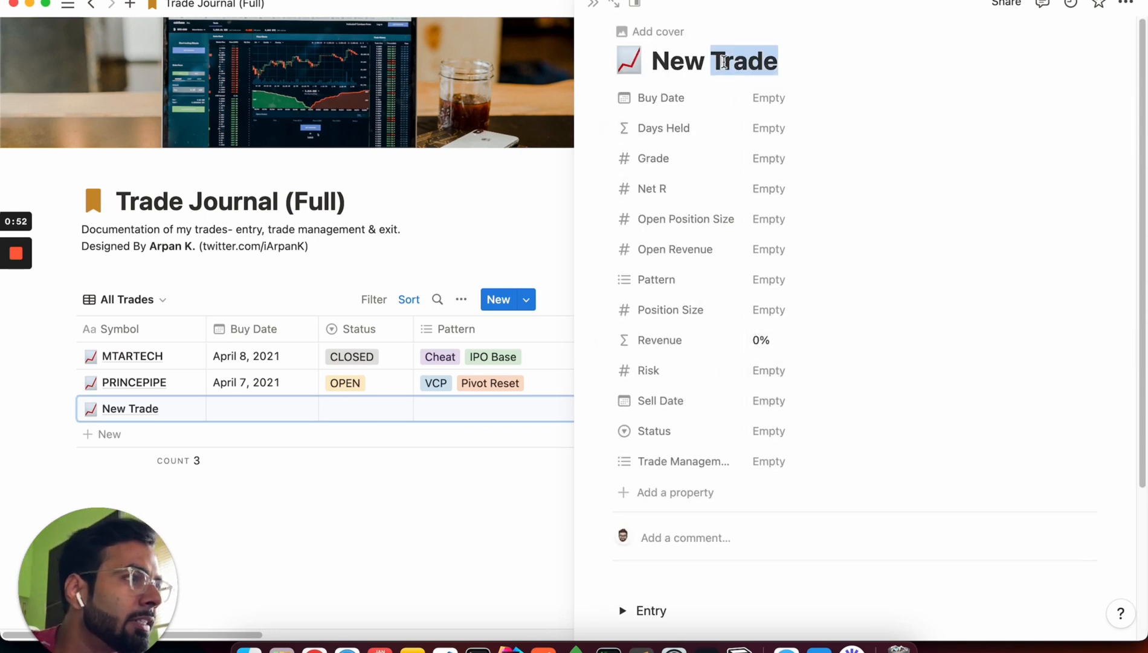
{"action": "type", "text": "ACI"}
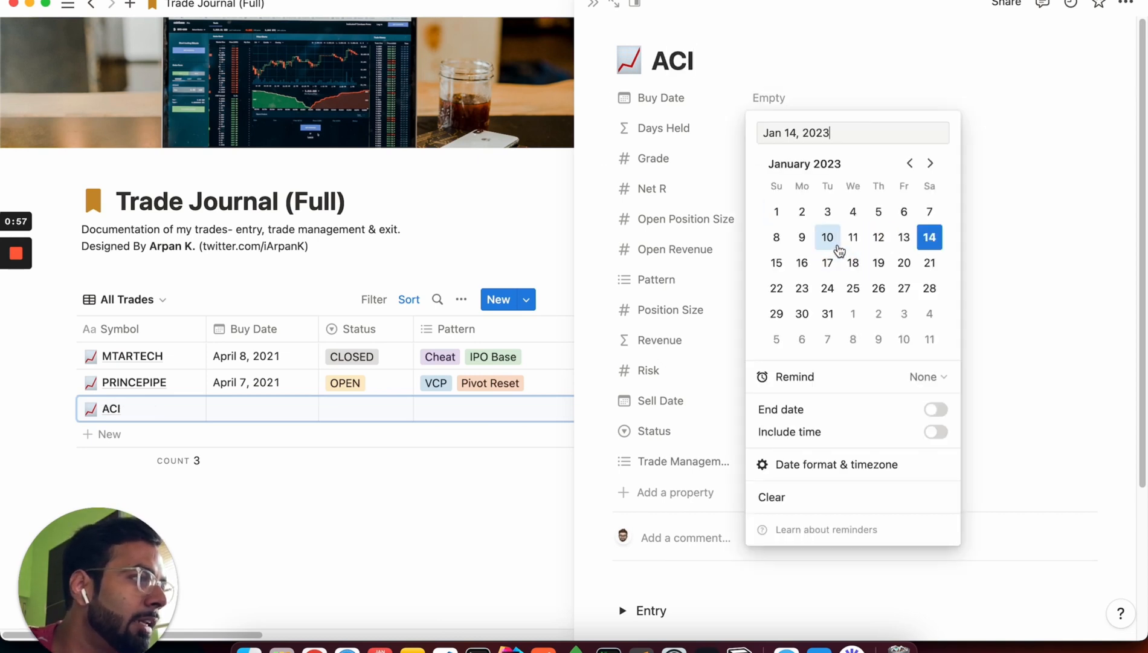
{"action": "left_click", "coordinate": [827, 237]}
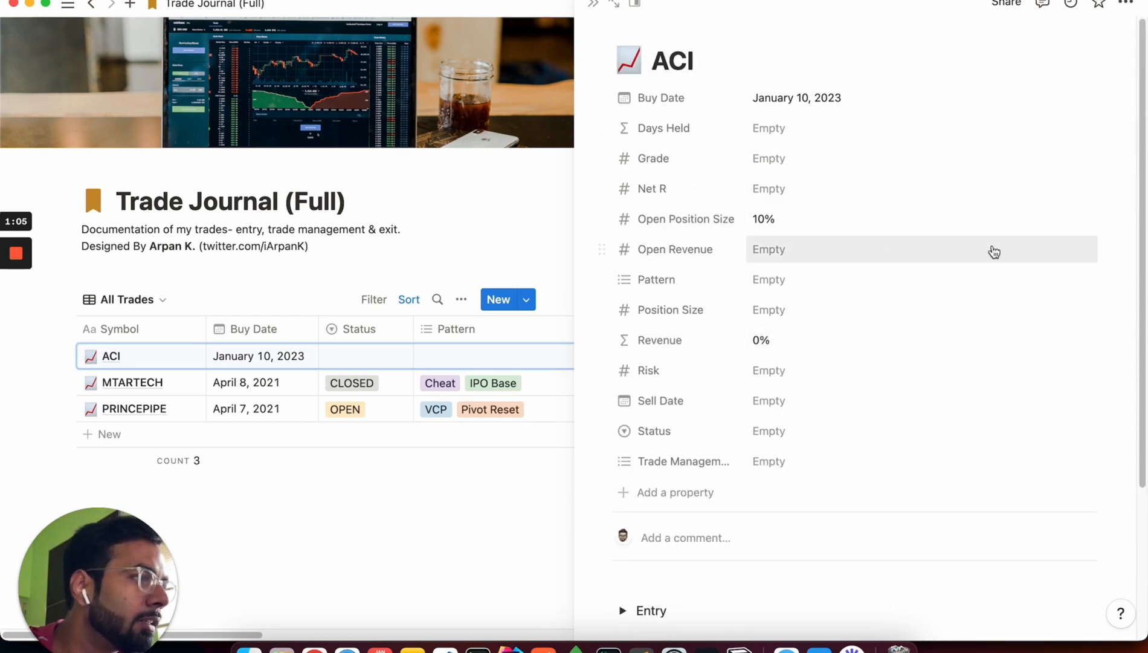
{"action": "type", "text": "2%"}
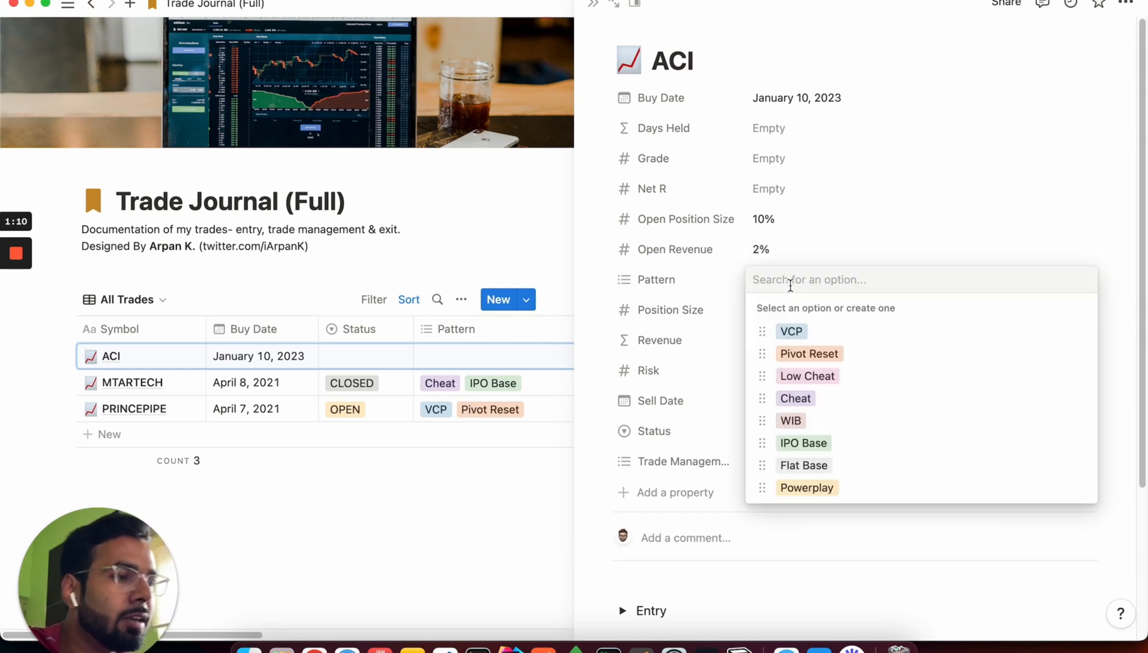
{"action": "mouse_move", "coordinate": [821, 408]}
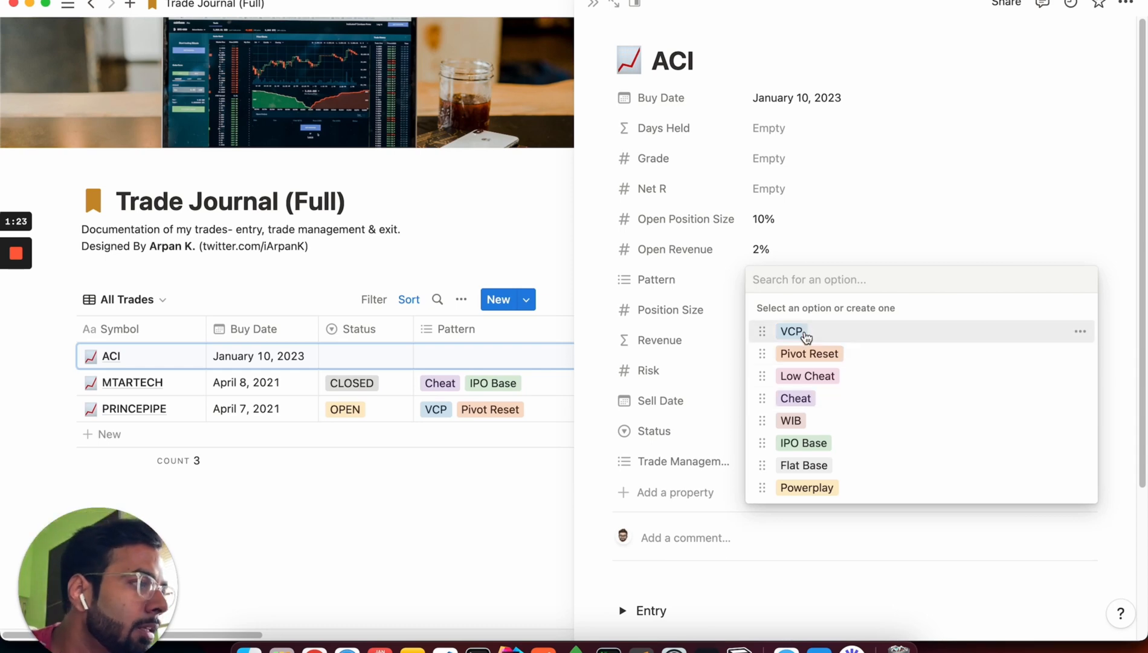
Tag the VCP and IPO Base patterns and set position size 15 and risk 1%.
{"action": "left_click", "coordinate": [804, 442]}
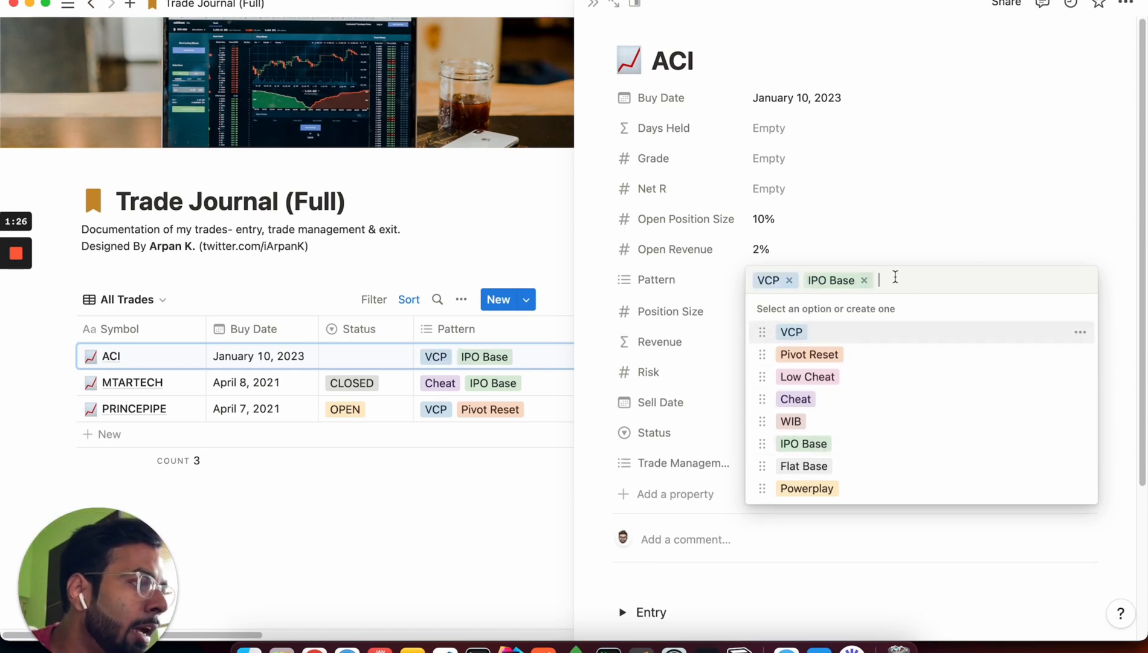
{"action": "left_click", "coordinate": [911, 311]}
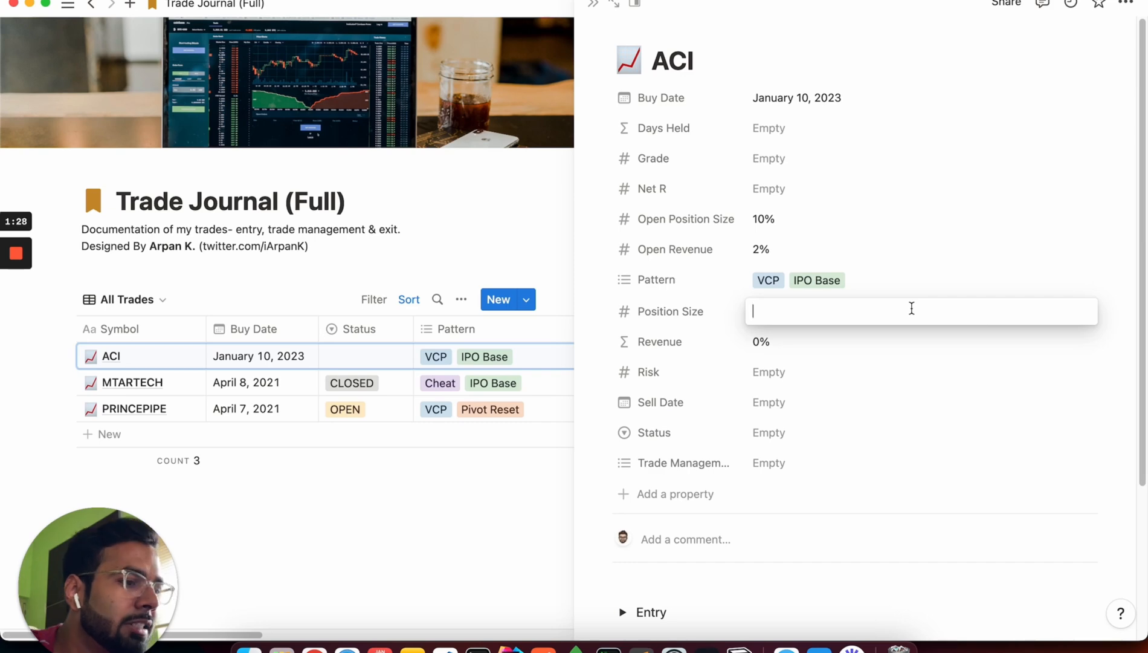
{"action": "type", "text": "15%"}
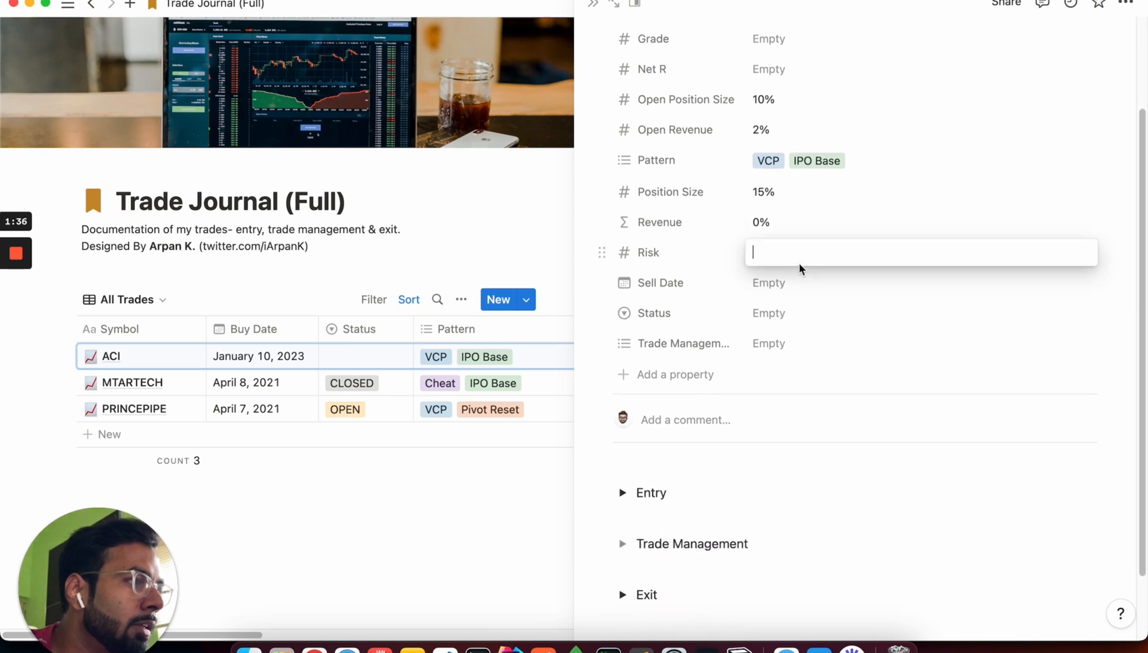
{"action": "type", "text": "1%"}
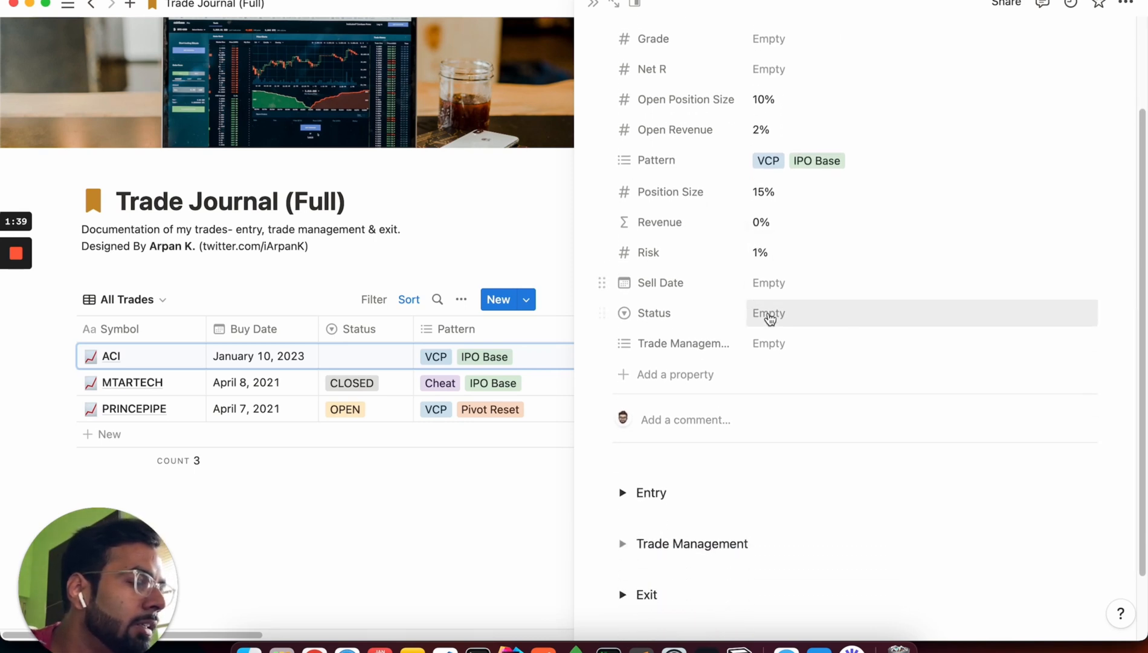
{"action": "scroll", "scroll_direction": "down", "scroll_amount": 3}
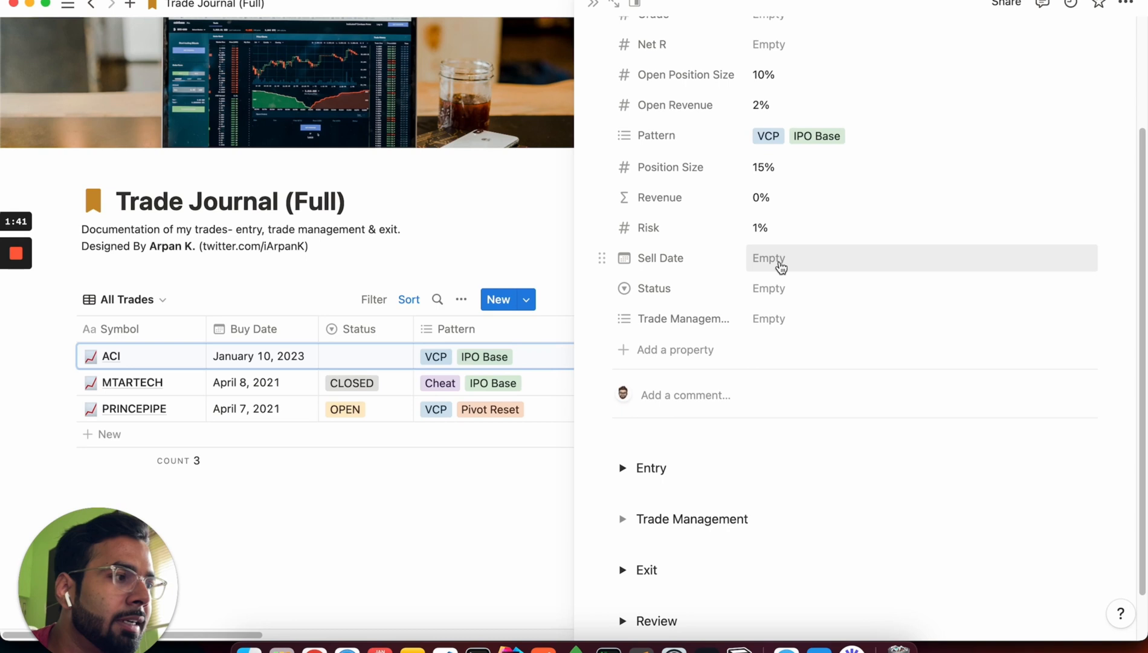
Set status OPEN with Sell on Strength and Trail SL trade management tags.
{"action": "left_click", "coordinate": [768, 287]}
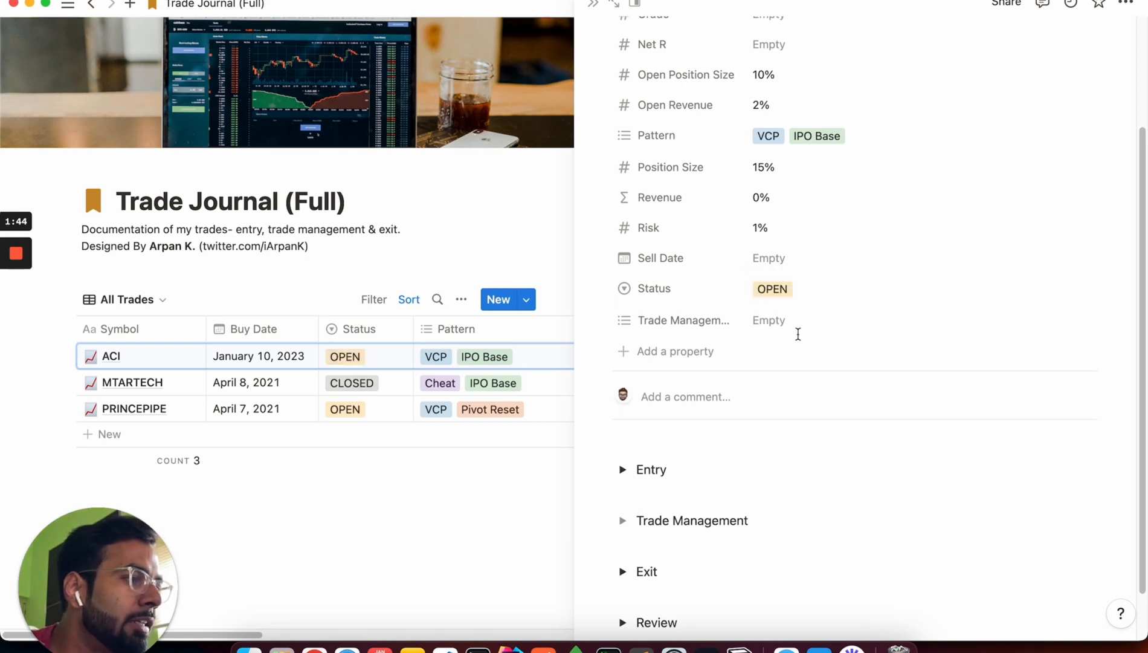
{"action": "left_click", "coordinate": [768, 320]}
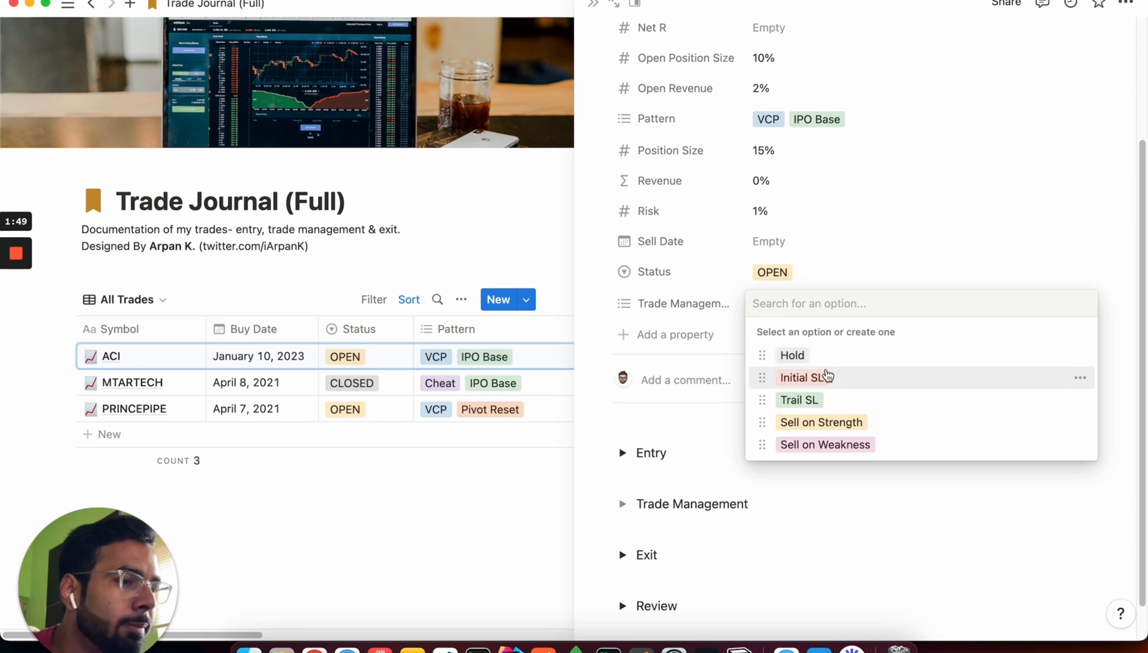
{"action": "left_click", "coordinate": [820, 422]}
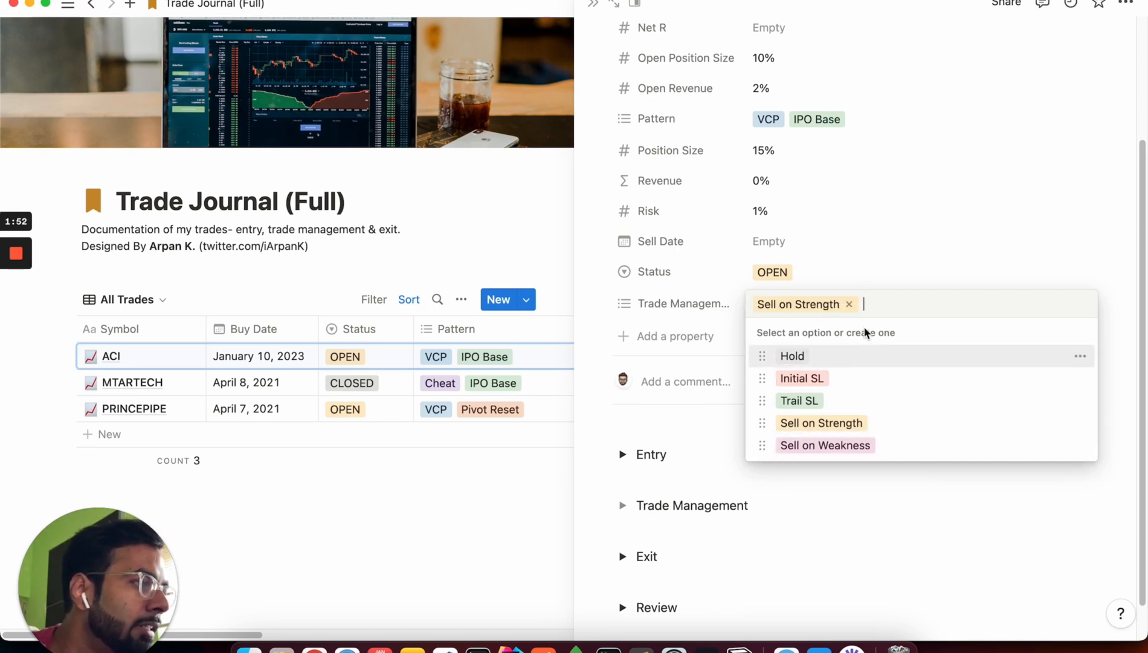
{"action": "left_click", "coordinate": [799, 400]}
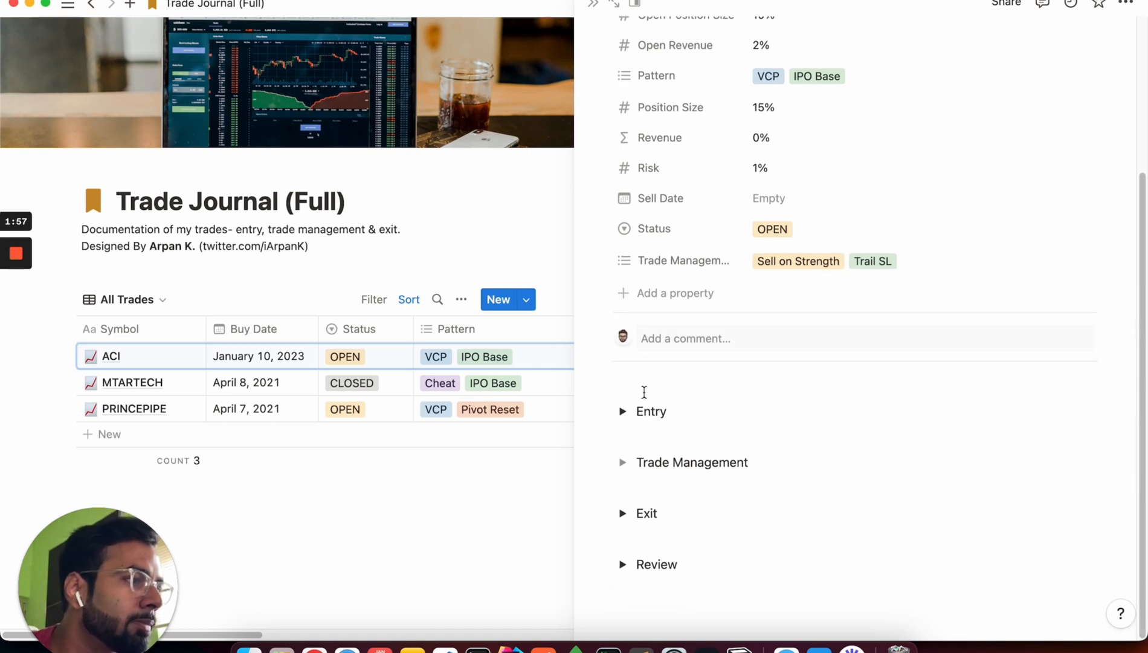
Tick Planned Trade and Position Size & Risk, and embed the TradingView chart under Entry Details.
{"action": "left_click", "coordinate": [623, 410]}
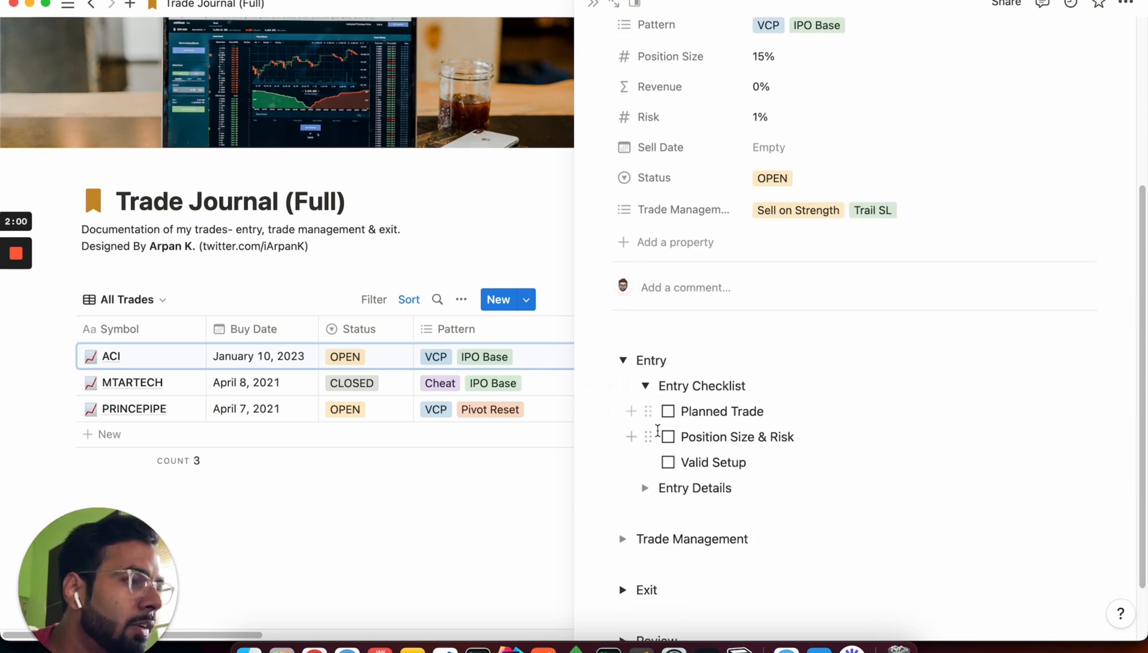
{"action": "left_click", "coordinate": [667, 411]}
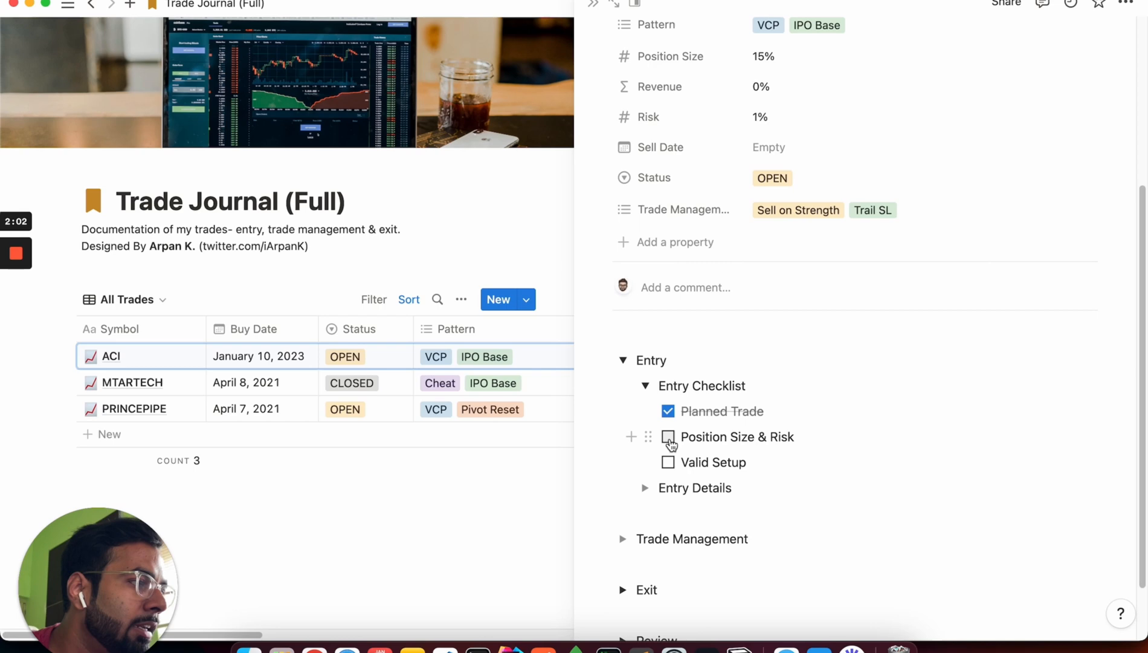
{"action": "left_click", "coordinate": [667, 436]}
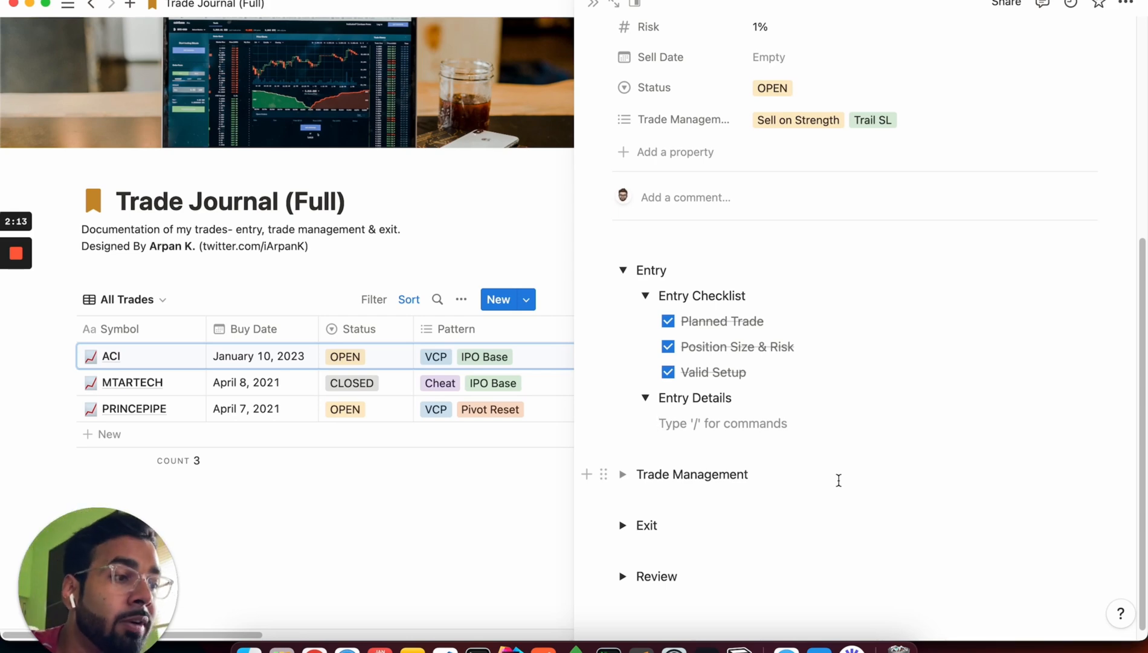
{"action": "left_click", "coordinate": [721, 423]}
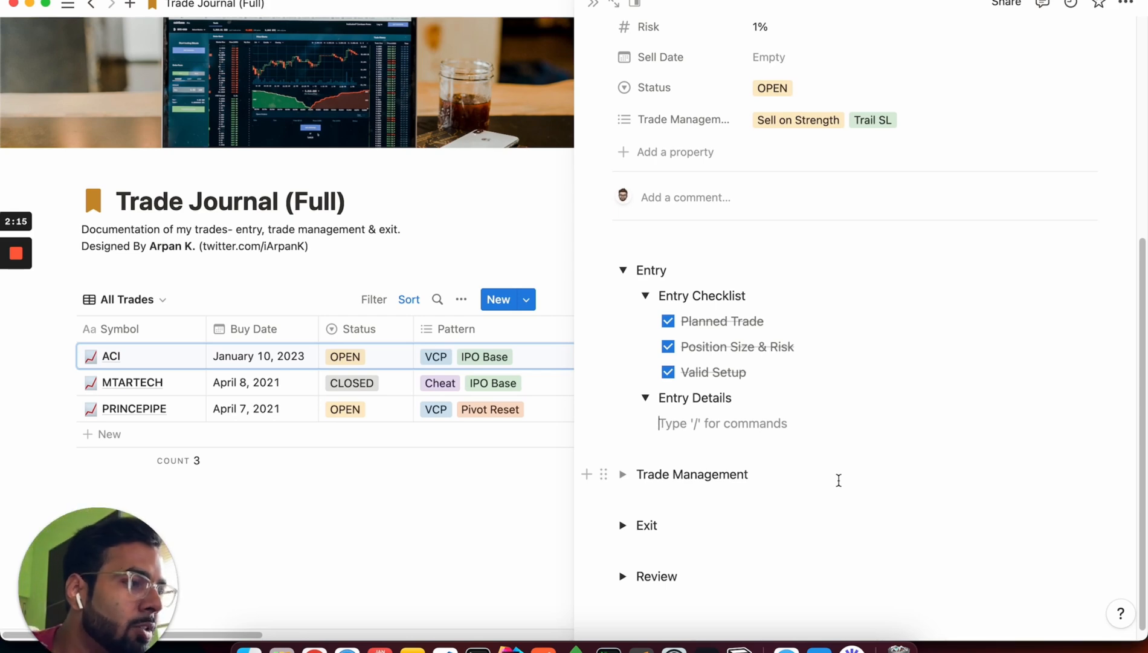
{"action": "type", "text": "/em"}
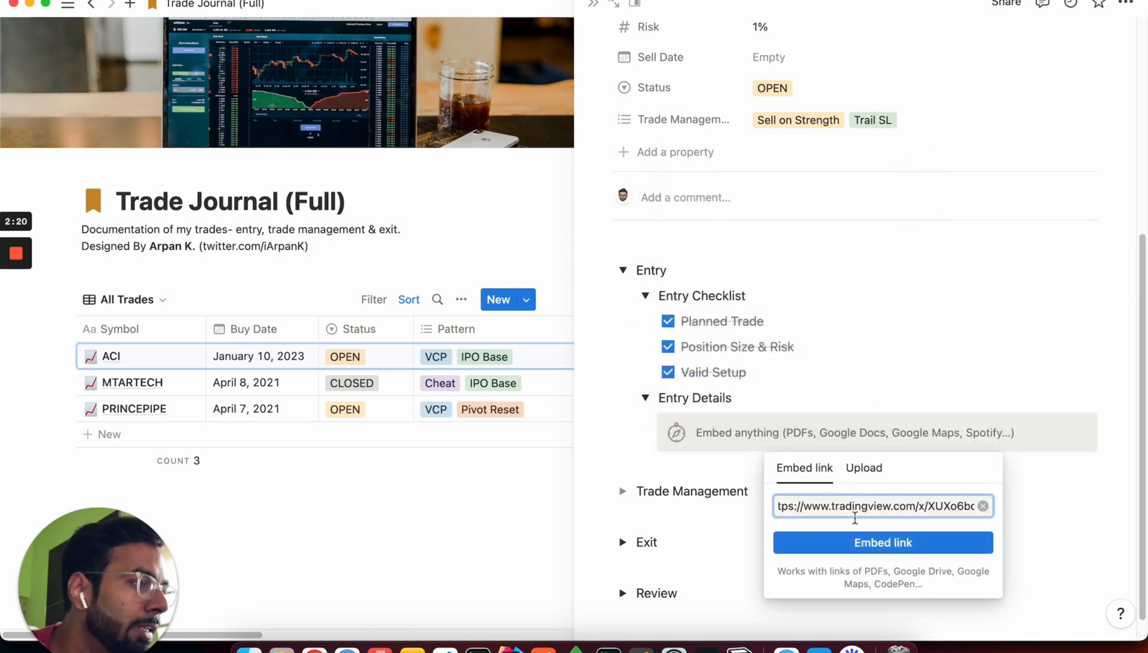
{"action": "left_click", "coordinate": [883, 542]}
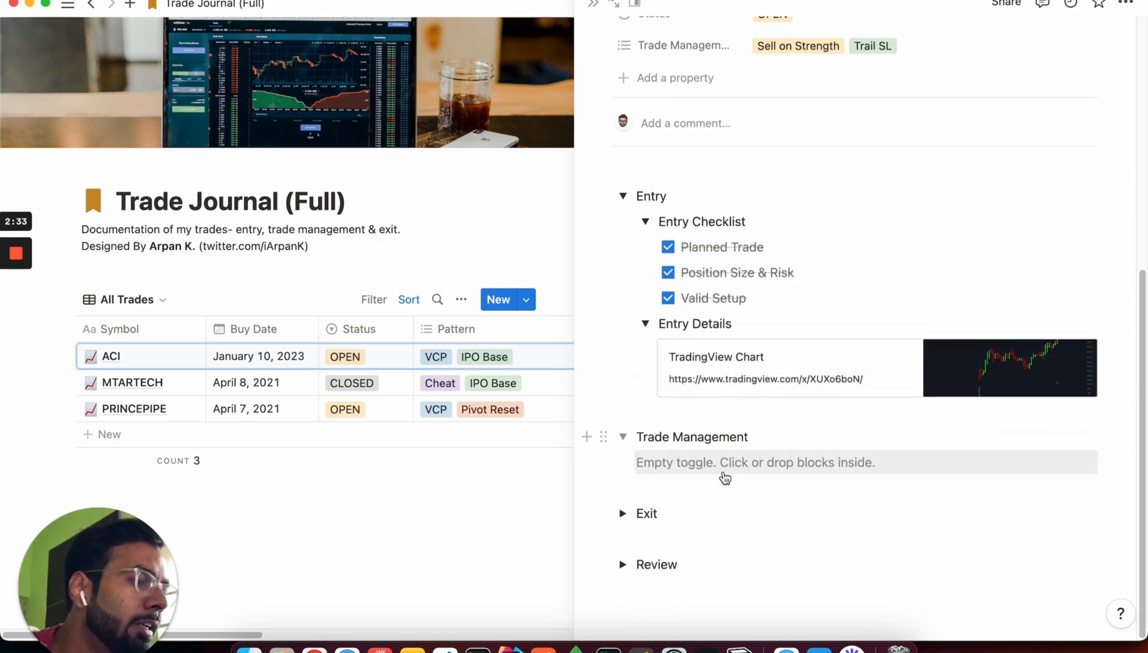
Expand the Exit section's selling reasons and scroll through the Review checklist and questions.
{"action": "left_click", "coordinate": [621, 512]}
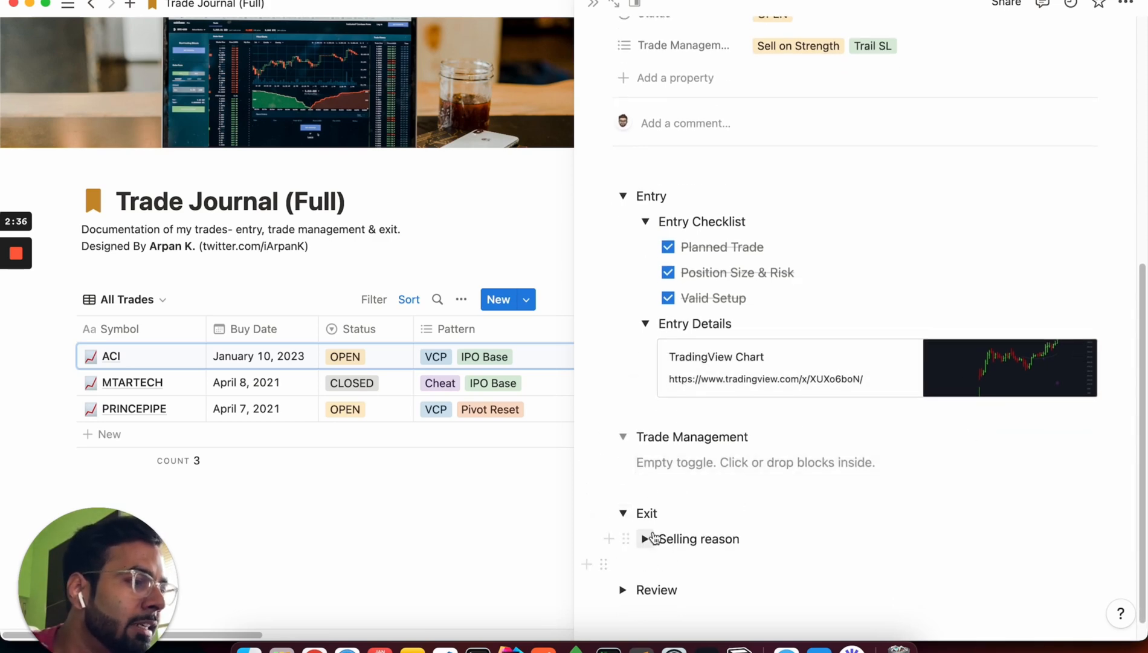
{"action": "left_click", "coordinate": [645, 538]}
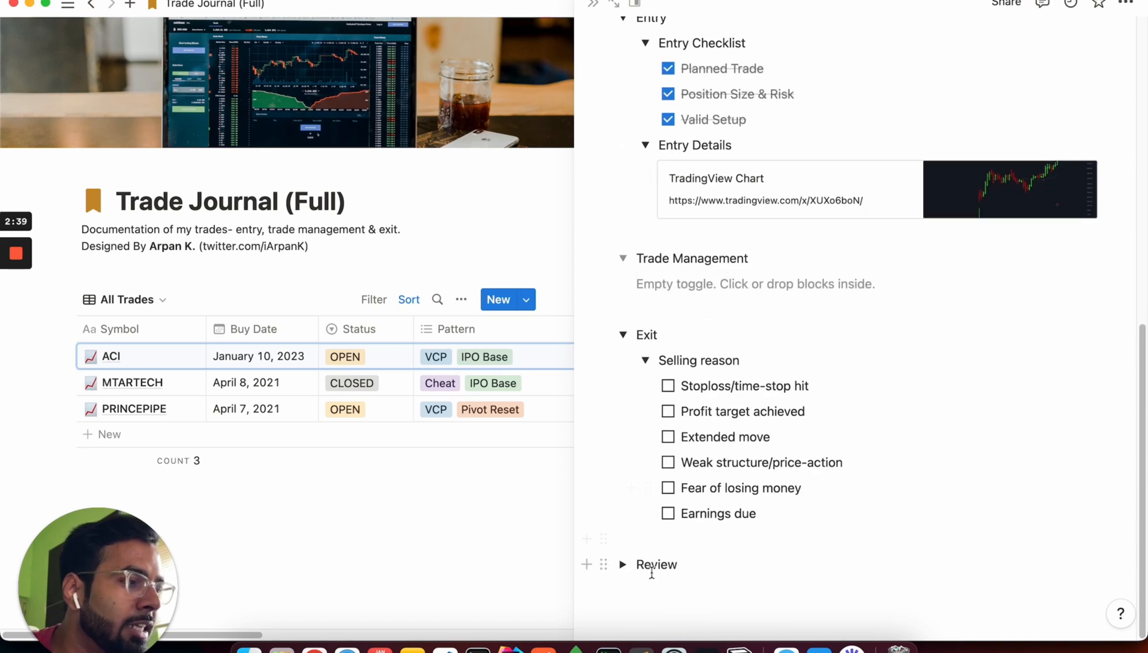
{"action": "scroll", "scroll_direction": "down", "scroll_amount": 3}
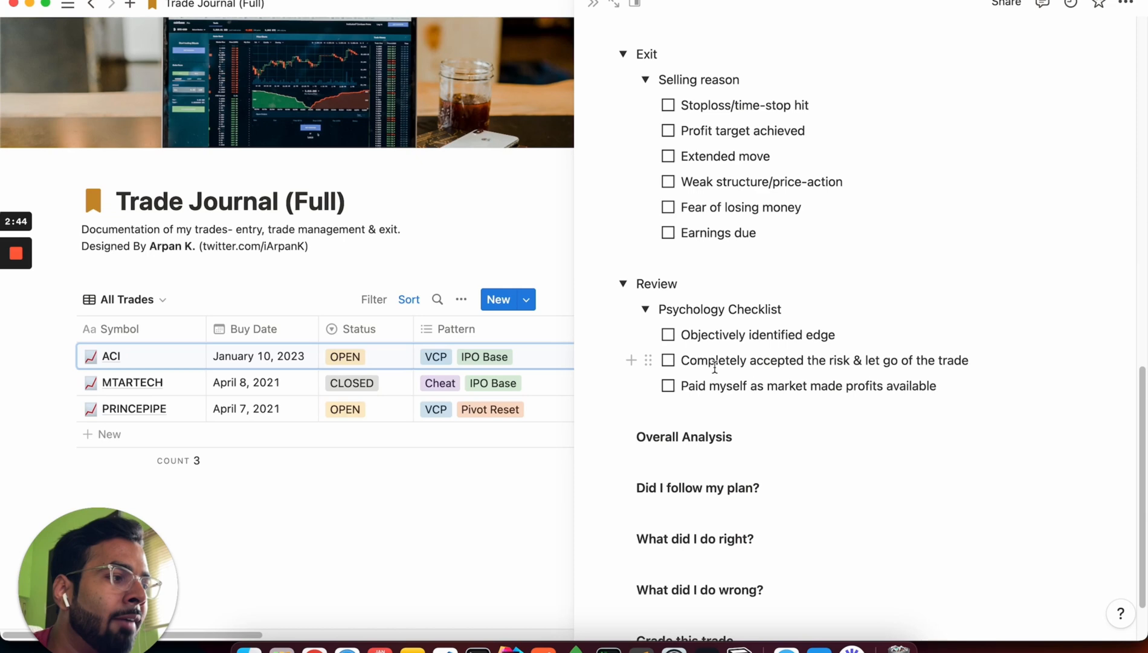
{"action": "scroll", "scroll_direction": "down", "scroll_amount": 3}
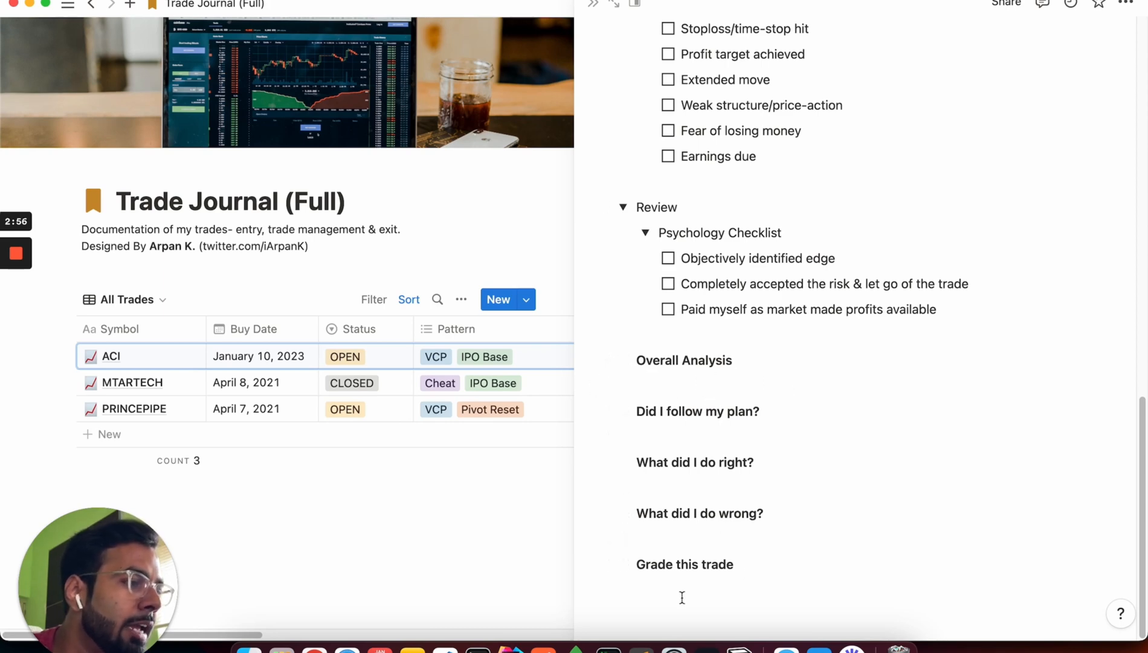
{"action": "left_click", "coordinate": [680, 590]}
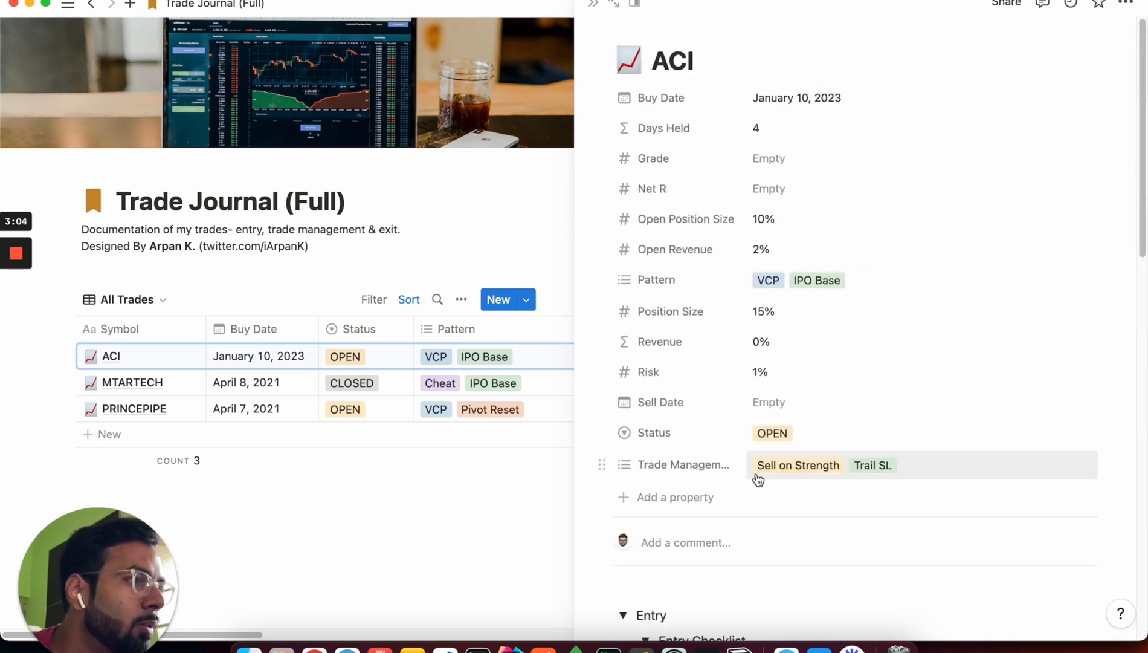
Grade the ACI trade 8 with Net R 4 and confirm it appears under Closed Trades, not Open Trades.
{"action": "type", "text": "8"}
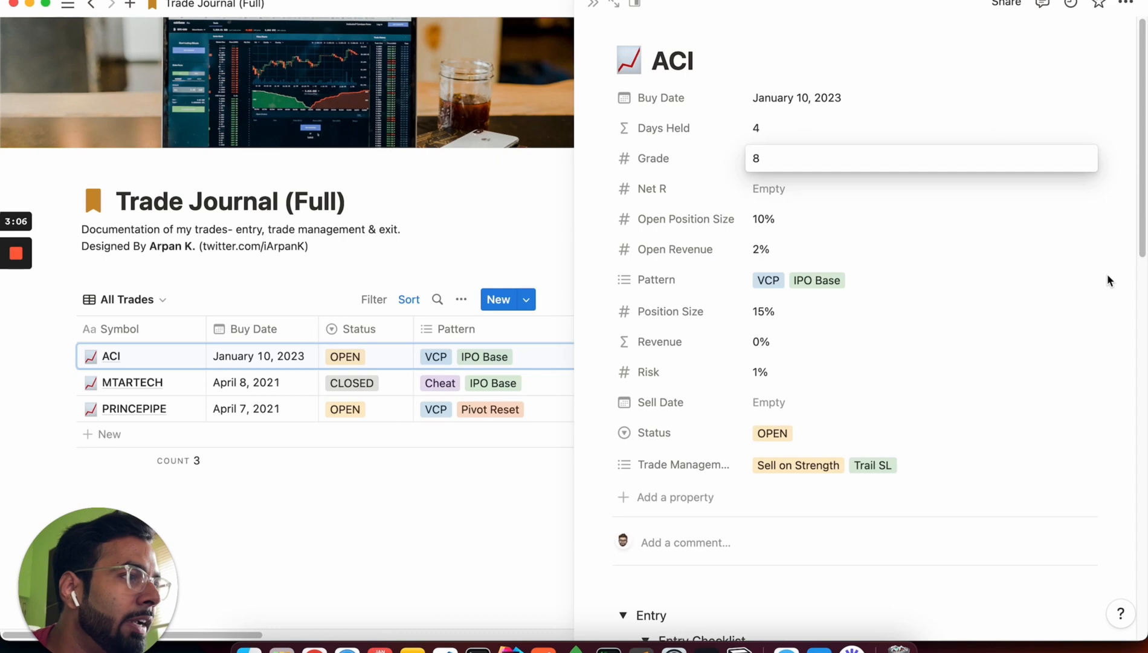
{"action": "type", "text": "4"}
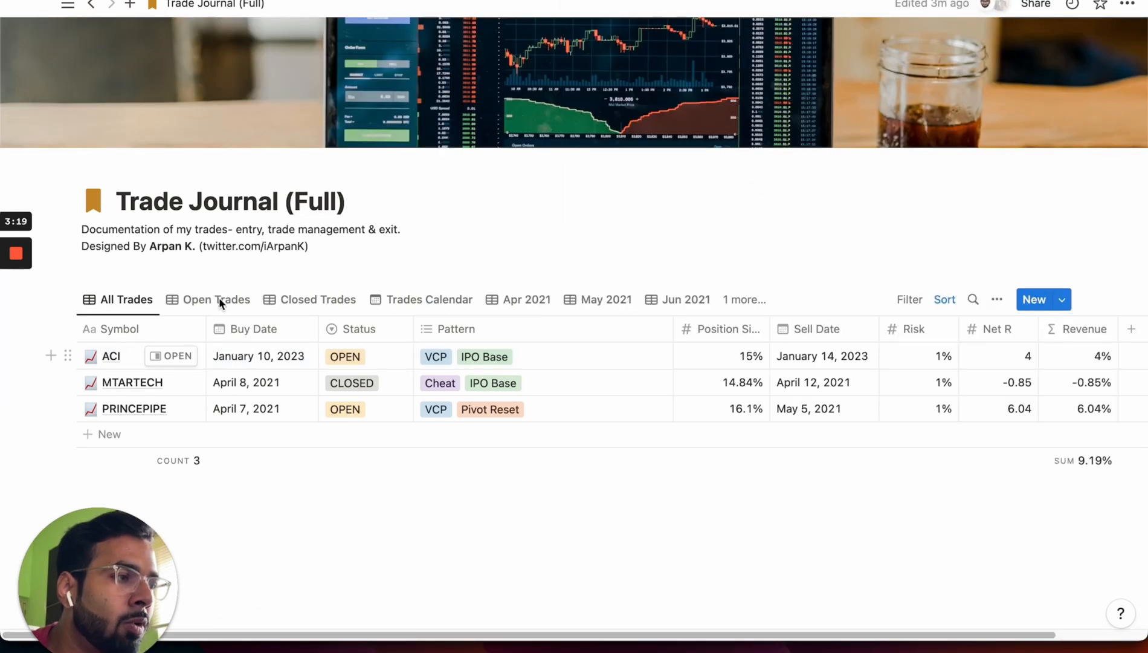
{"action": "left_click", "coordinate": [217, 298]}
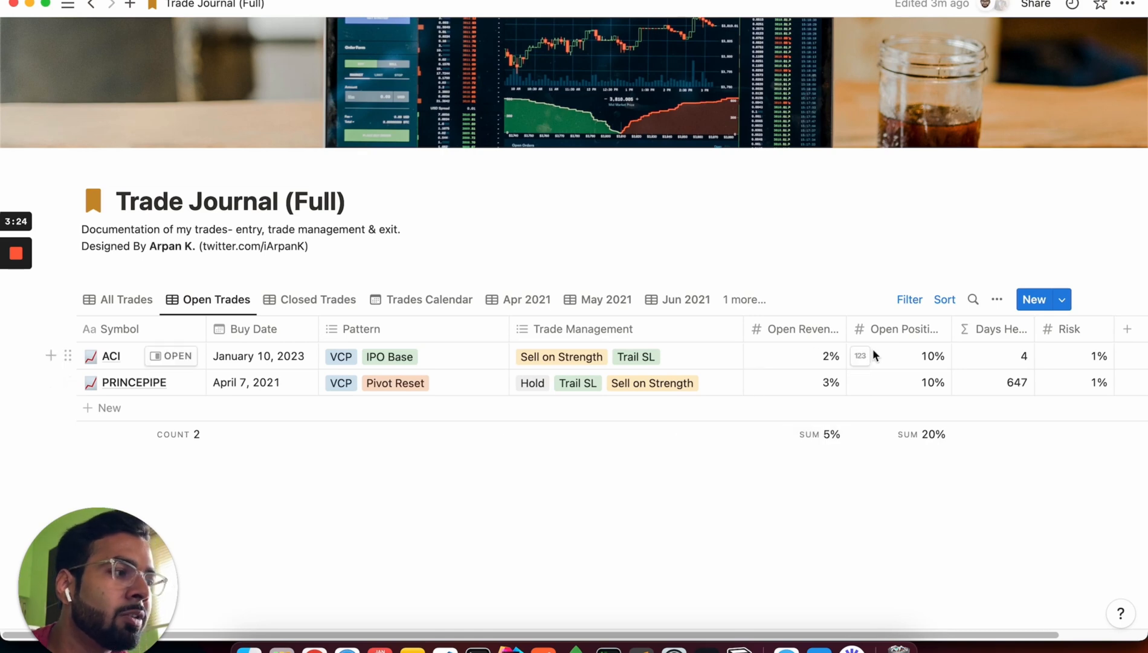
{"action": "left_click", "coordinate": [125, 298]}
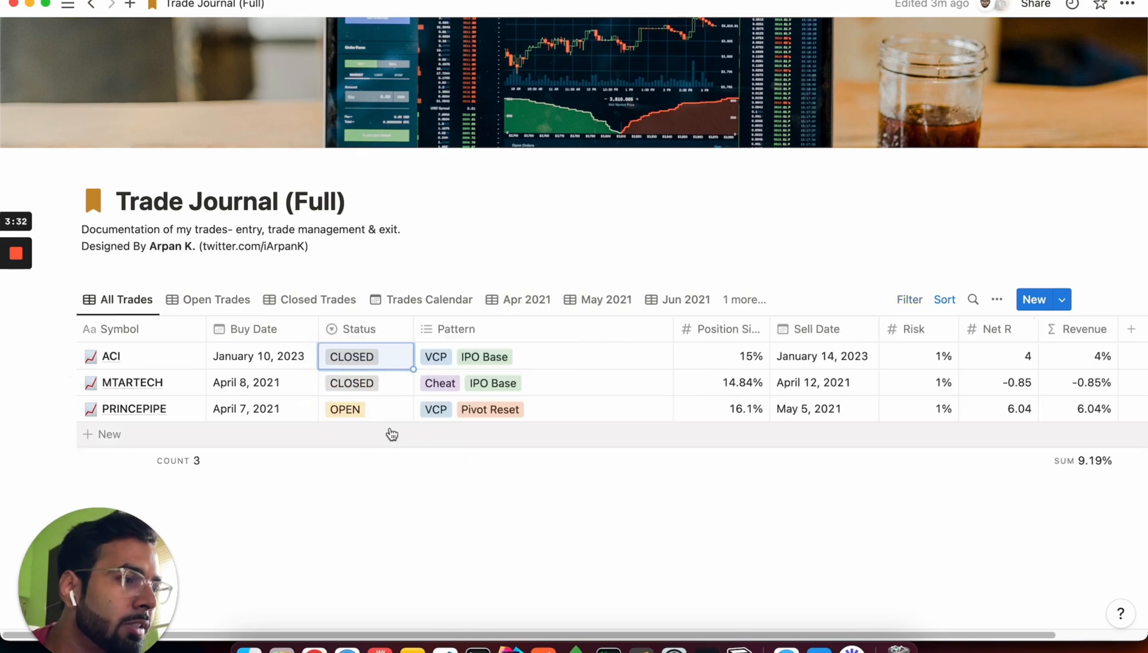
{"action": "left_click", "coordinate": [316, 299]}
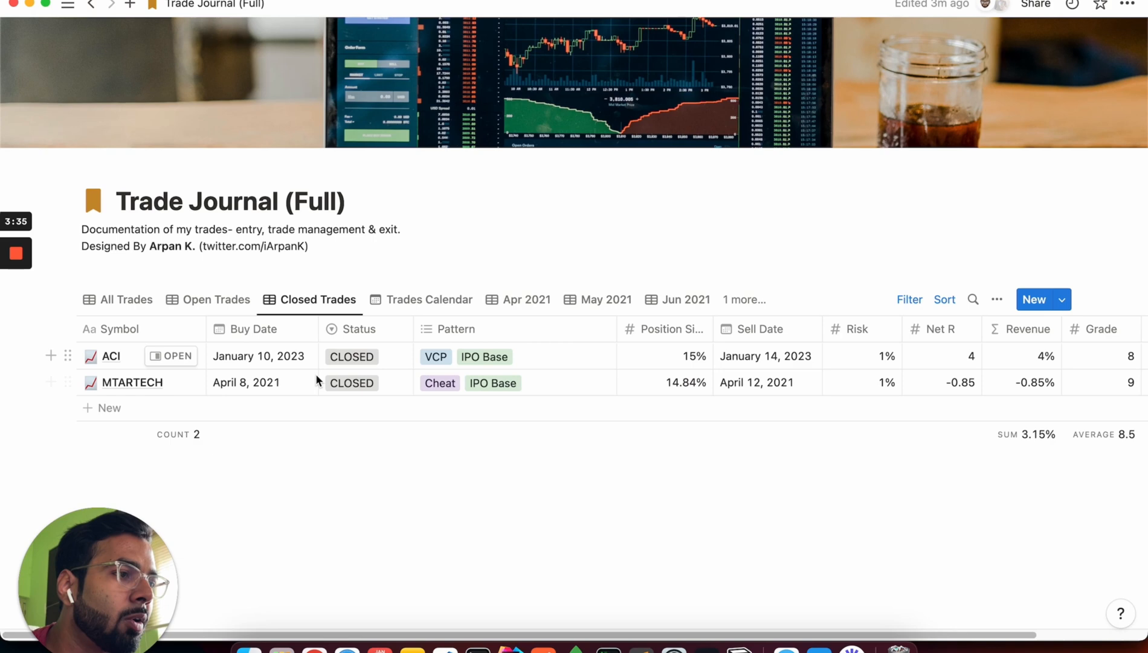
{"action": "left_click", "coordinate": [110, 356]}
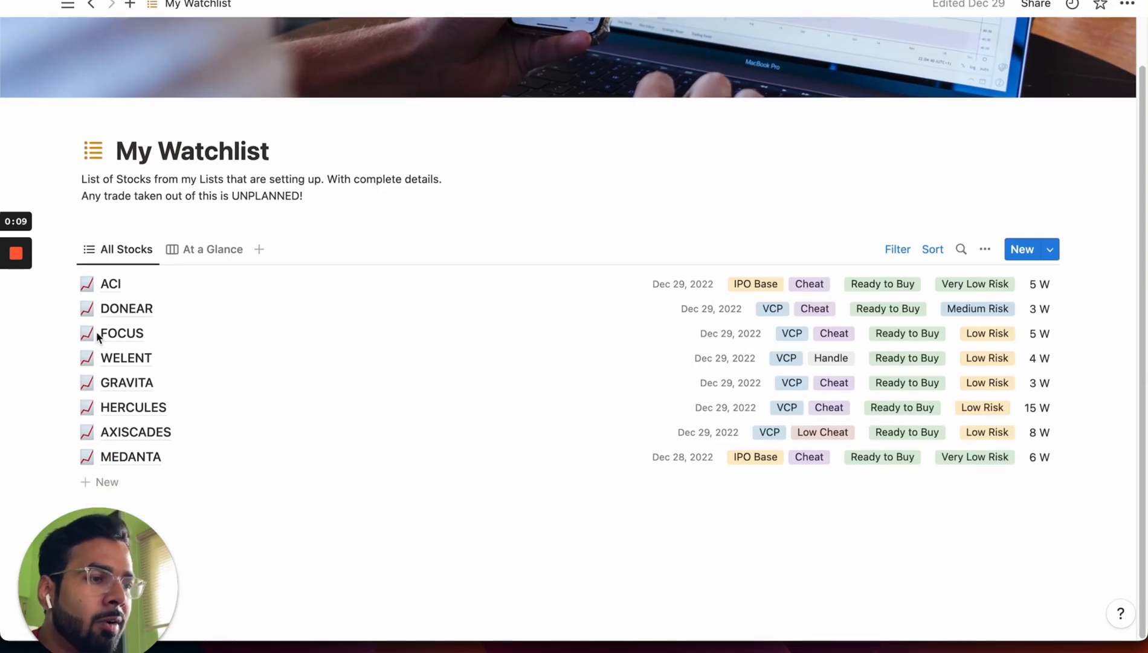
{"action": "mouse_move", "coordinate": [181, 457]}
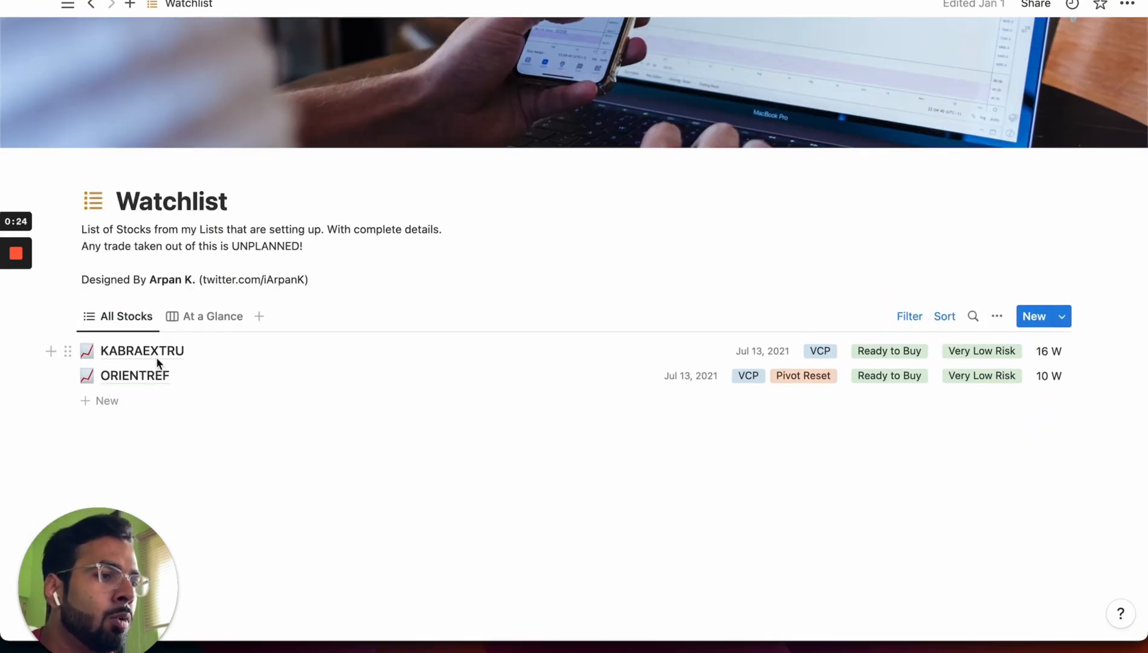
Open the Watchlist's KABRAEXTRU entry showing buy point, position size, risk and earnings remarks.
{"action": "left_click", "coordinate": [143, 350]}
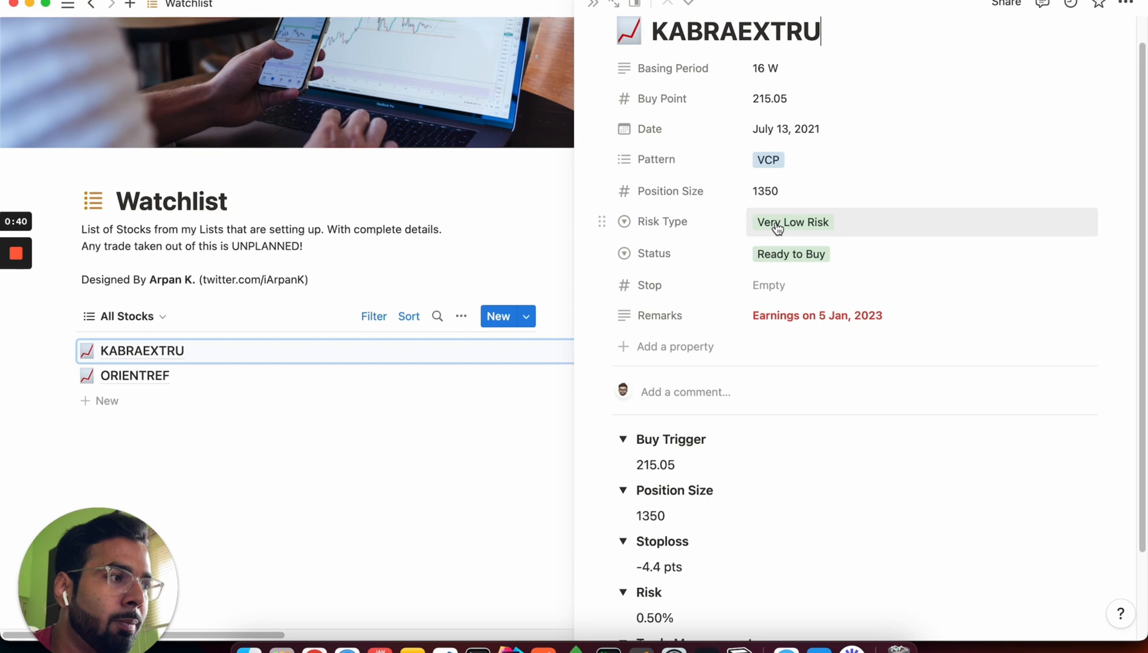
{"action": "mouse_move", "coordinate": [808, 254]}
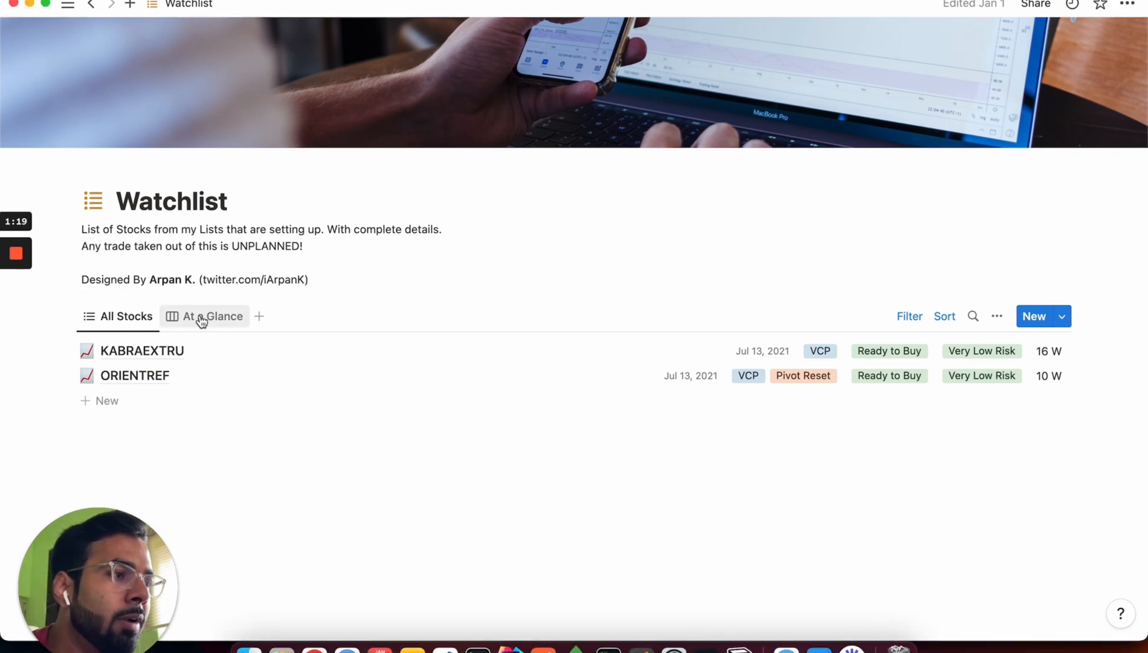
Show the At a Glance board with KABRAEXTRU and ORIENTREF under Ready to Buy, ZENSARTECH under Bought.
{"action": "left_click", "coordinate": [213, 315]}
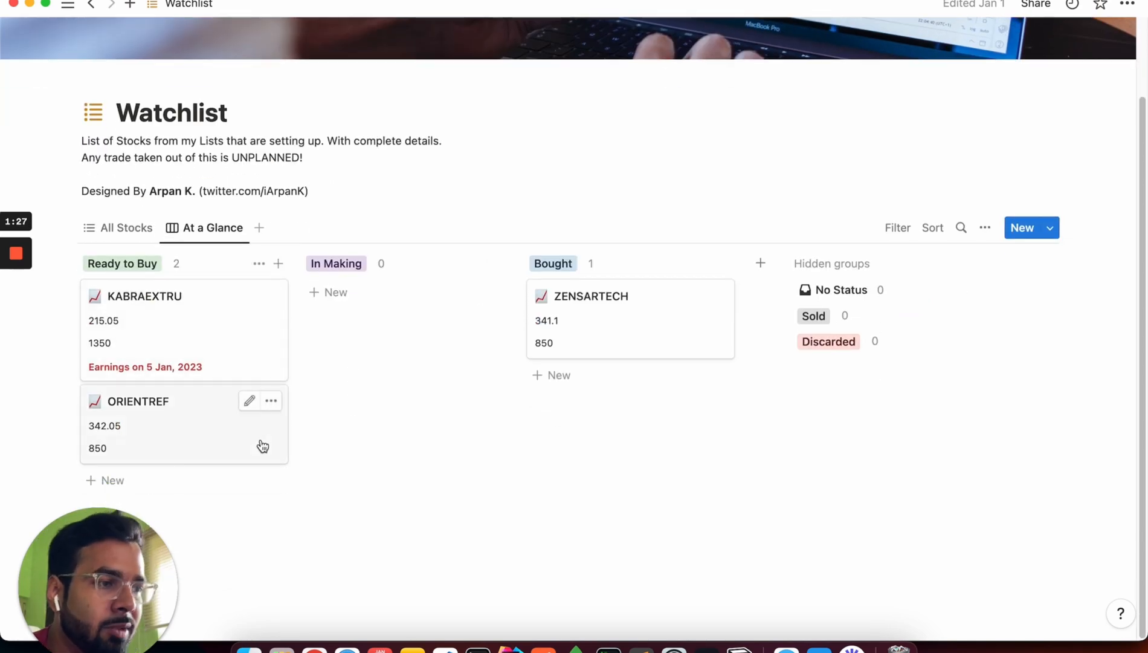
{"action": "mouse_move", "coordinate": [163, 316]}
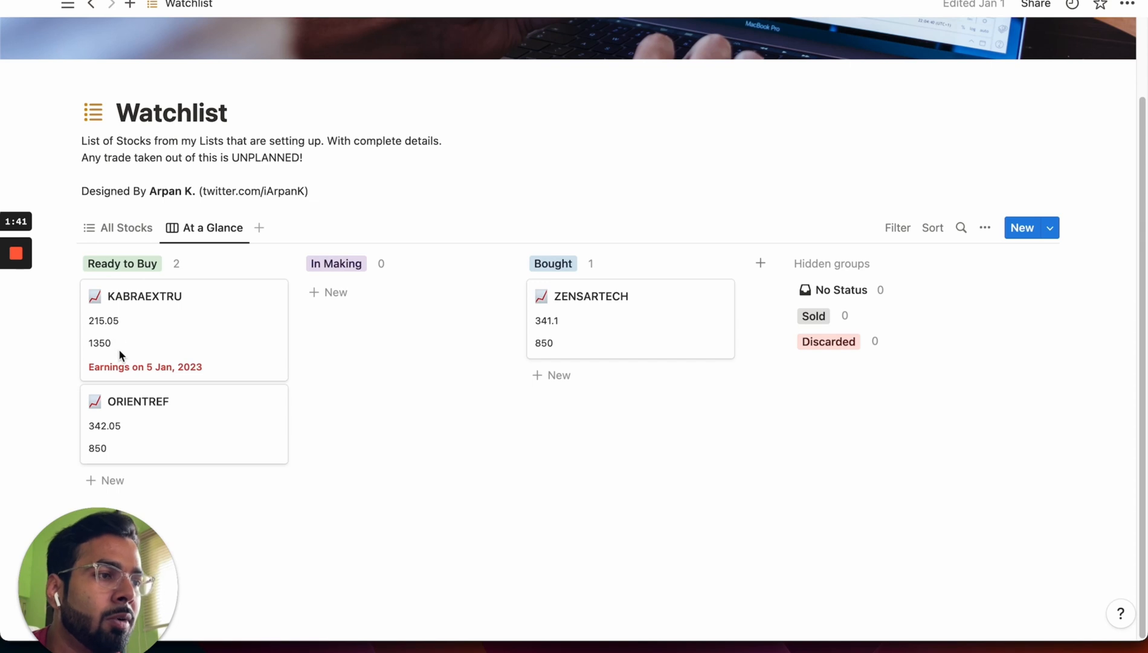
{"action": "mouse_move", "coordinate": [182, 387]}
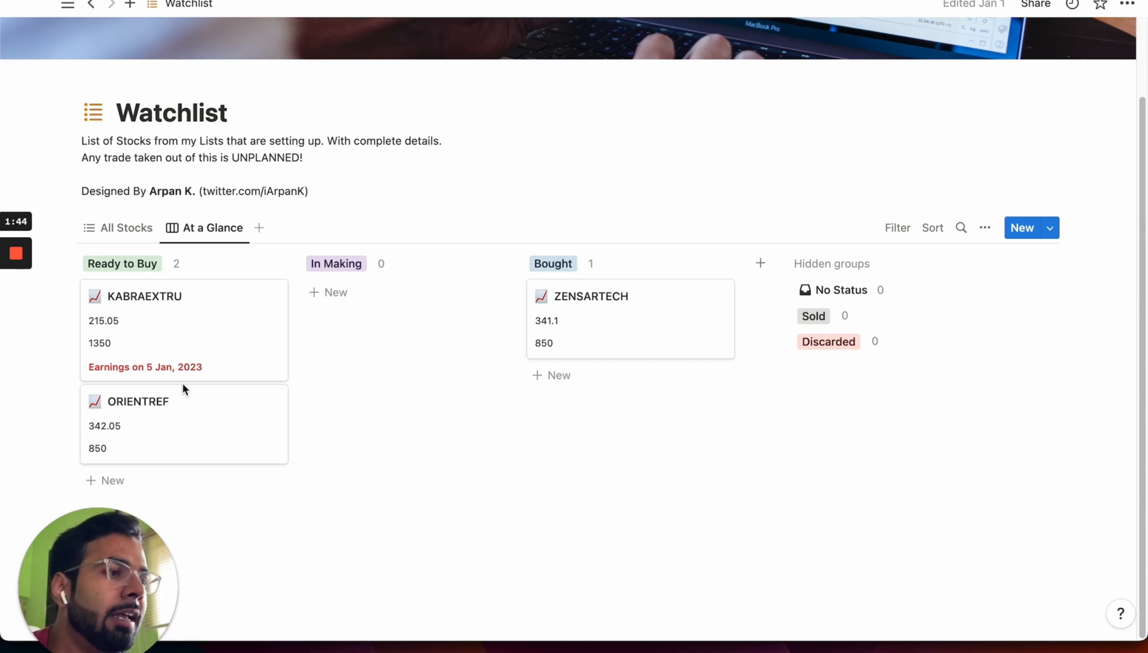
{"action": "mouse_move", "coordinate": [358, 269]}
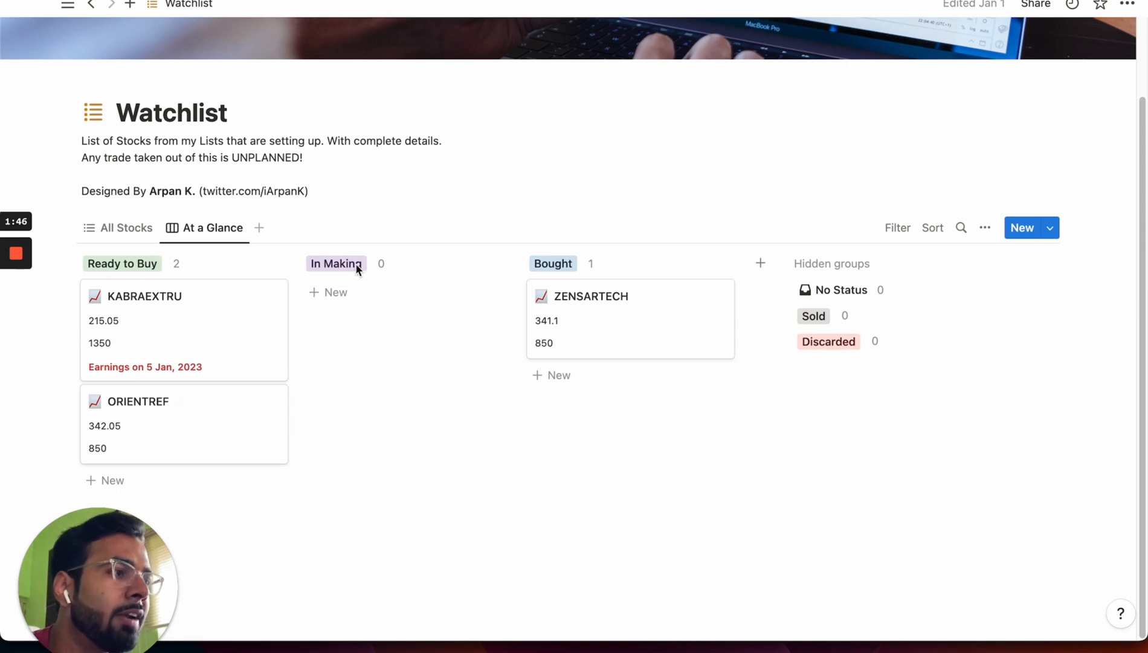
{"action": "mouse_move", "coordinate": [258, 284]}
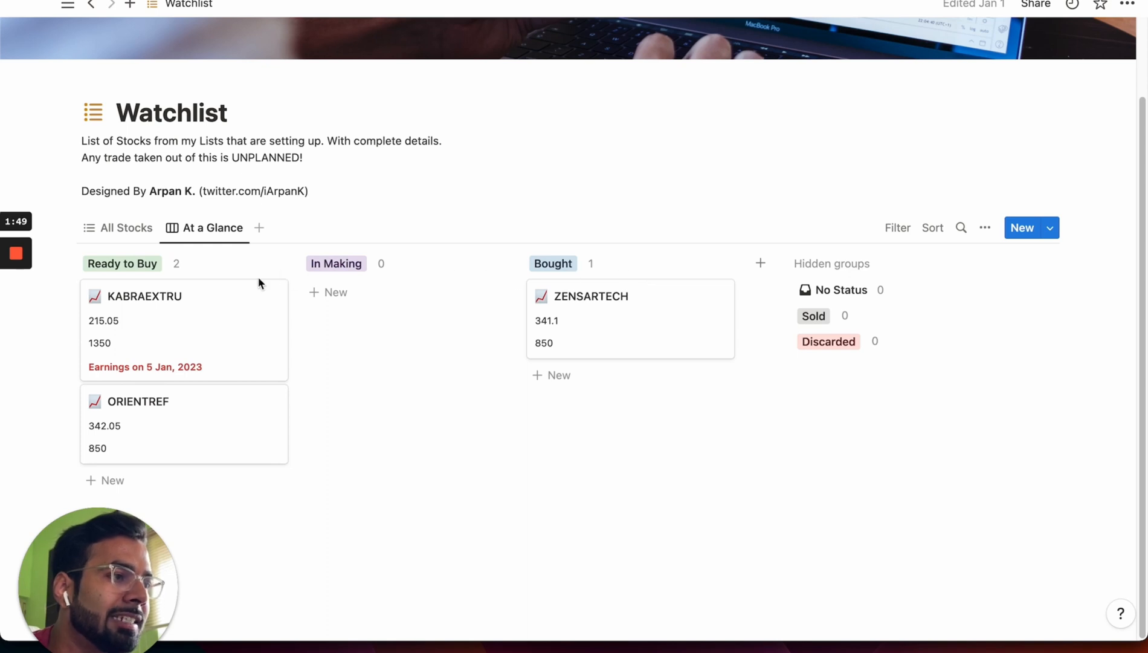
{"action": "mouse_move", "coordinate": [142, 275]}
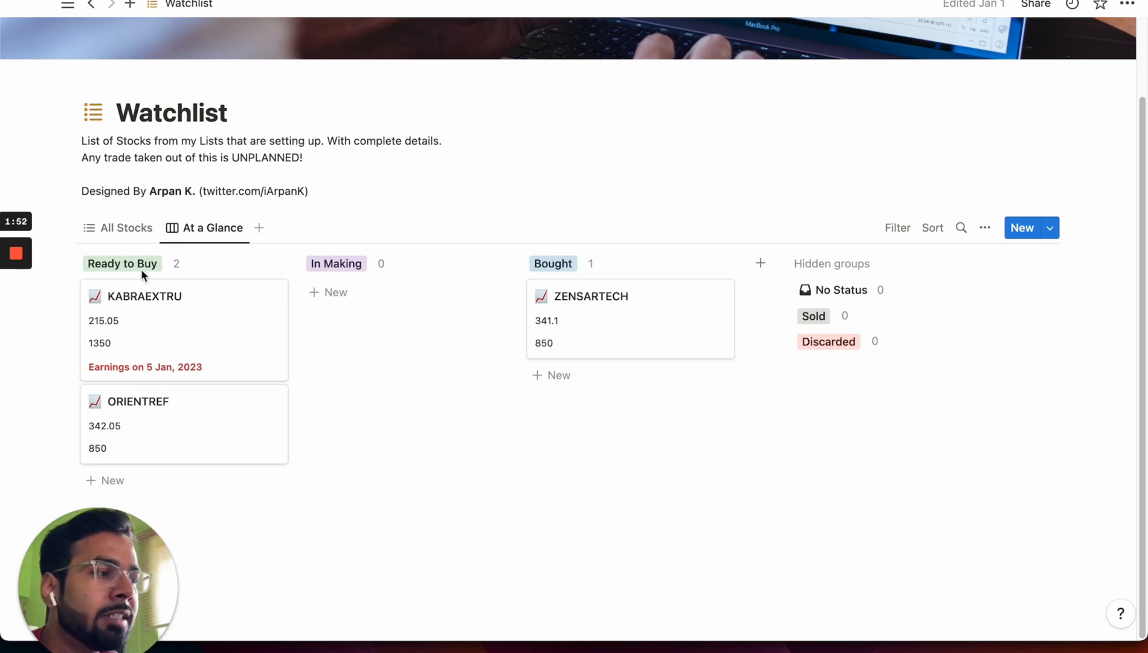
{"action": "mouse_move", "coordinate": [340, 276]}
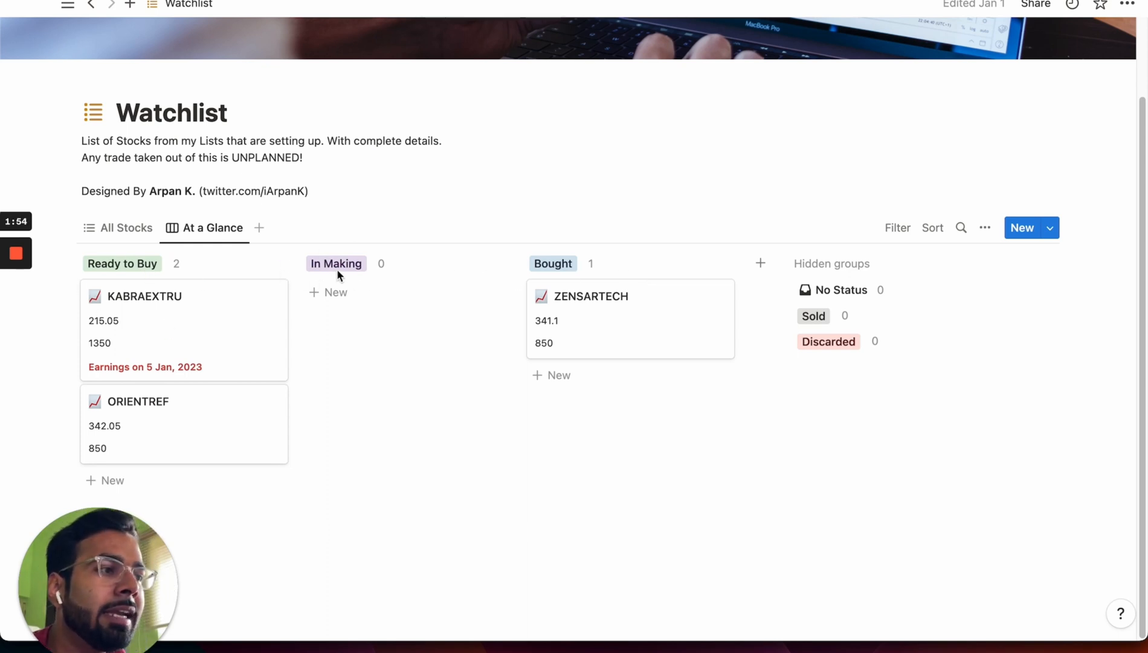
{"action": "mouse_move", "coordinate": [348, 349]}
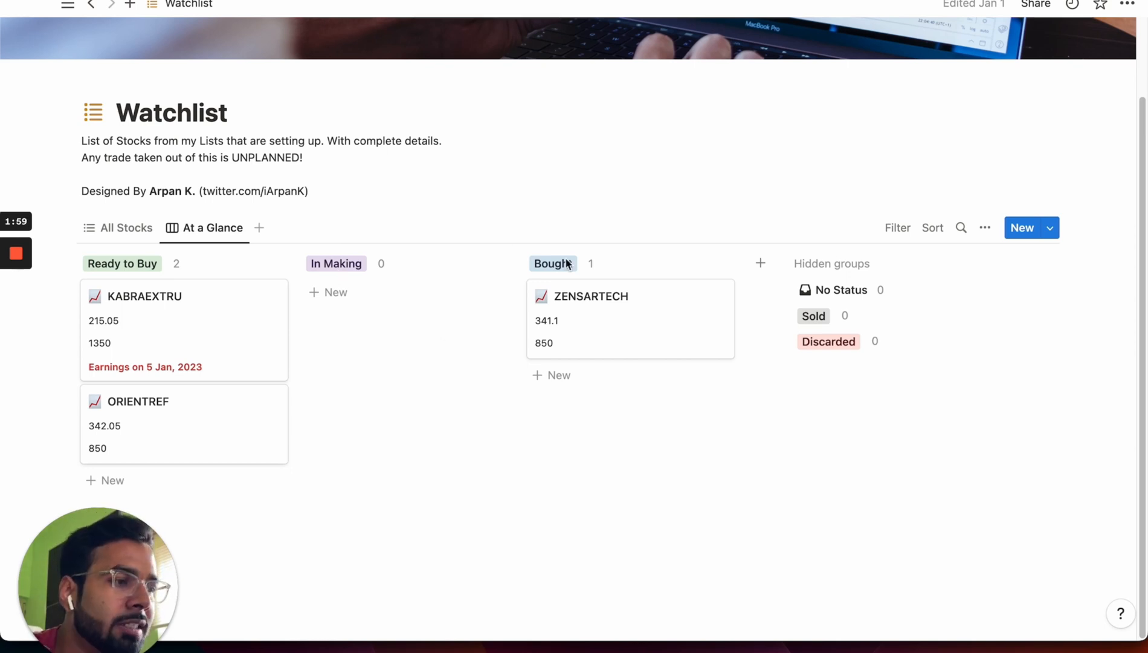
{"action": "mouse_move", "coordinate": [592, 327]}
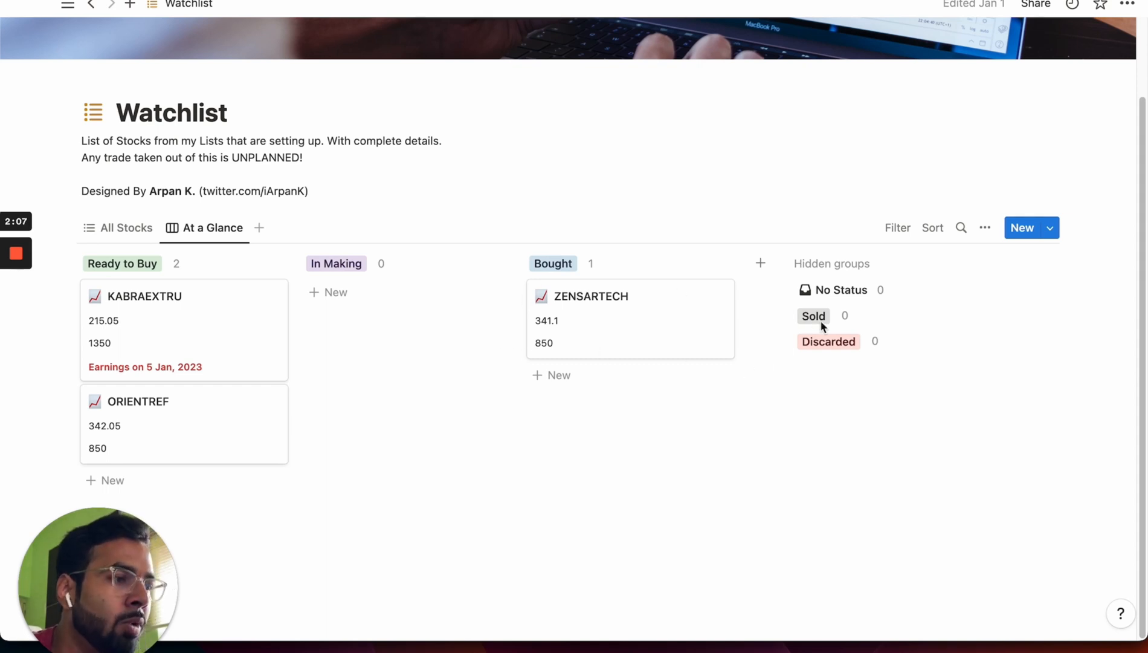
{"action": "mouse_move", "coordinate": [327, 345]}
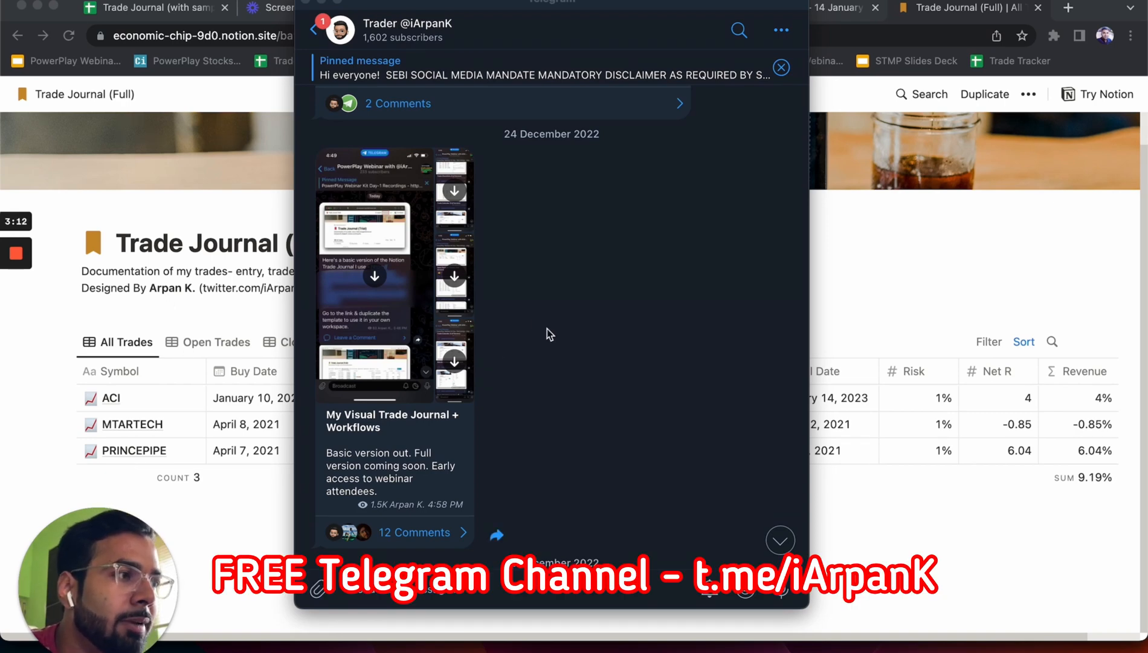
{"action": "mouse_move", "coordinate": [515, 391]}
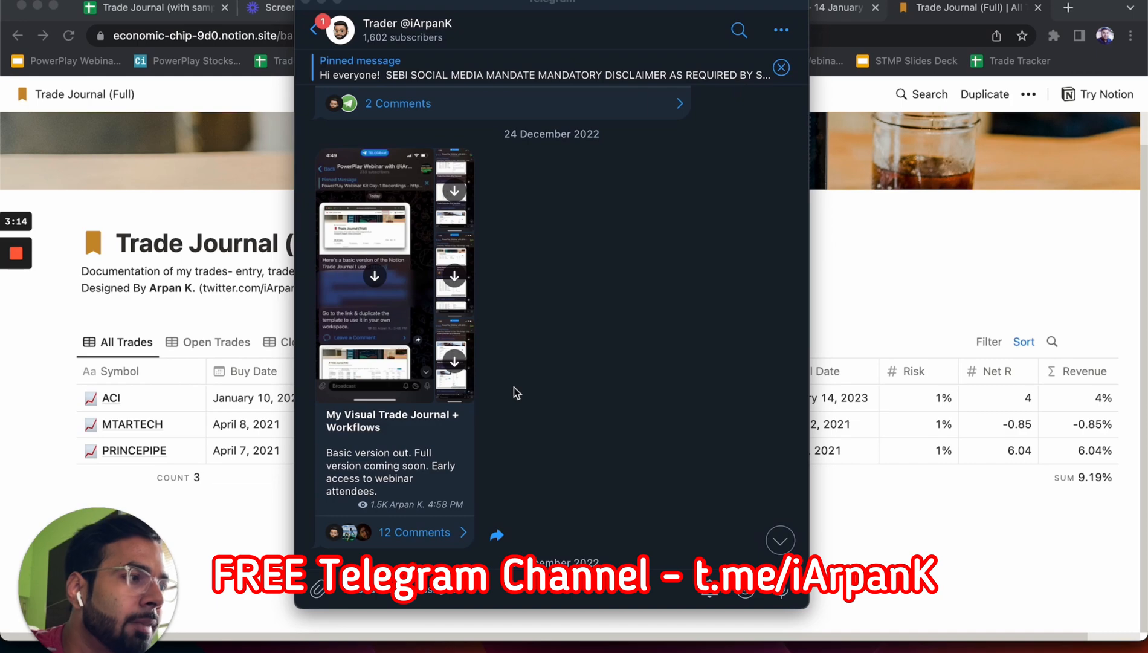
Scroll through the trading channel's late December 2022 posts down to the linktree links page.
{"action": "scroll", "scroll_direction": "down", "scroll_amount": 3}
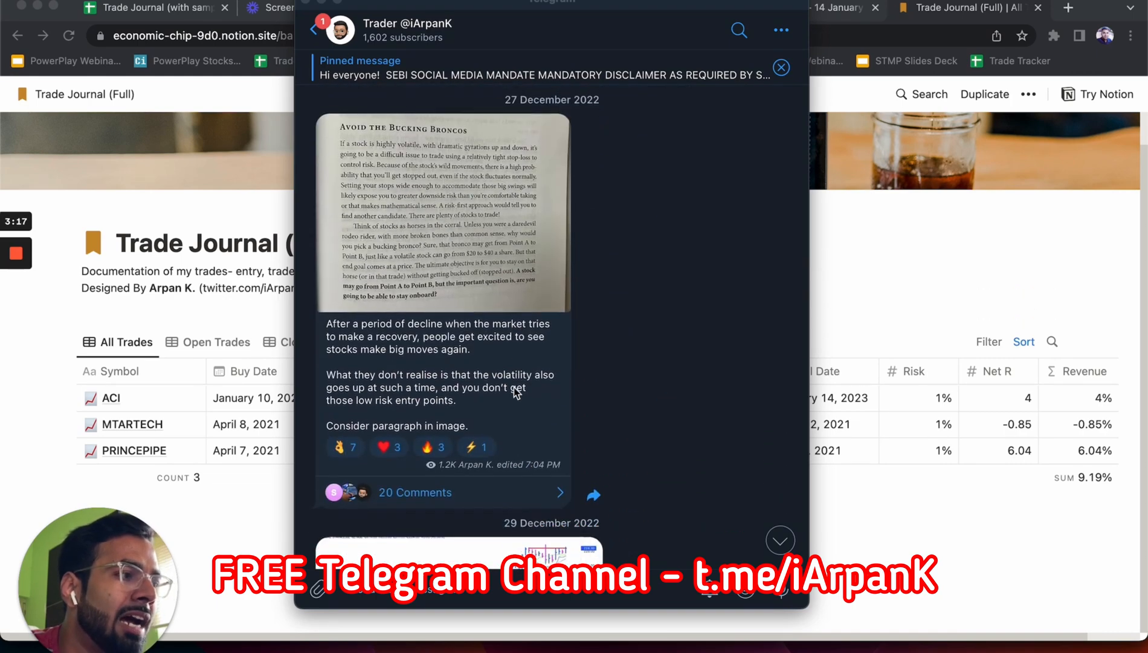
{"action": "scroll", "scroll_direction": "down", "scroll_amount": 3}
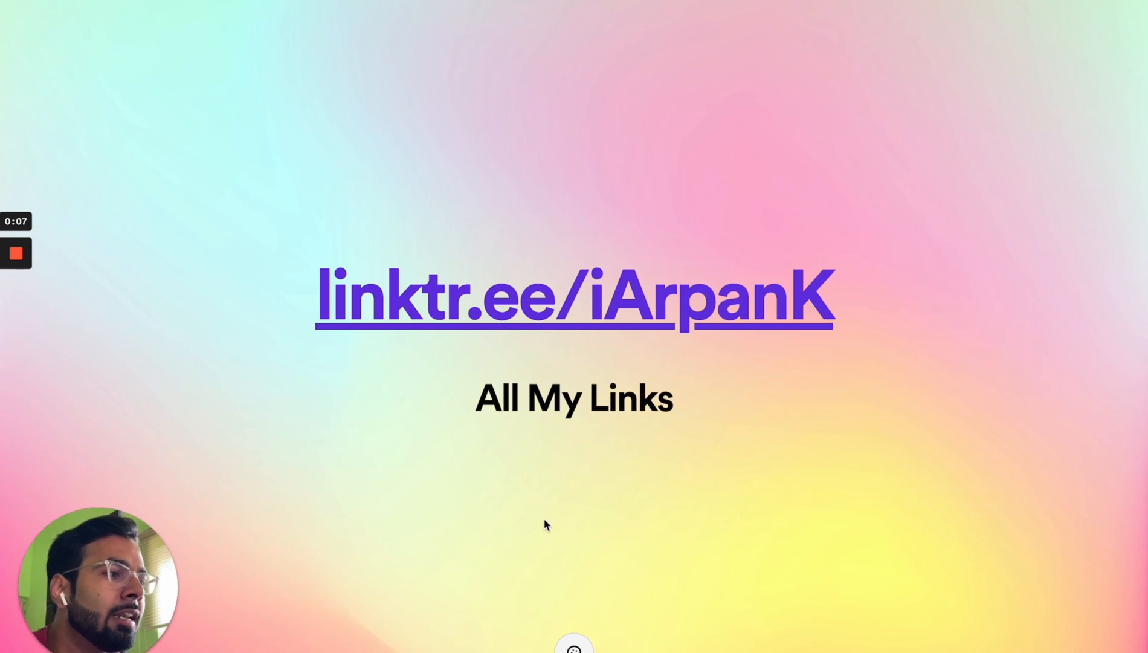
{"action": "mouse_move", "coordinate": [433, 445]}
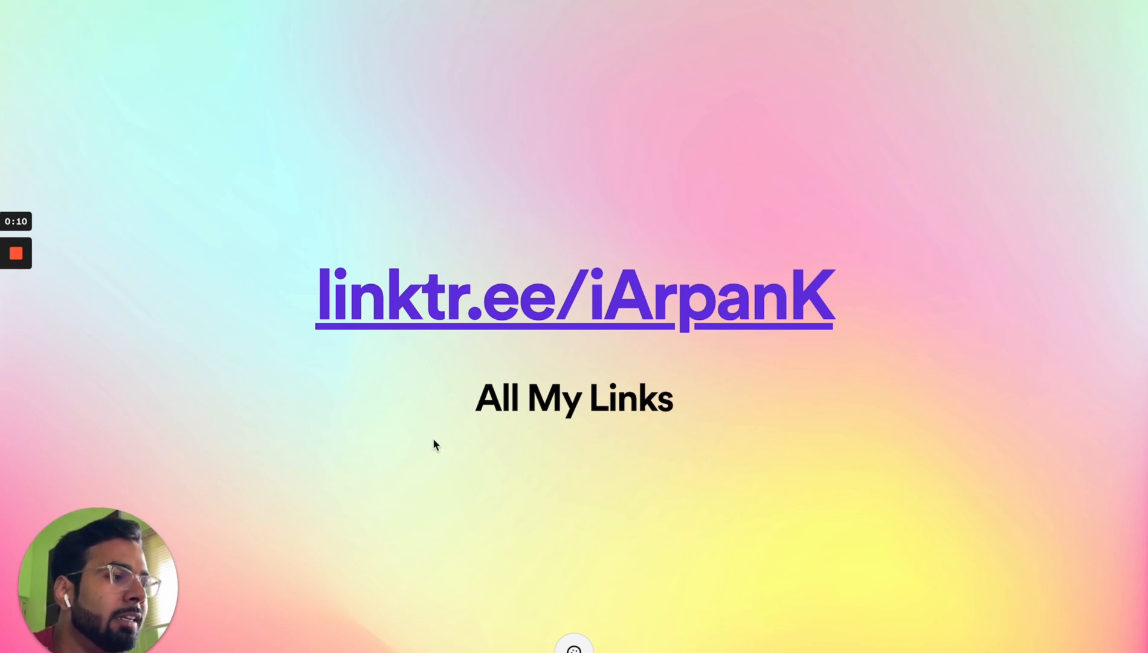
{"action": "mouse_move", "coordinate": [754, 354]}
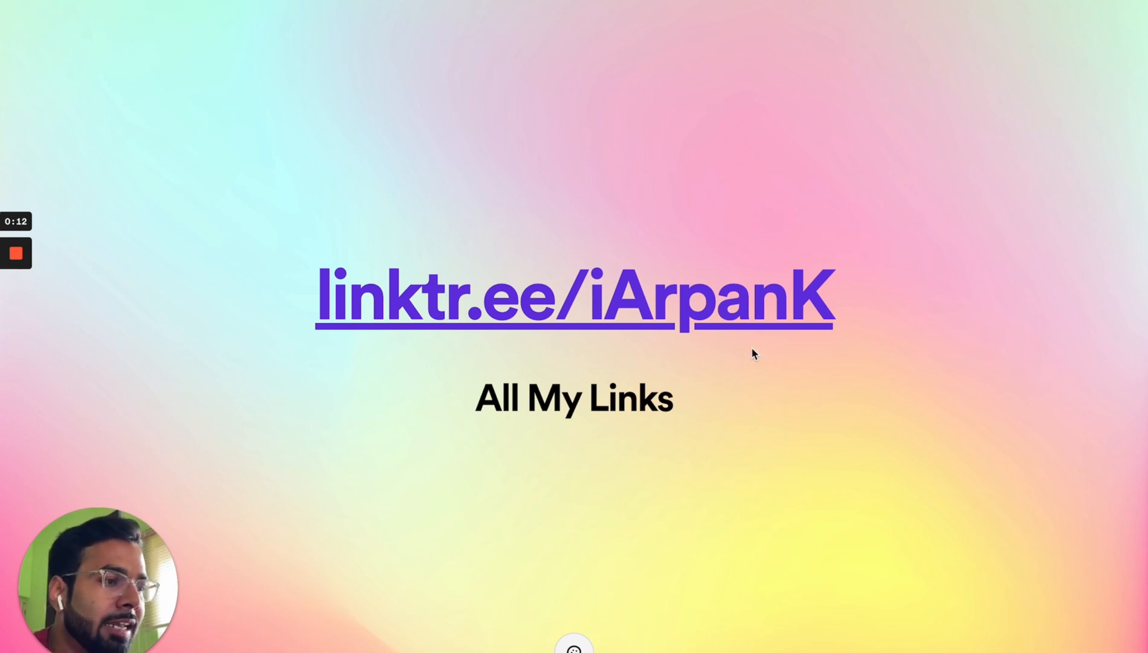
{"action": "mouse_move", "coordinate": [132, 374]}
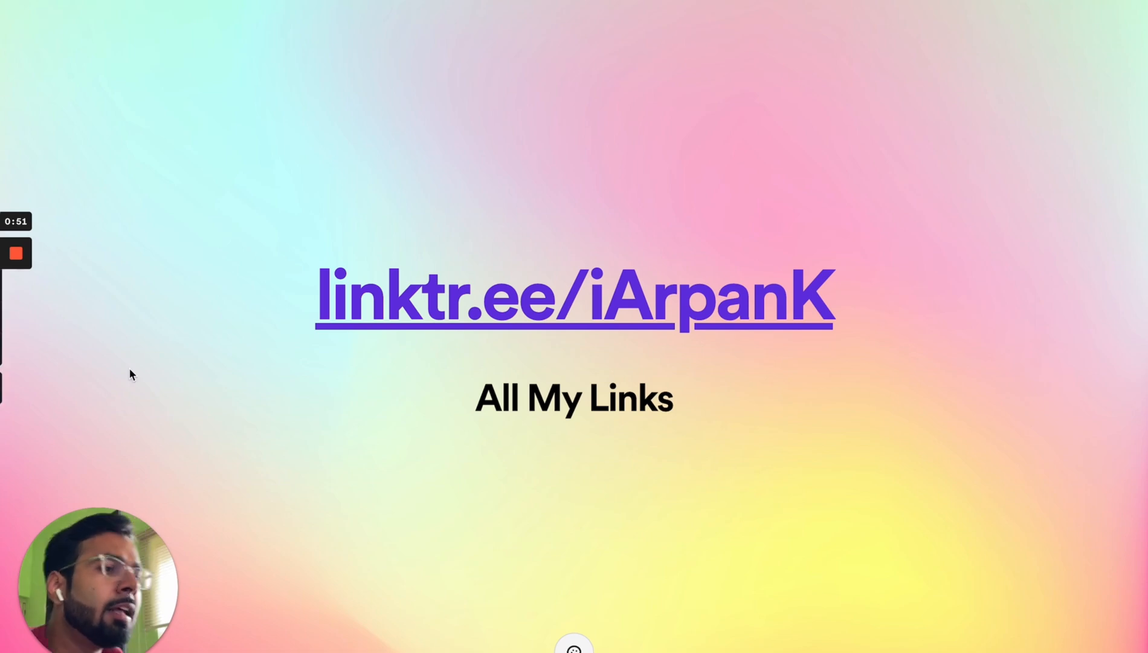